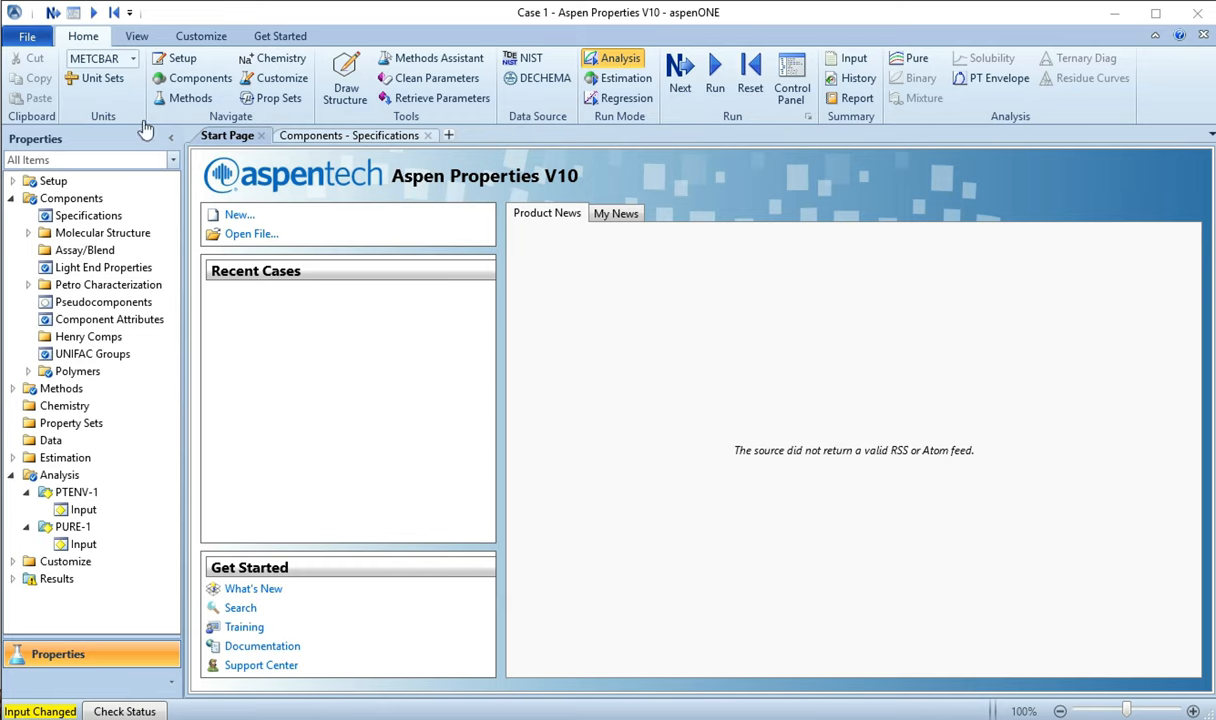
Step: Show the File menu with the New, Open and Save case commands
left_click(28, 36)
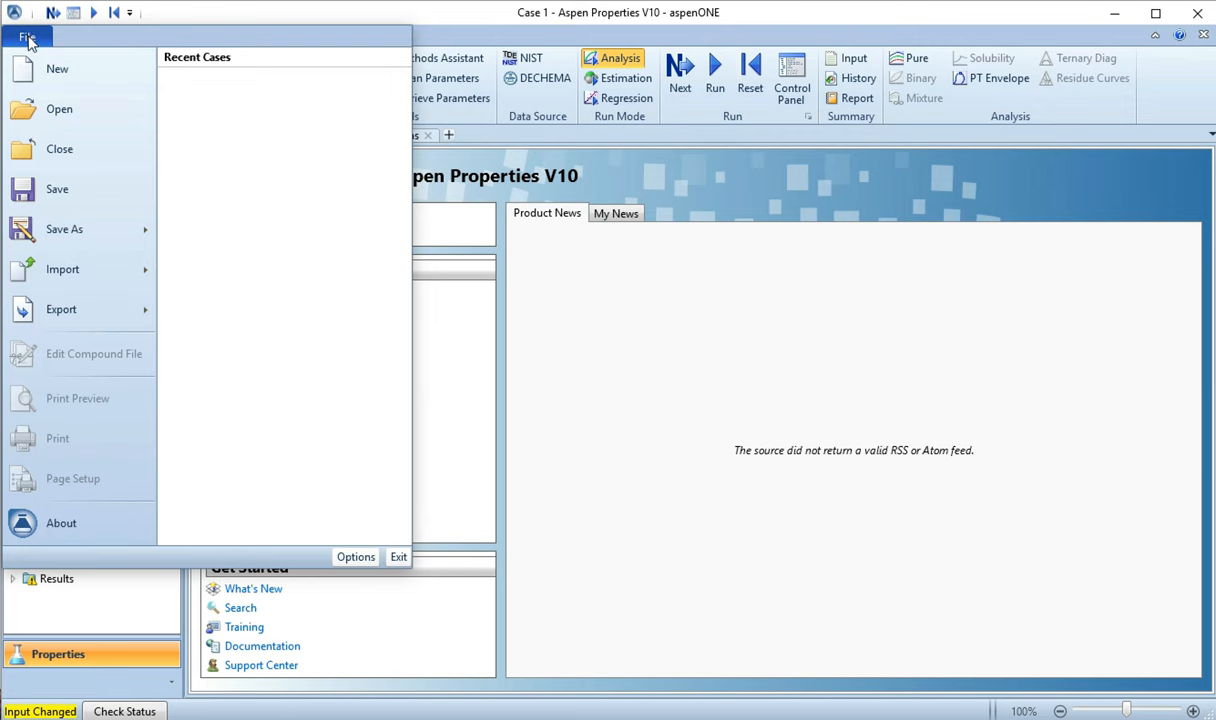
Step: Create a new Blank Case, closing the current run and saving Case 1
left_click(56, 68)
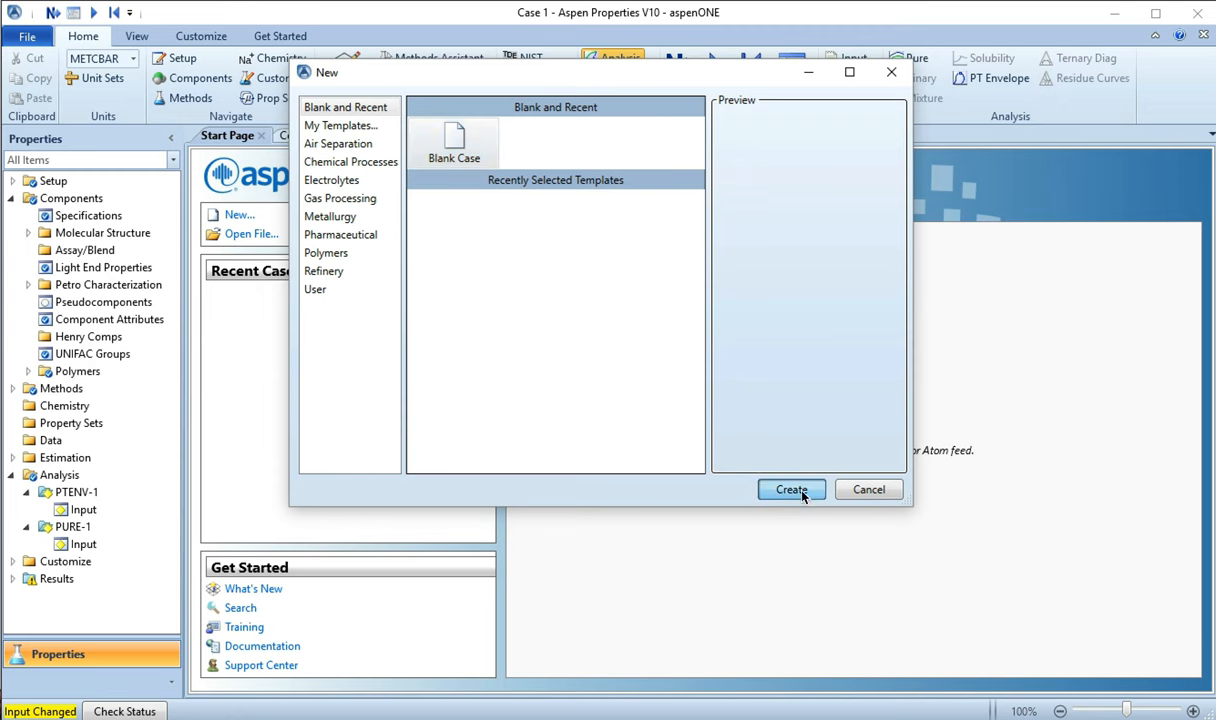
left_click(790, 488)
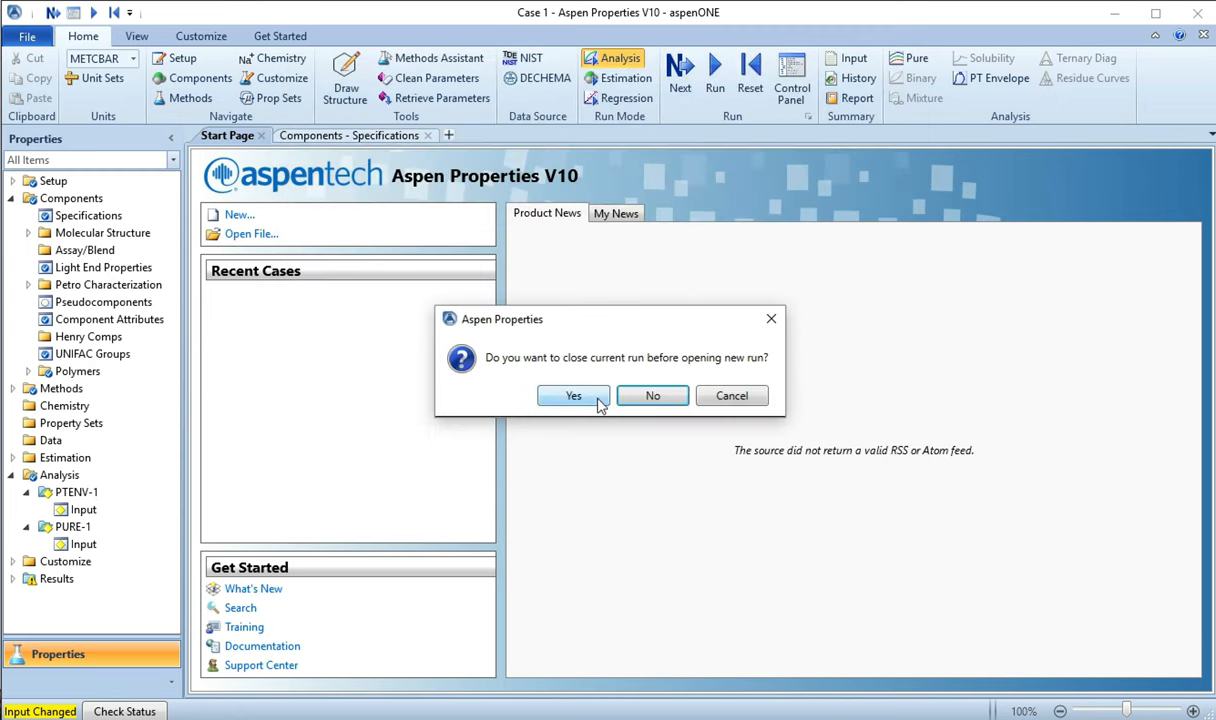
left_click(572, 396)
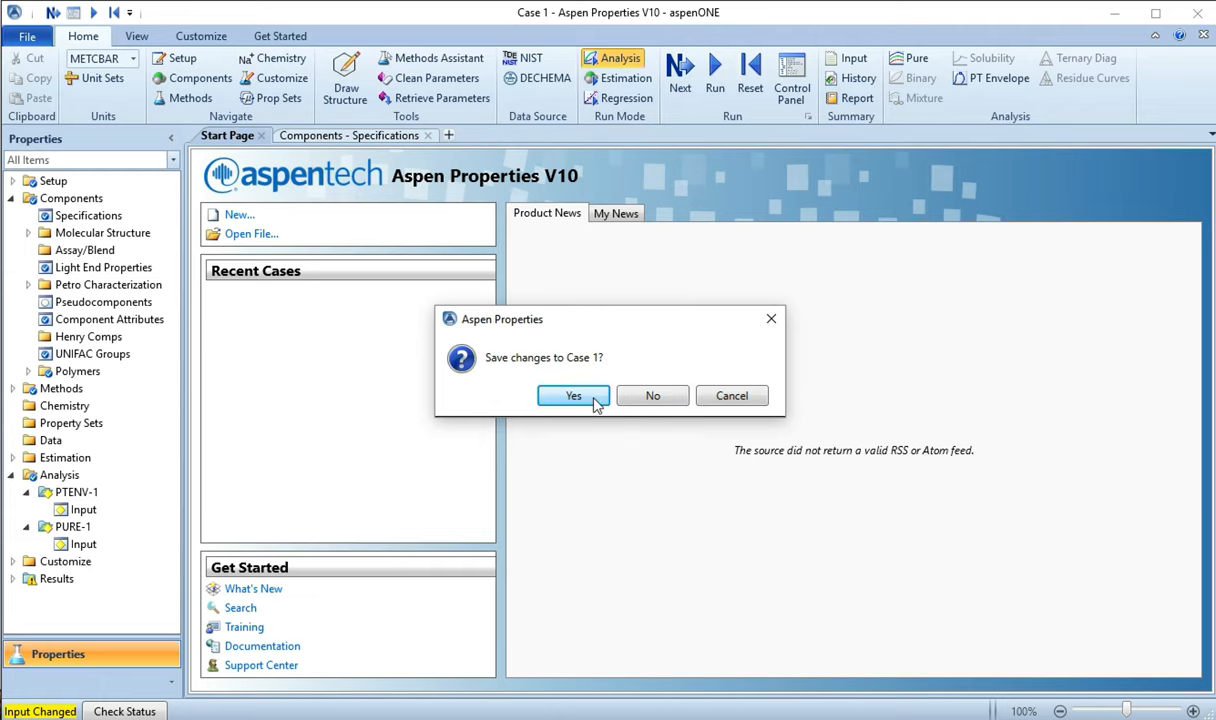
left_click(572, 396)
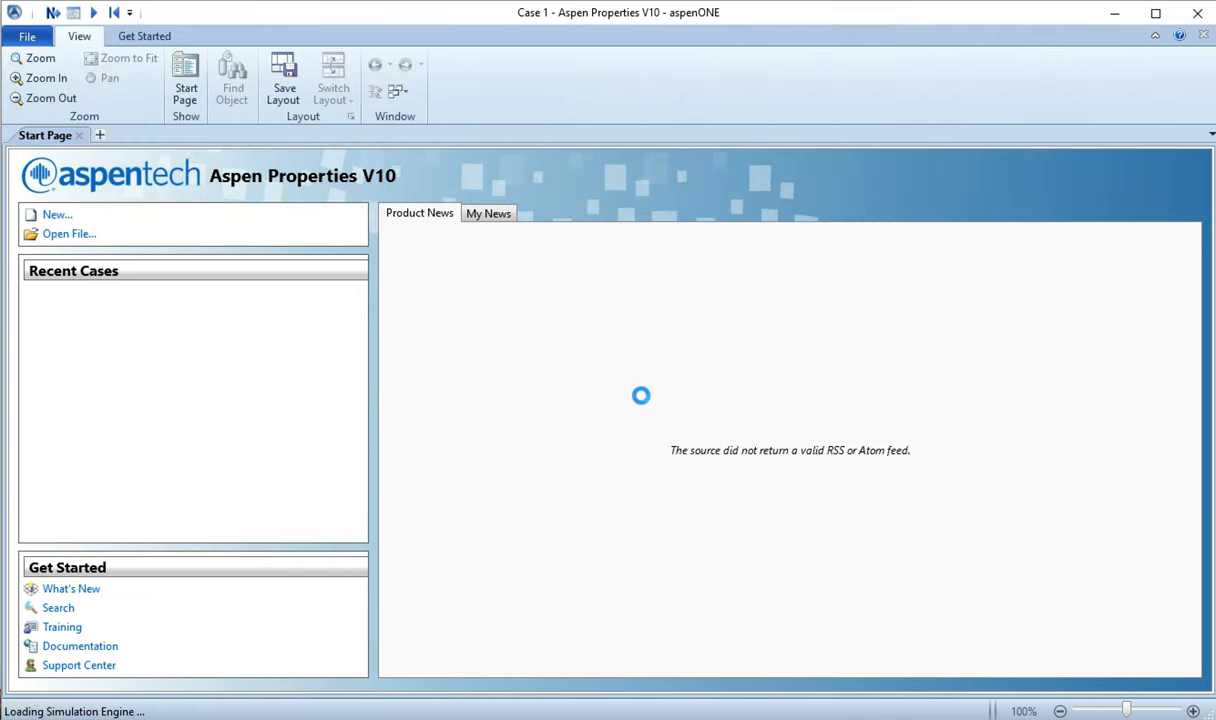
mouse_move(644, 404)
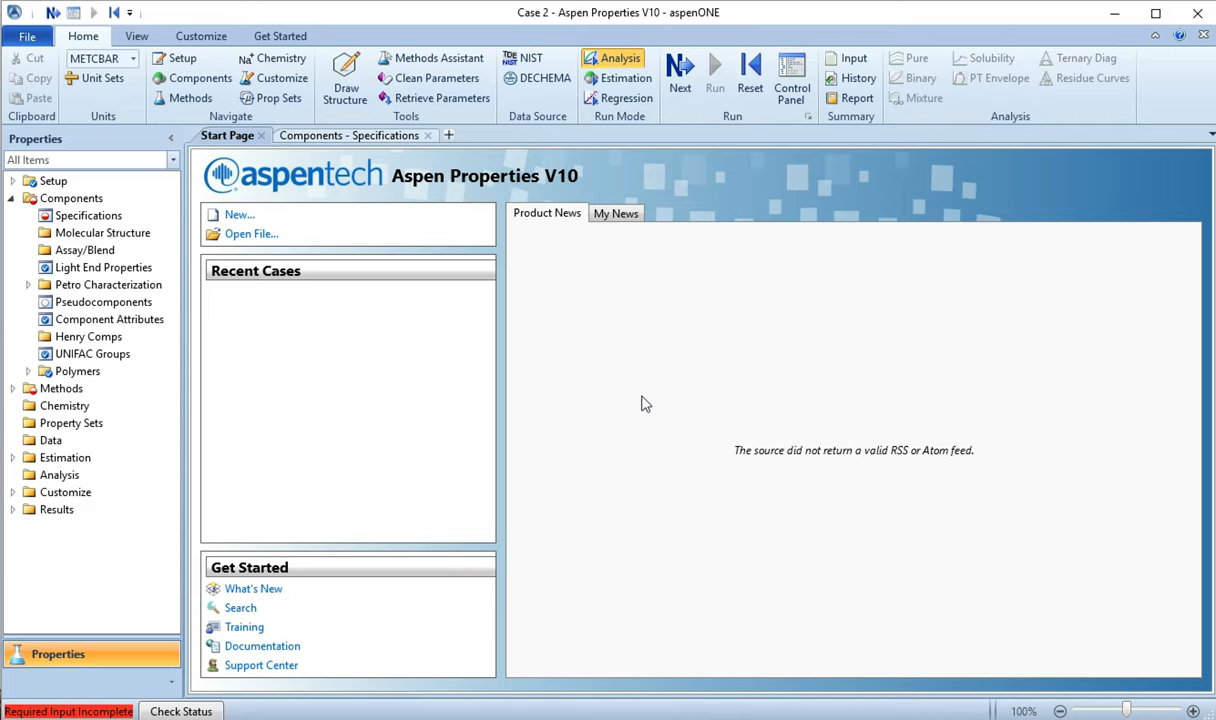
mouse_move(536, 296)
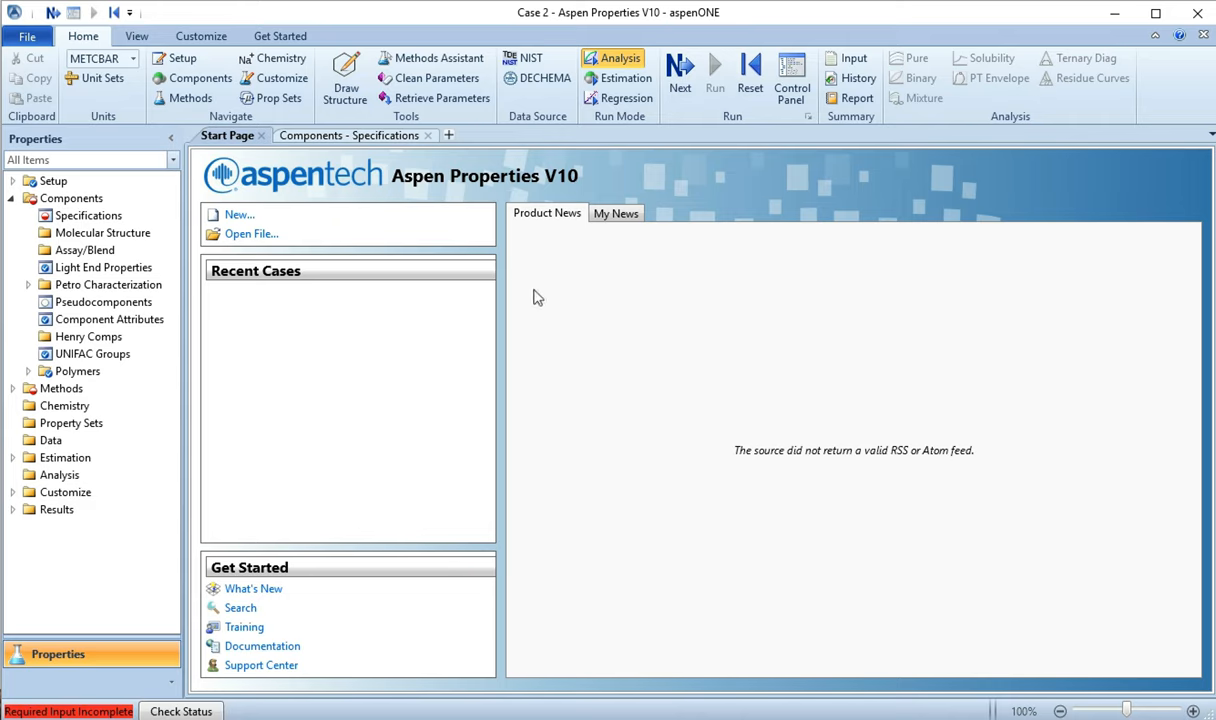
mouse_move(524, 288)
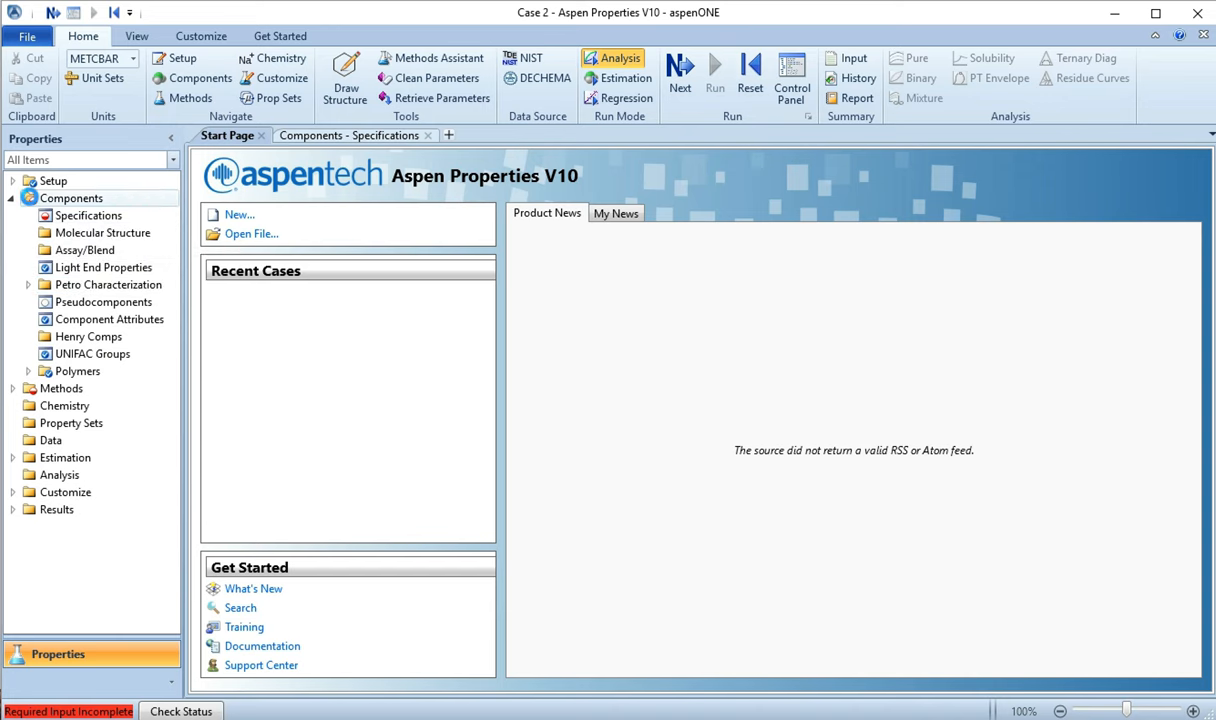
Step: Enter METHANOL as the first component ID on the Components Specifications sheet
left_click(70, 198)
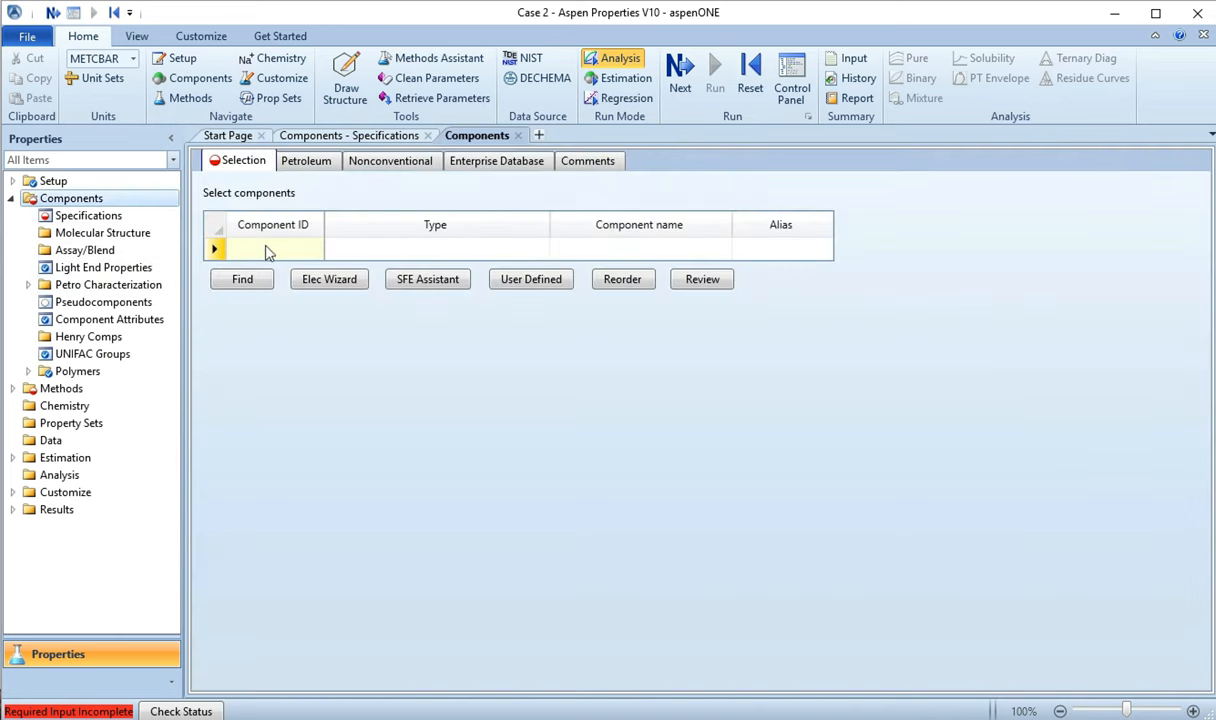
left_click(272, 224)
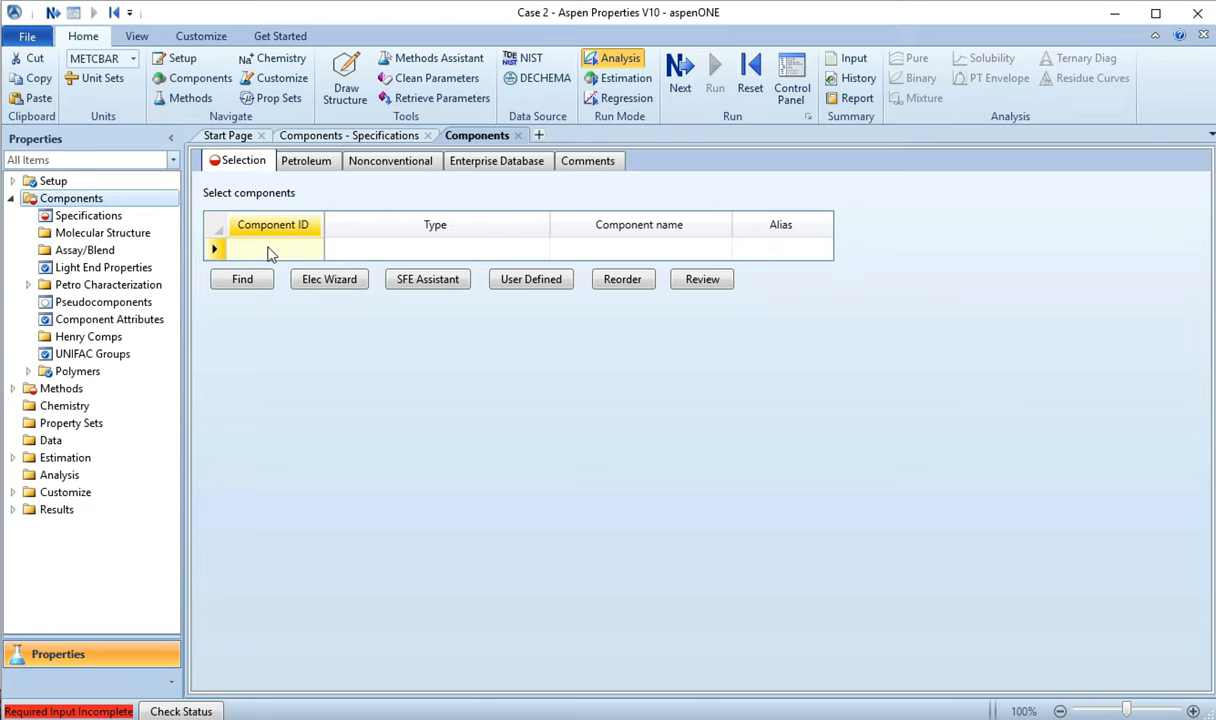
type("METHANOL")
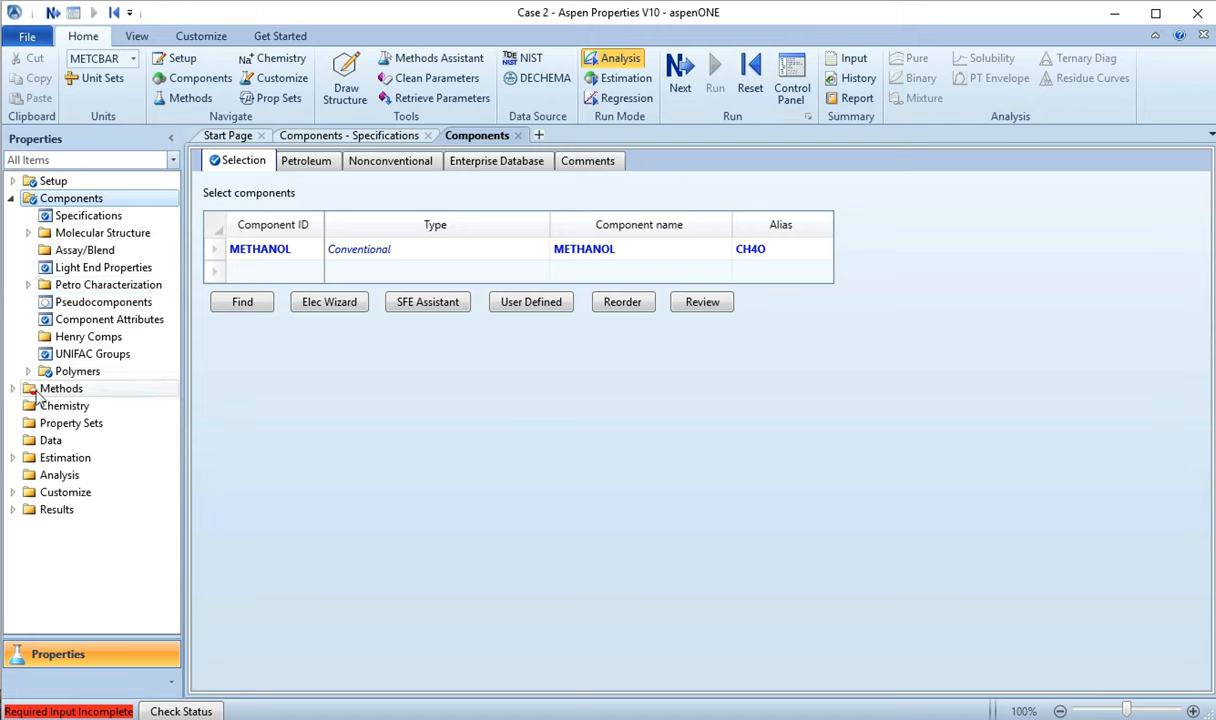
Step: Set SRK as the base property method on the Methods Global sheet
left_click(62, 388)
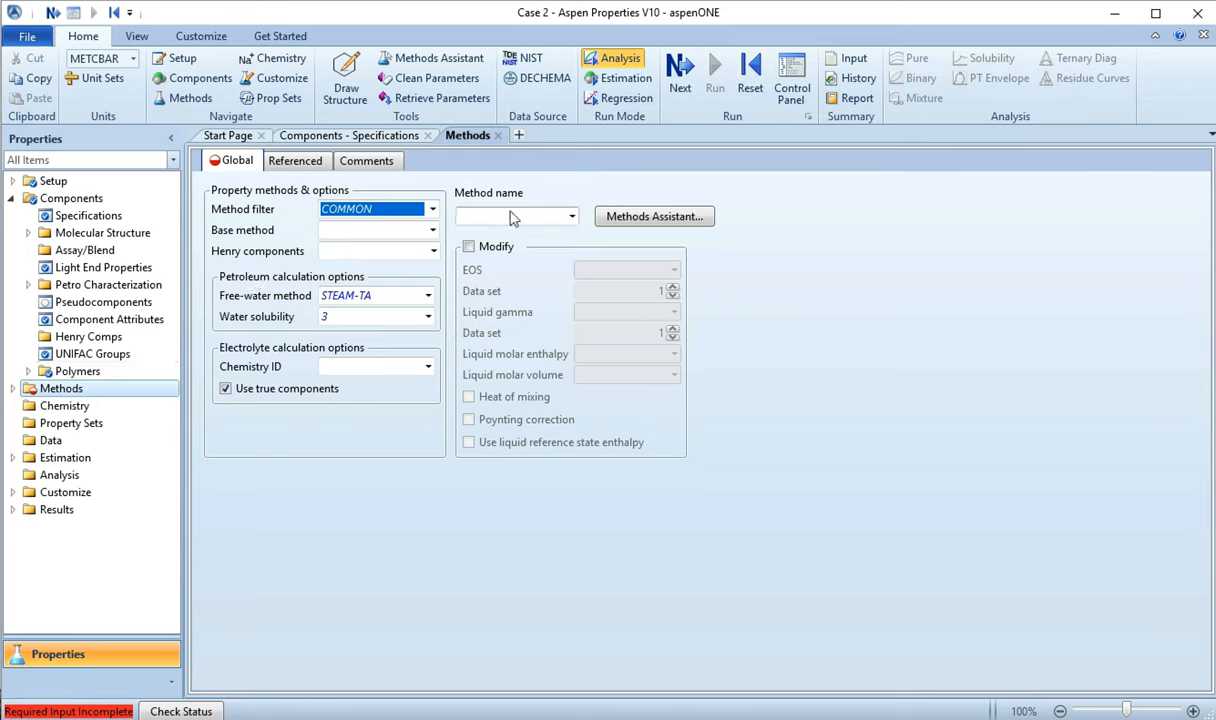
mouse_move(512, 216)
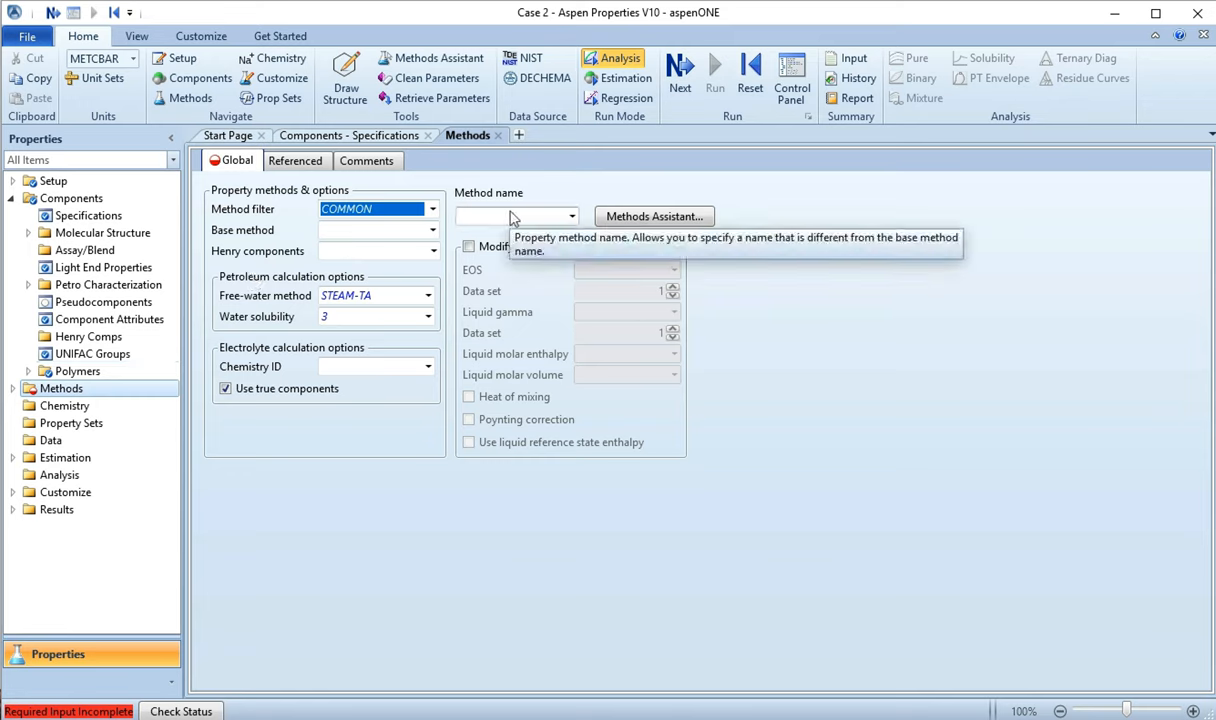
mouse_move(464, 296)
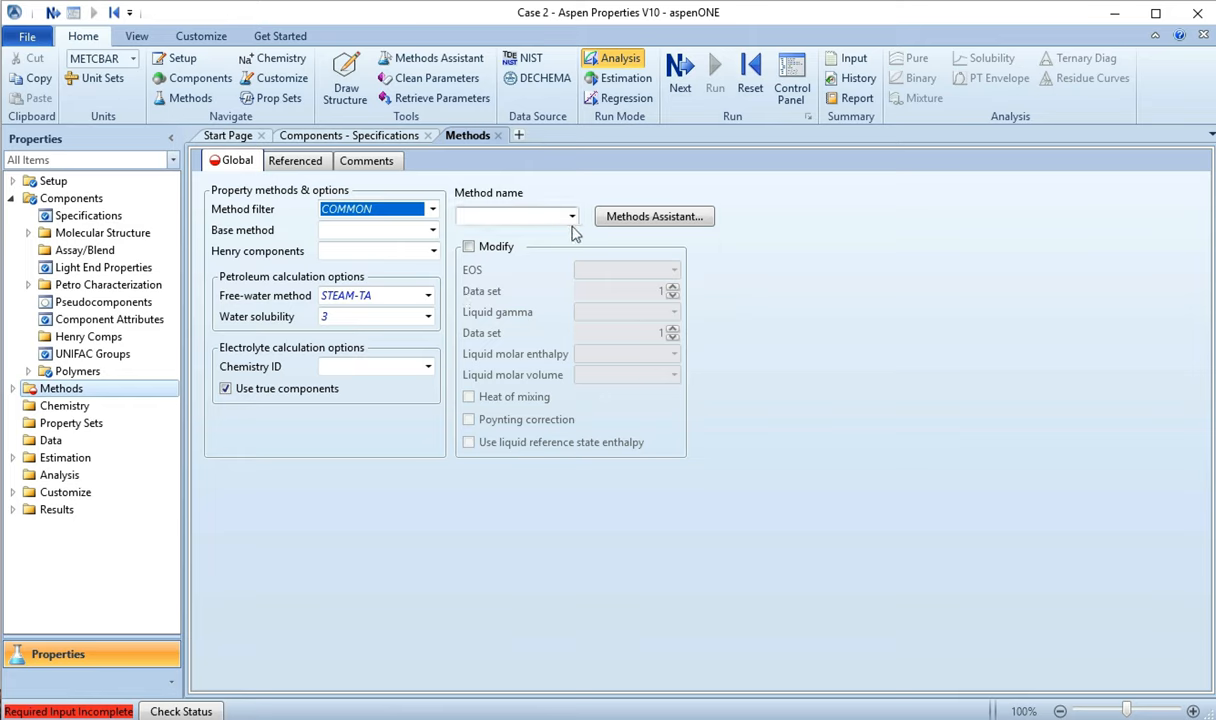
mouse_move(654, 216)
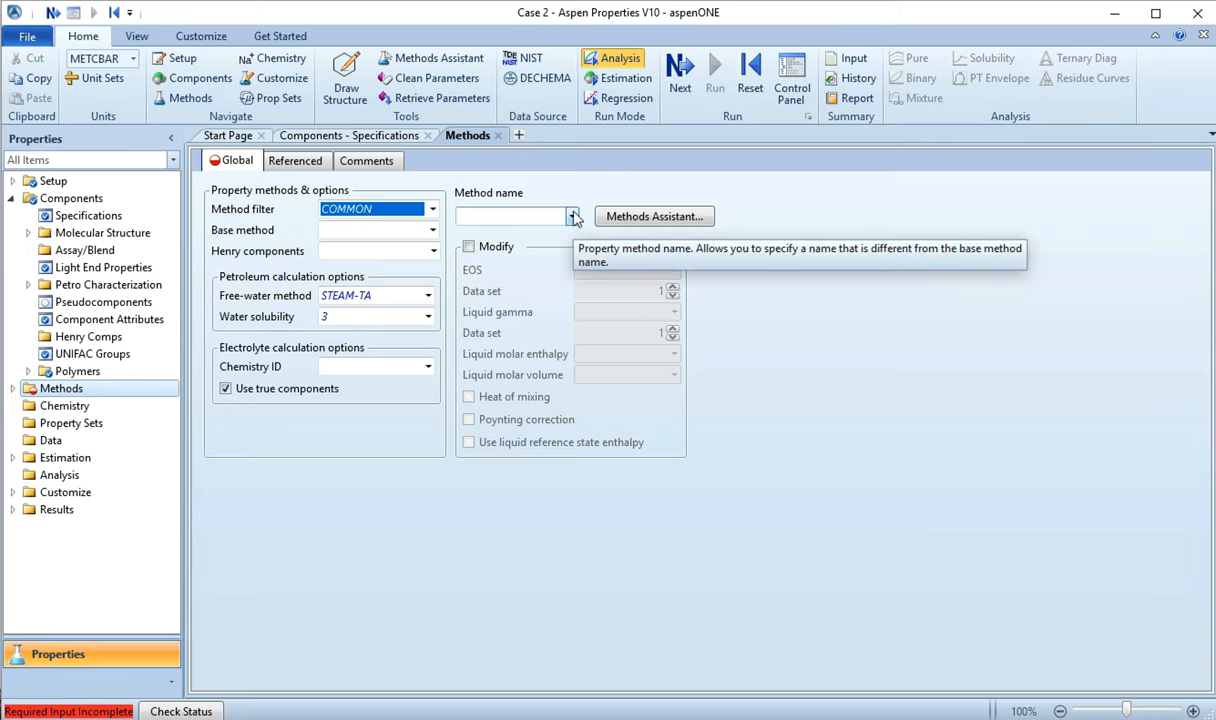
left_click(572, 216)
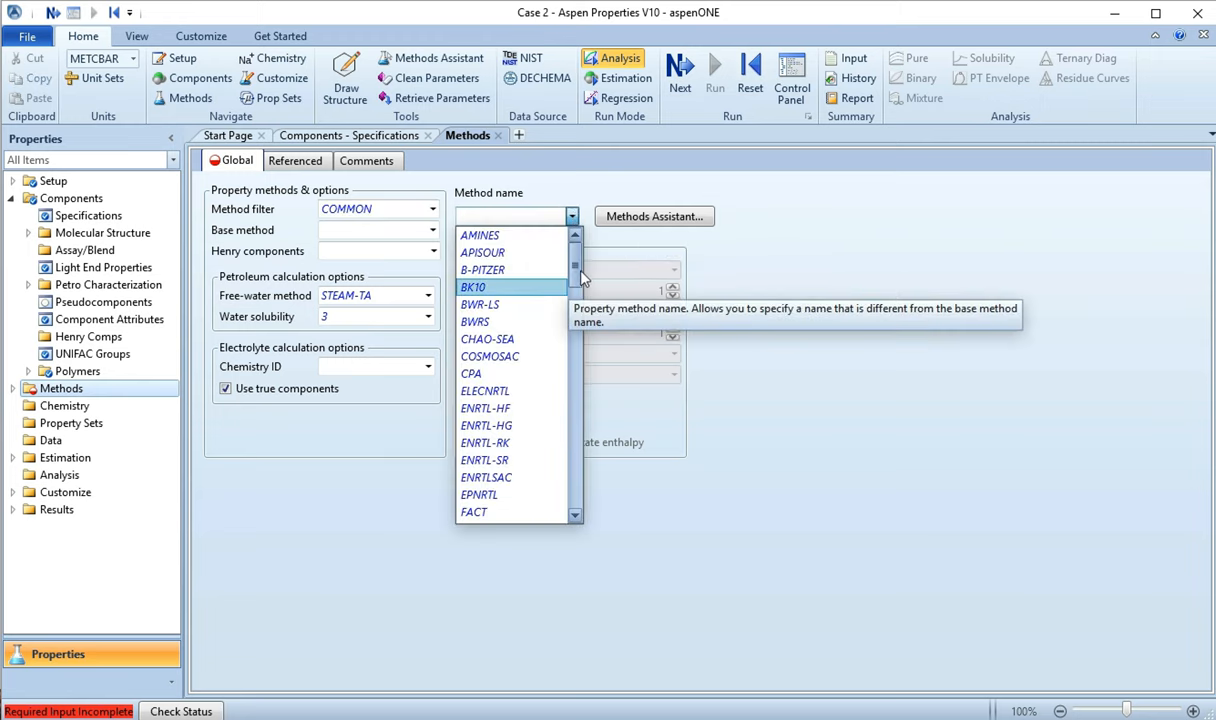
scroll("down", 3)
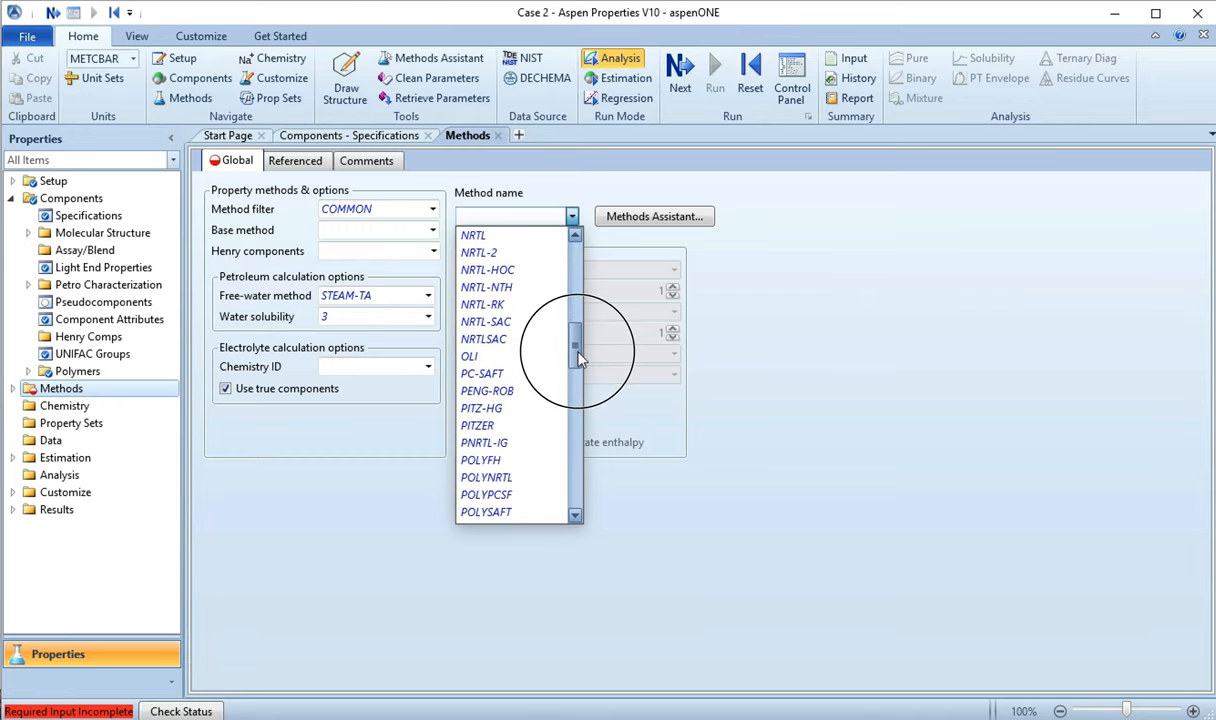
scroll("down", 3)
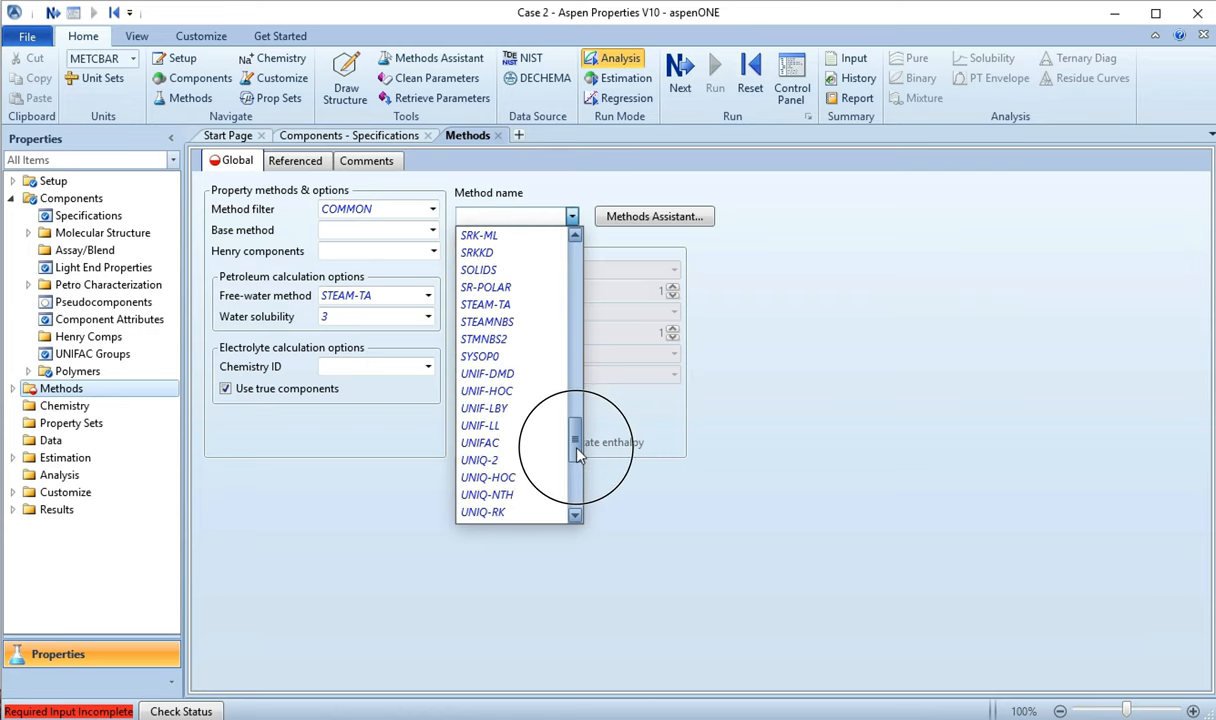
scroll("down", 3)
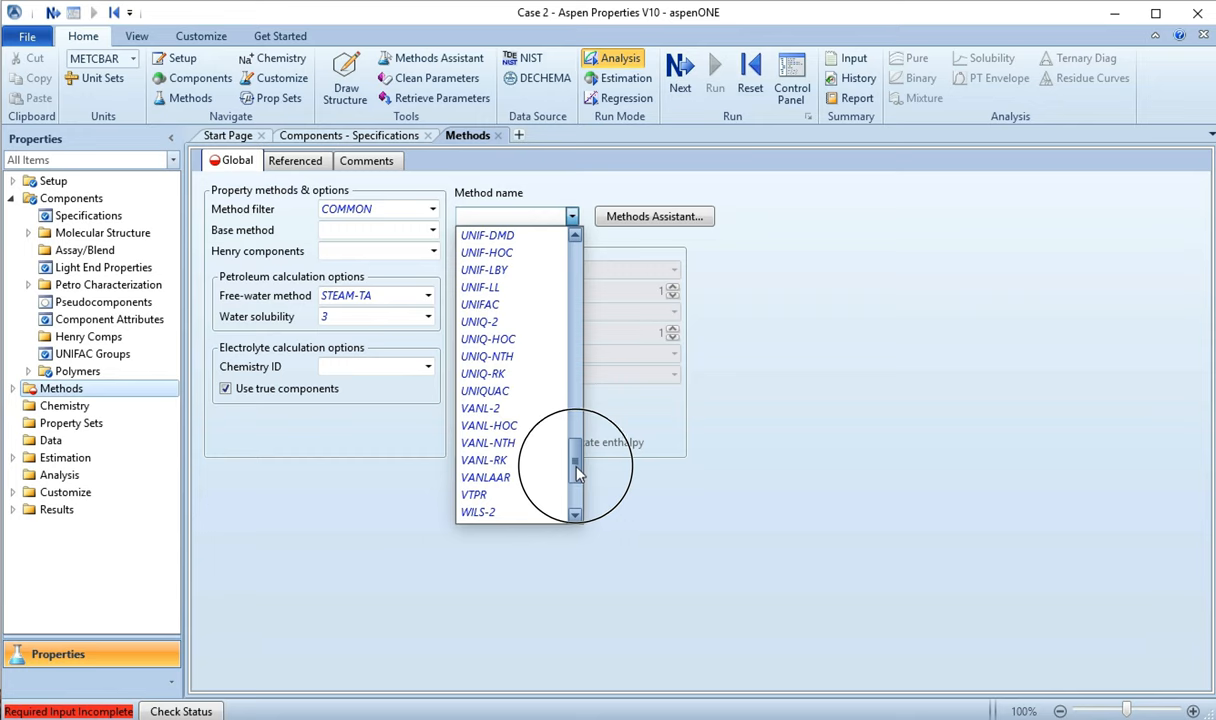
scroll("down", 3)
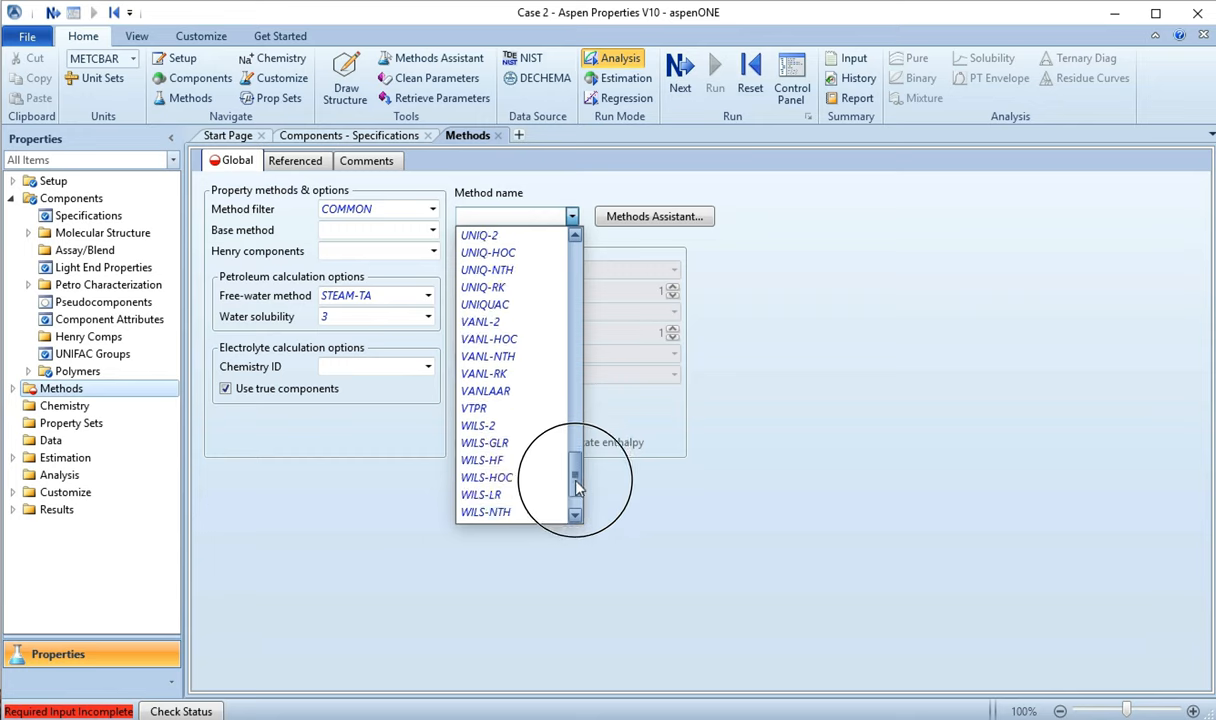
scroll("down", 3)
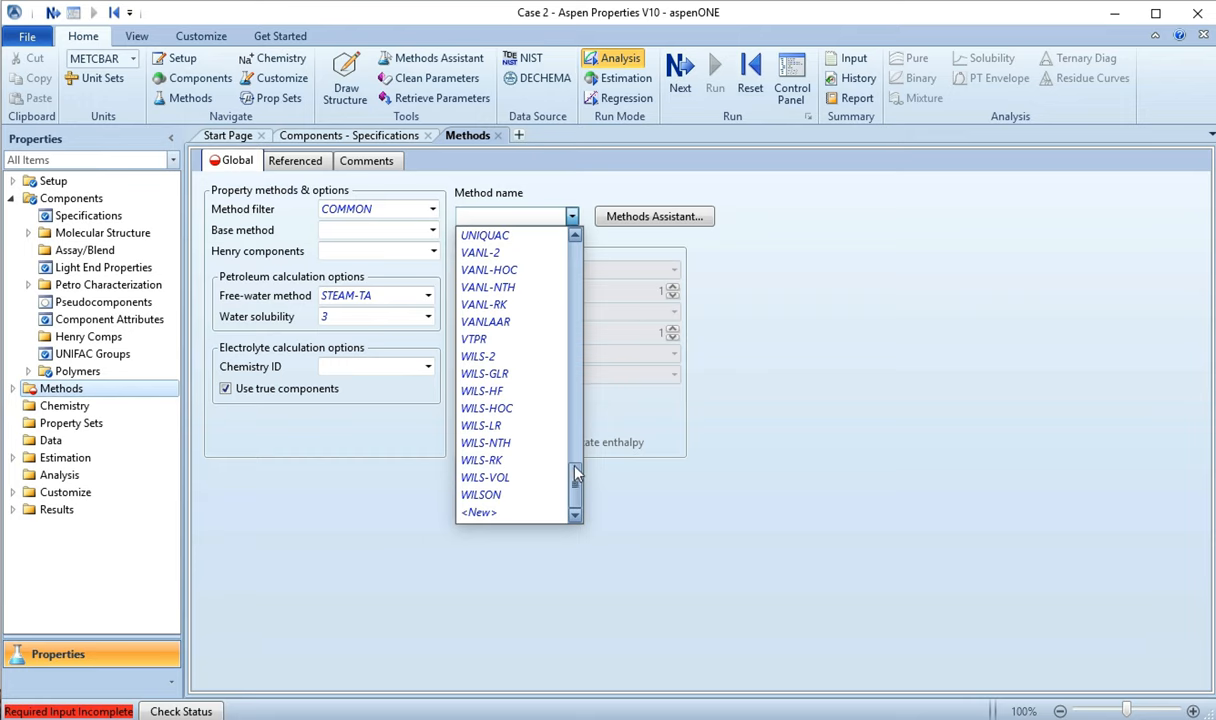
mouse_move(478, 356)
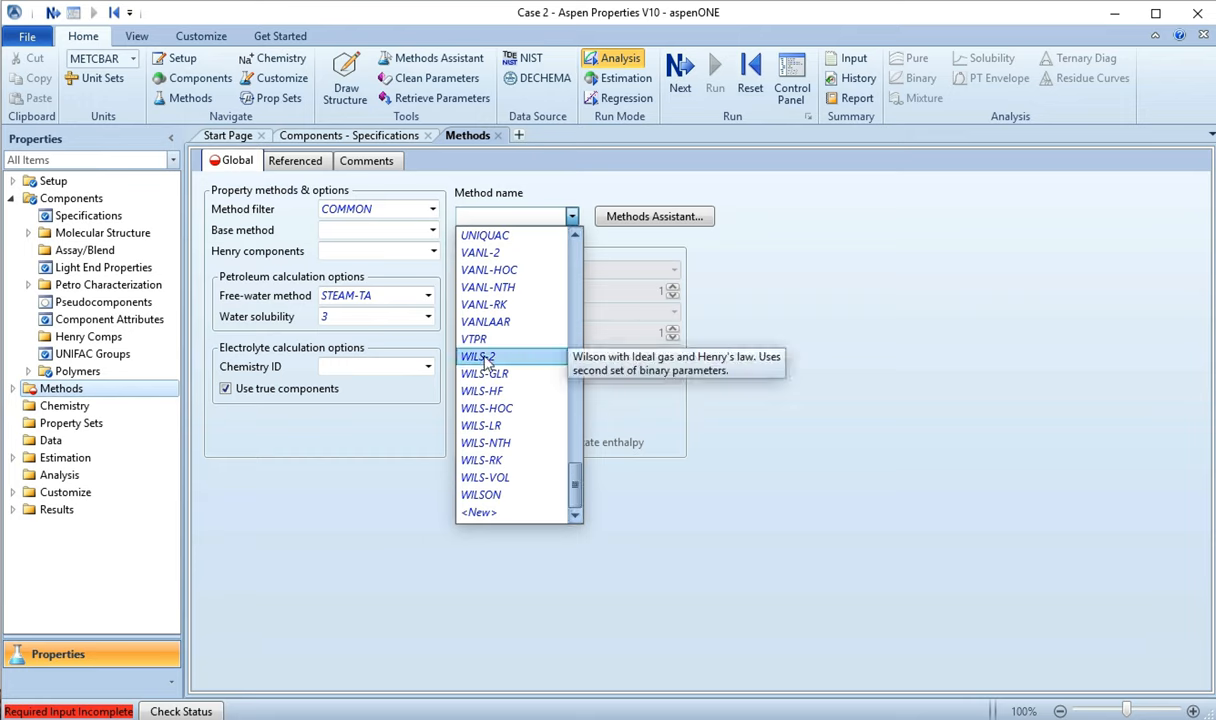
mouse_move(484, 374)
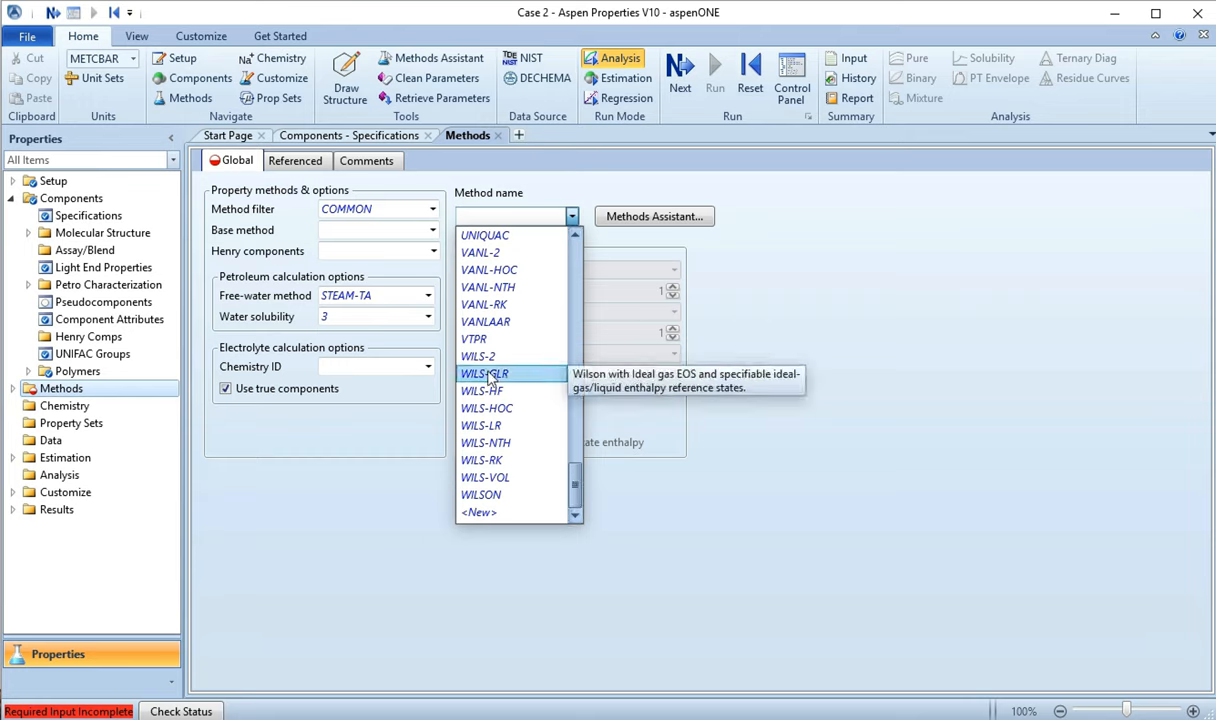
mouse_move(482, 390)
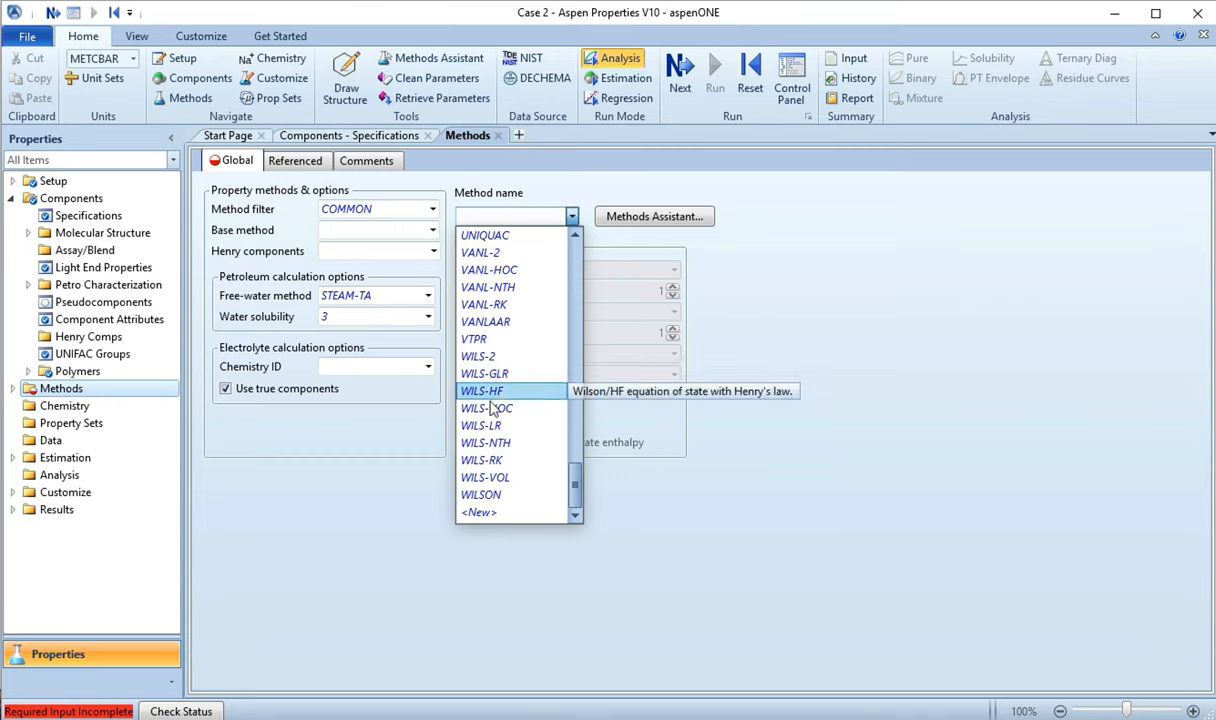
mouse_move(480, 460)
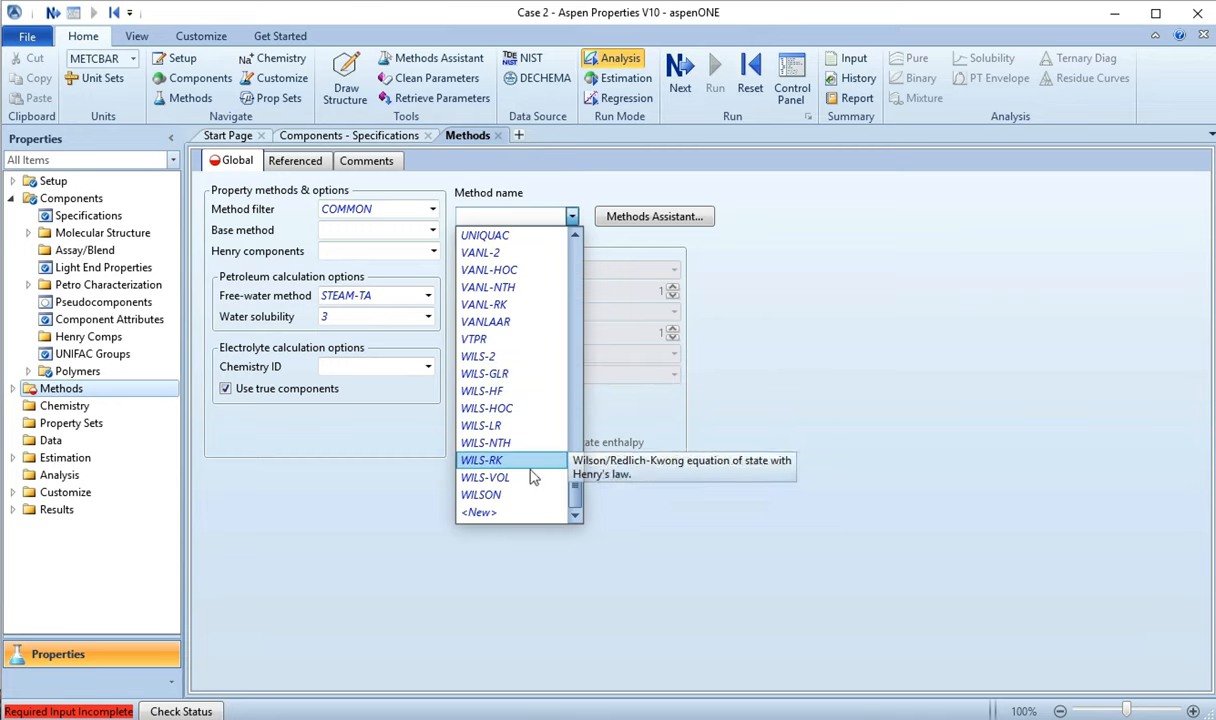
mouse_move(480, 424)
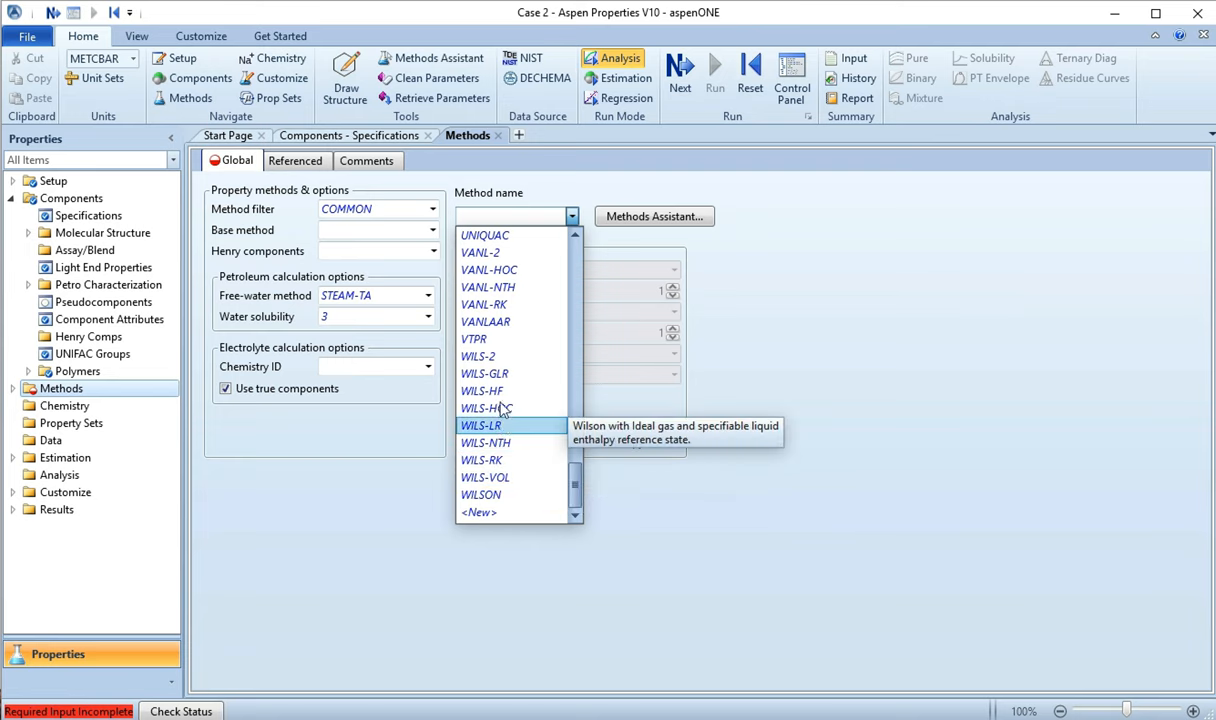
mouse_move(480, 494)
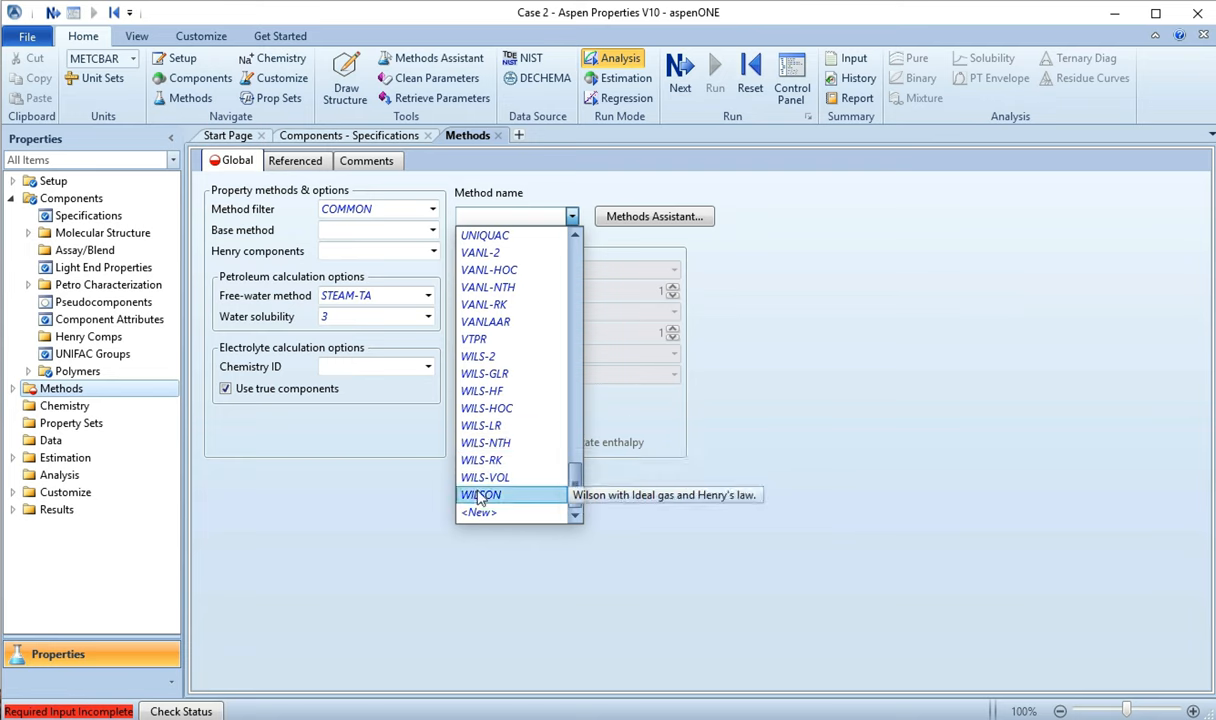
mouse_move(478, 356)
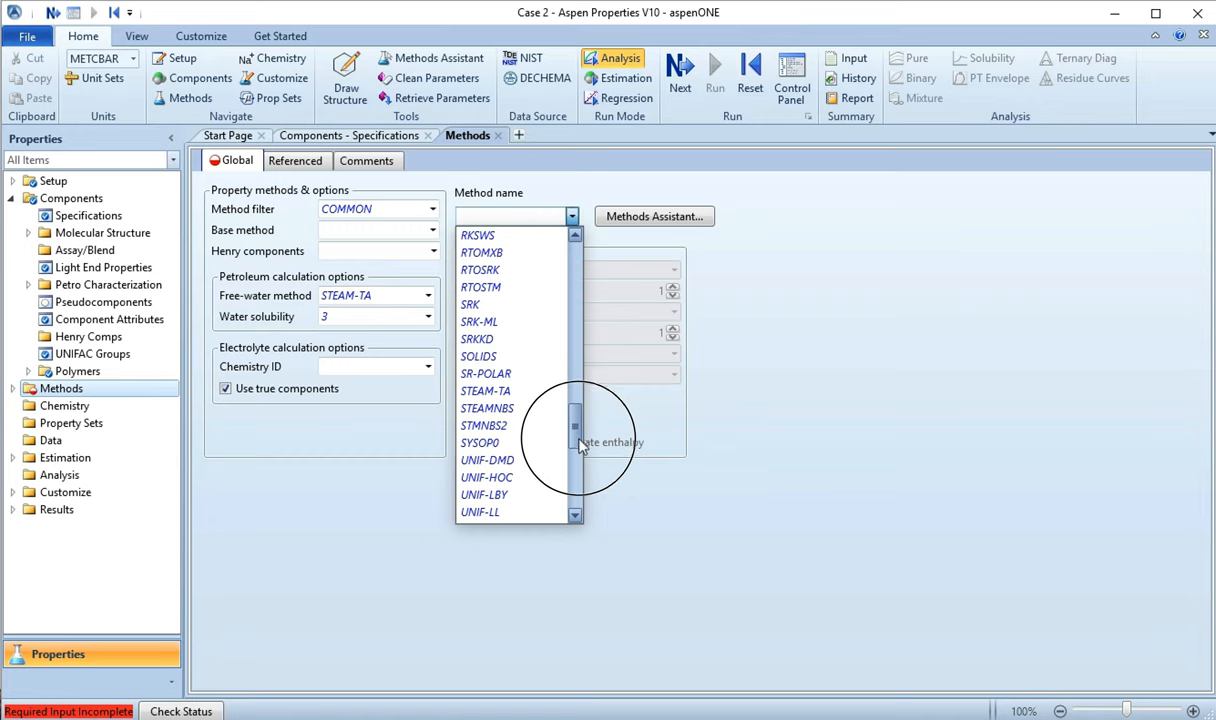
scroll("down", 3)
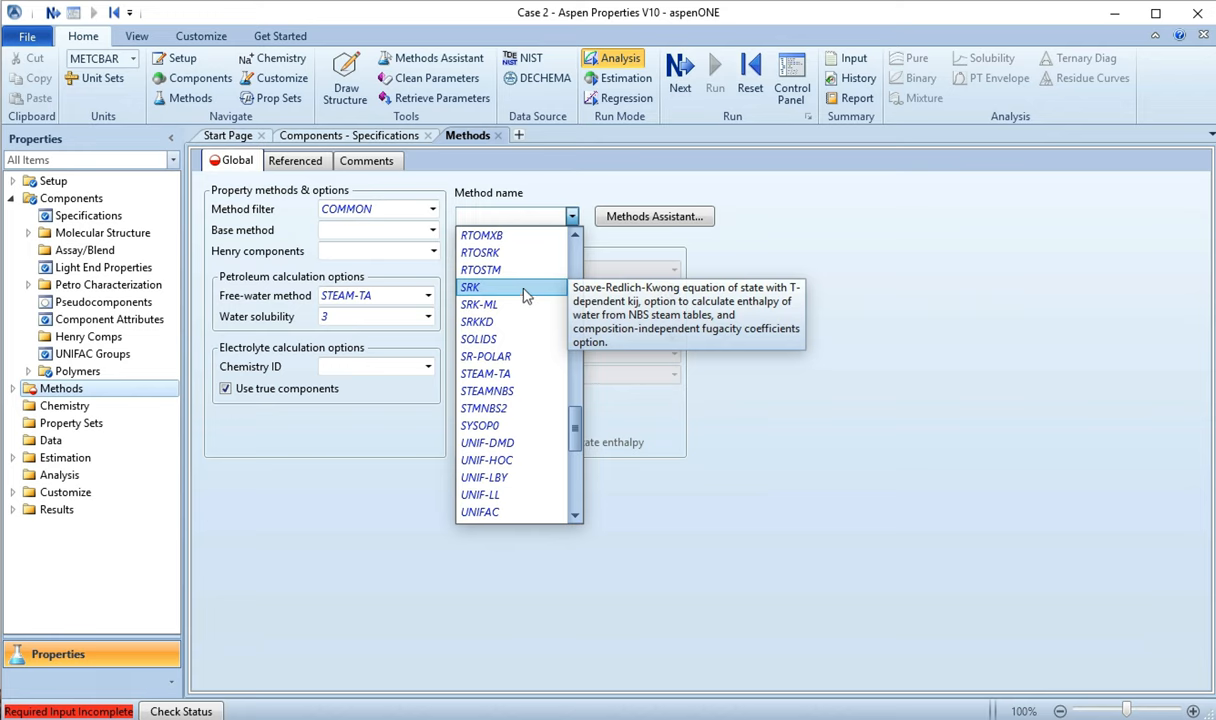
left_click(470, 288)
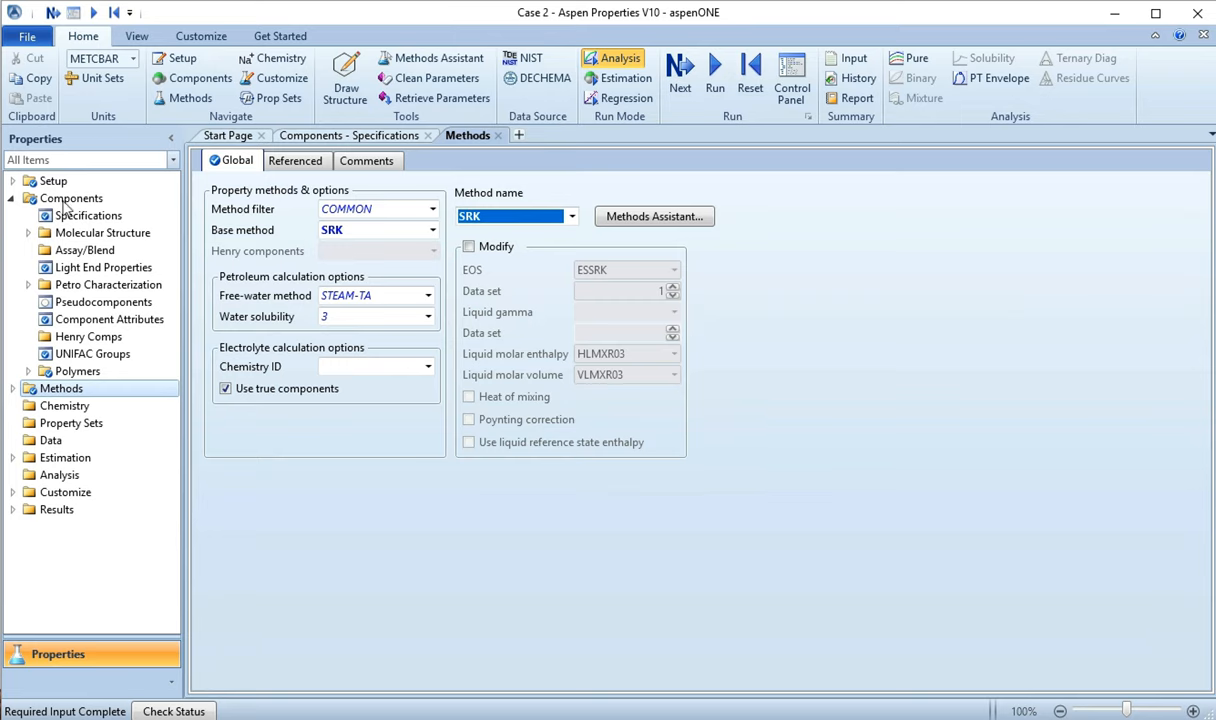
mouse_move(472, 348)
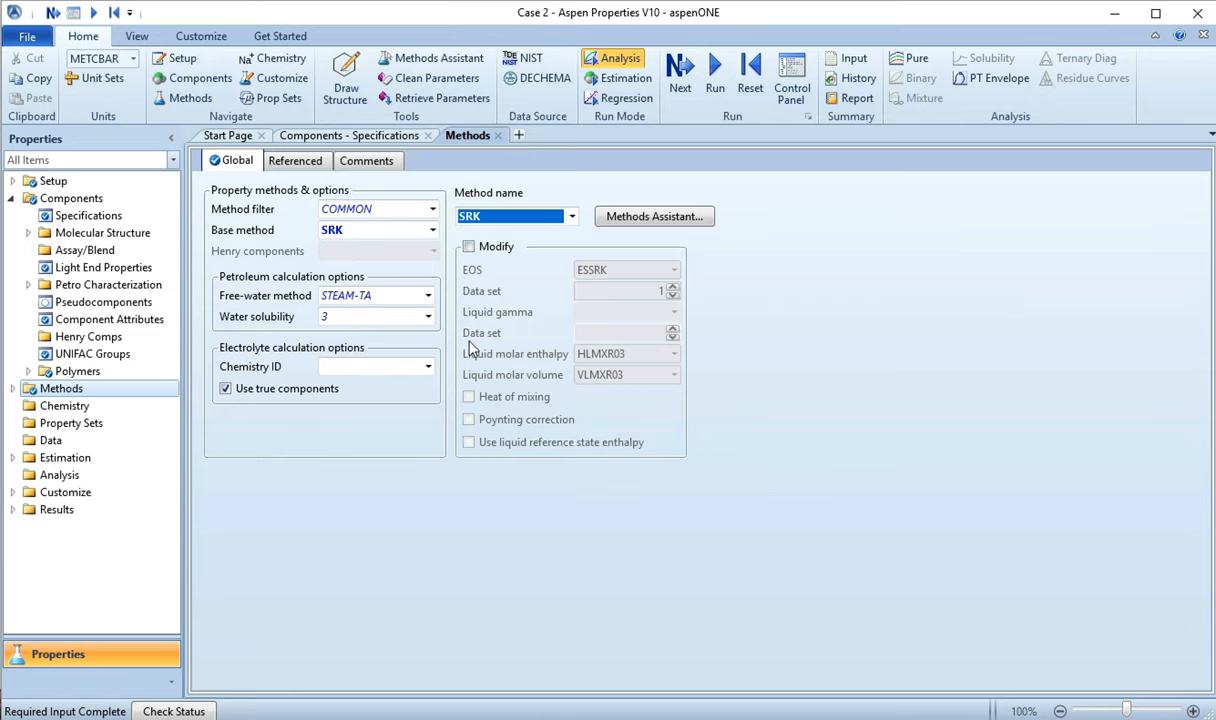
mouse_move(800, 266)
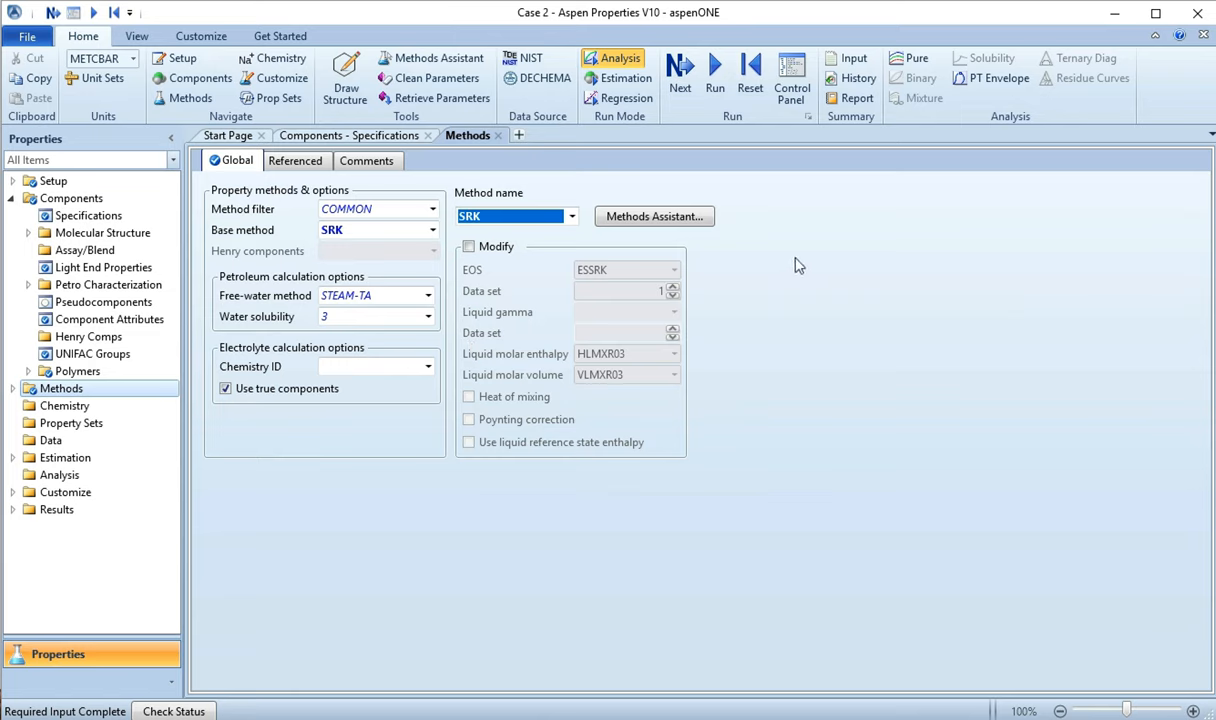
mouse_move(890, 200)
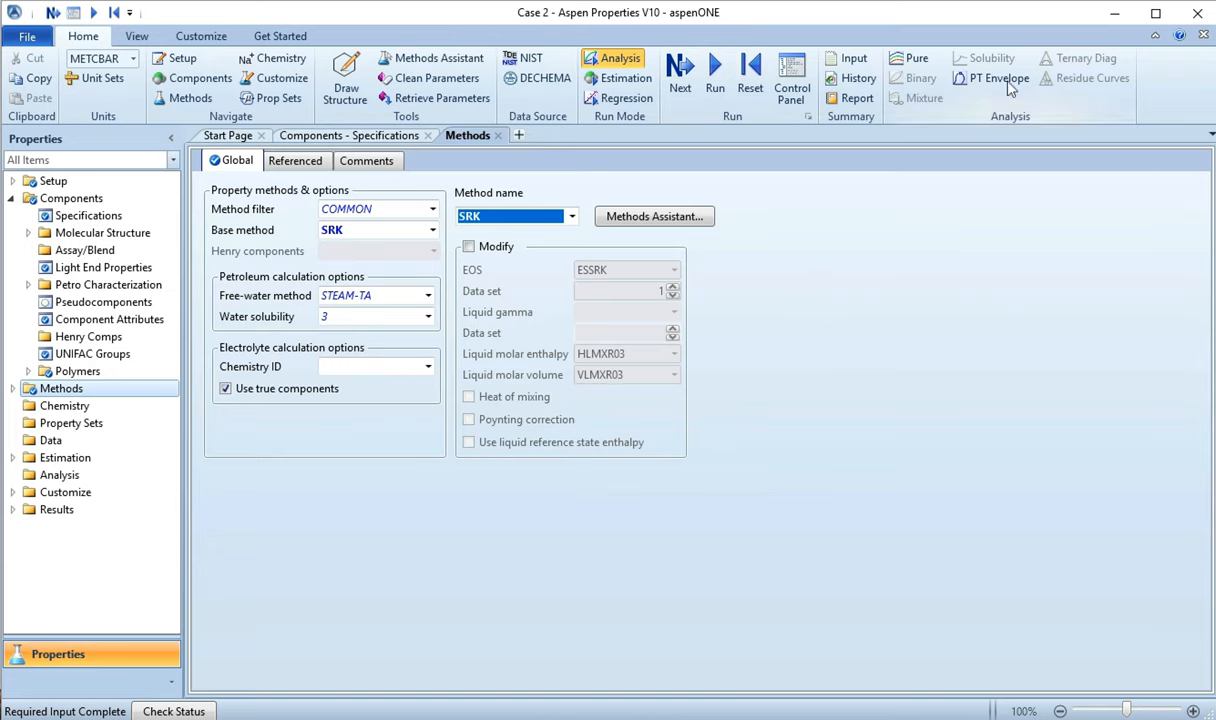
mouse_move(996, 78)
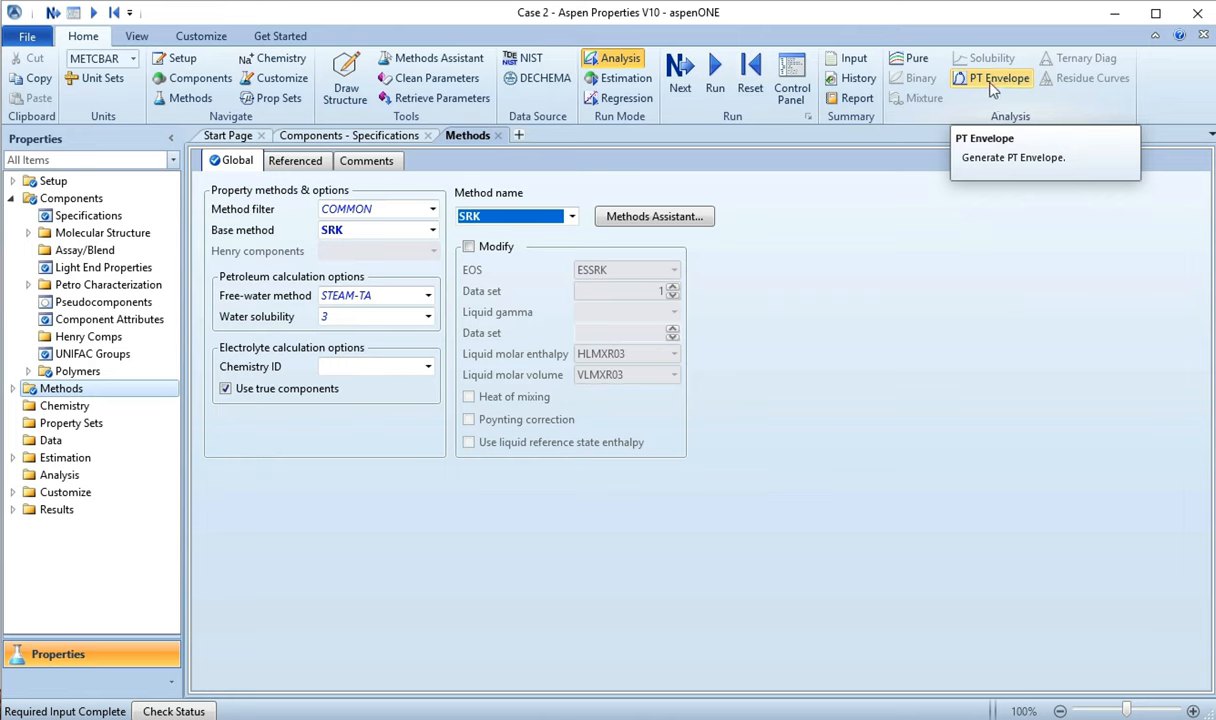
mouse_move(988, 92)
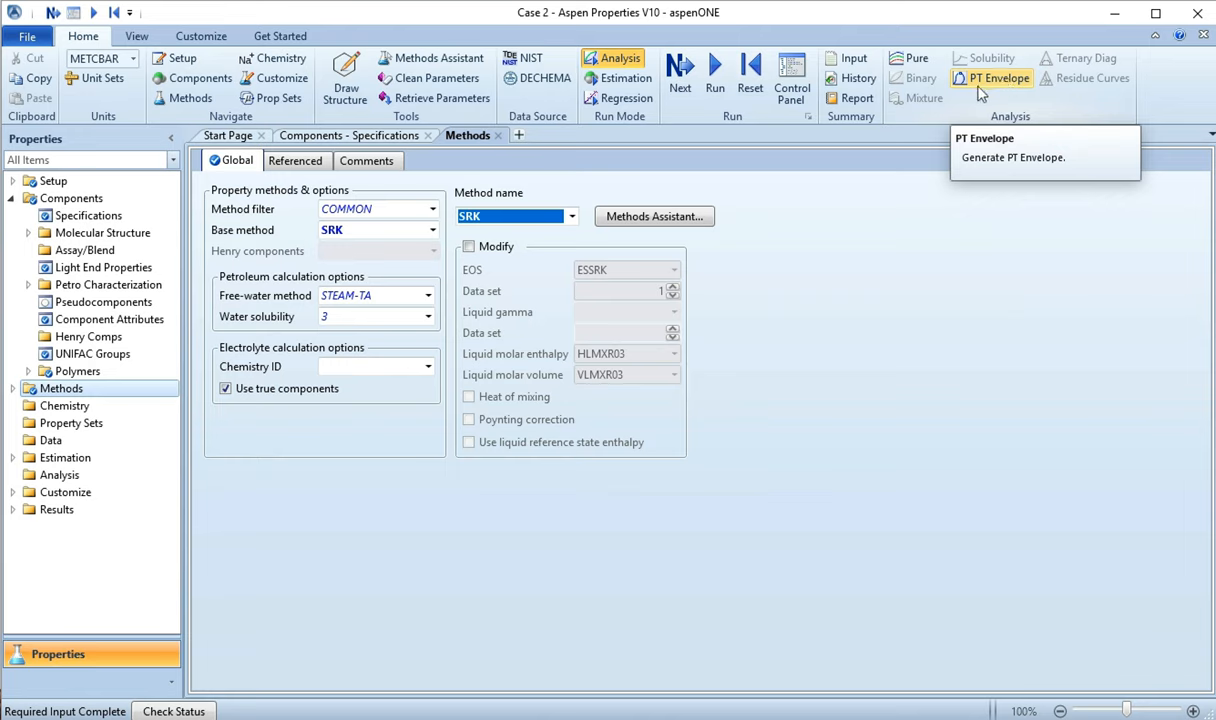
mouse_move(910, 58)
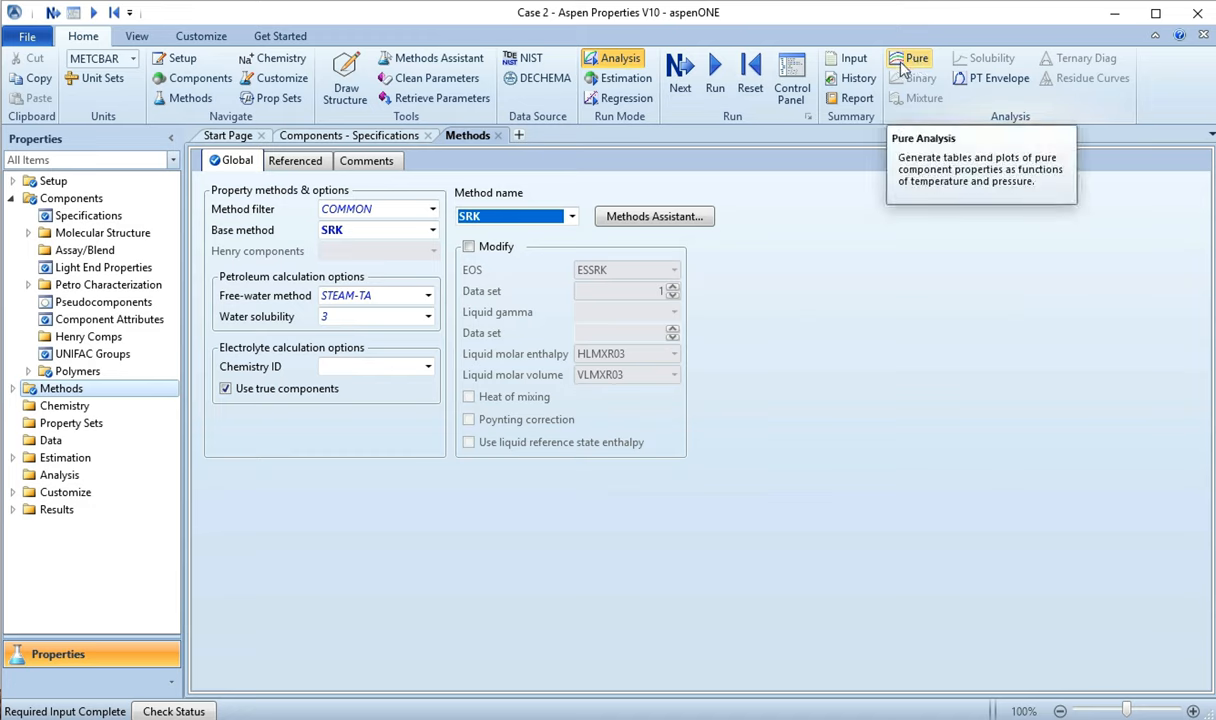
mouse_move(910, 68)
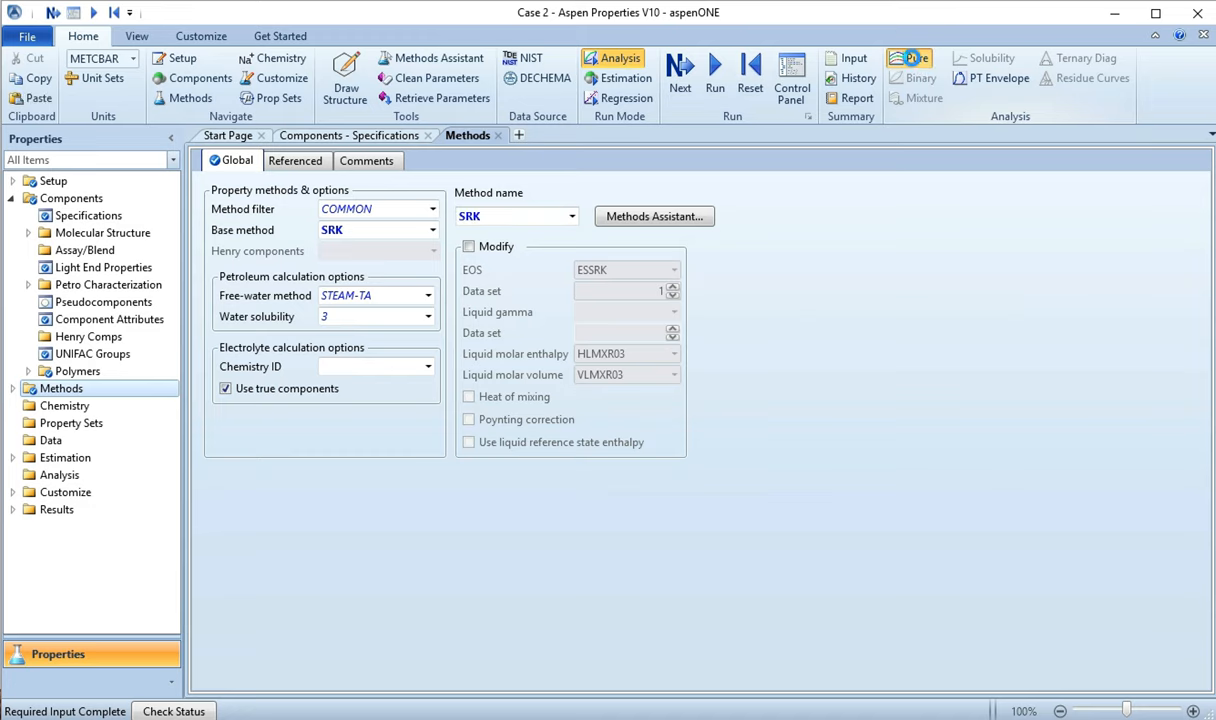
Step: Create a PURE-1 analysis with thermodynamic property FUG (fugacity)
left_click(908, 58)
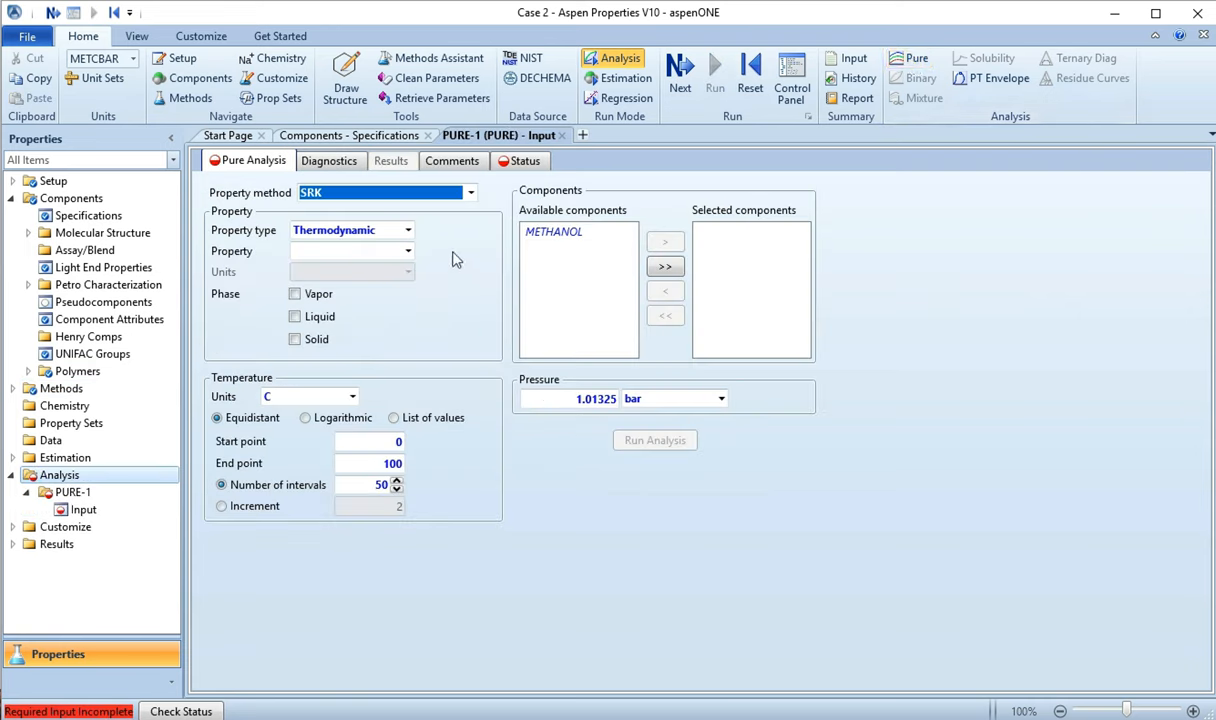
mouse_move(470, 240)
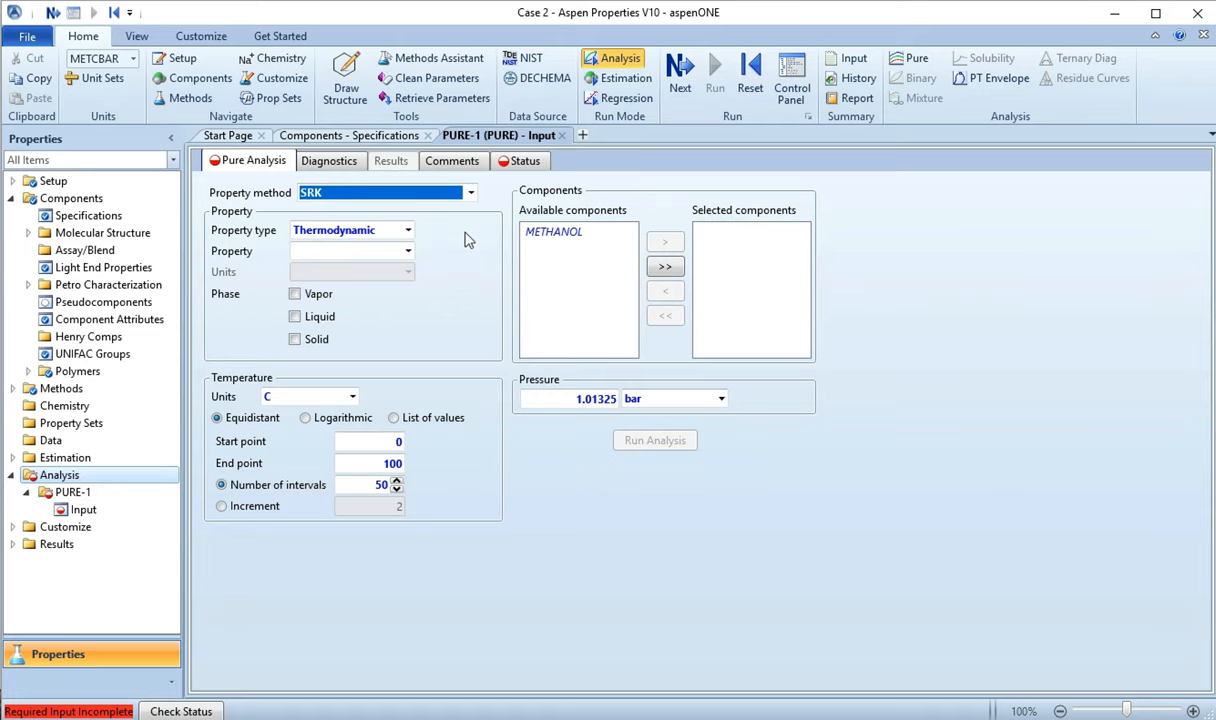
mouse_move(524, 160)
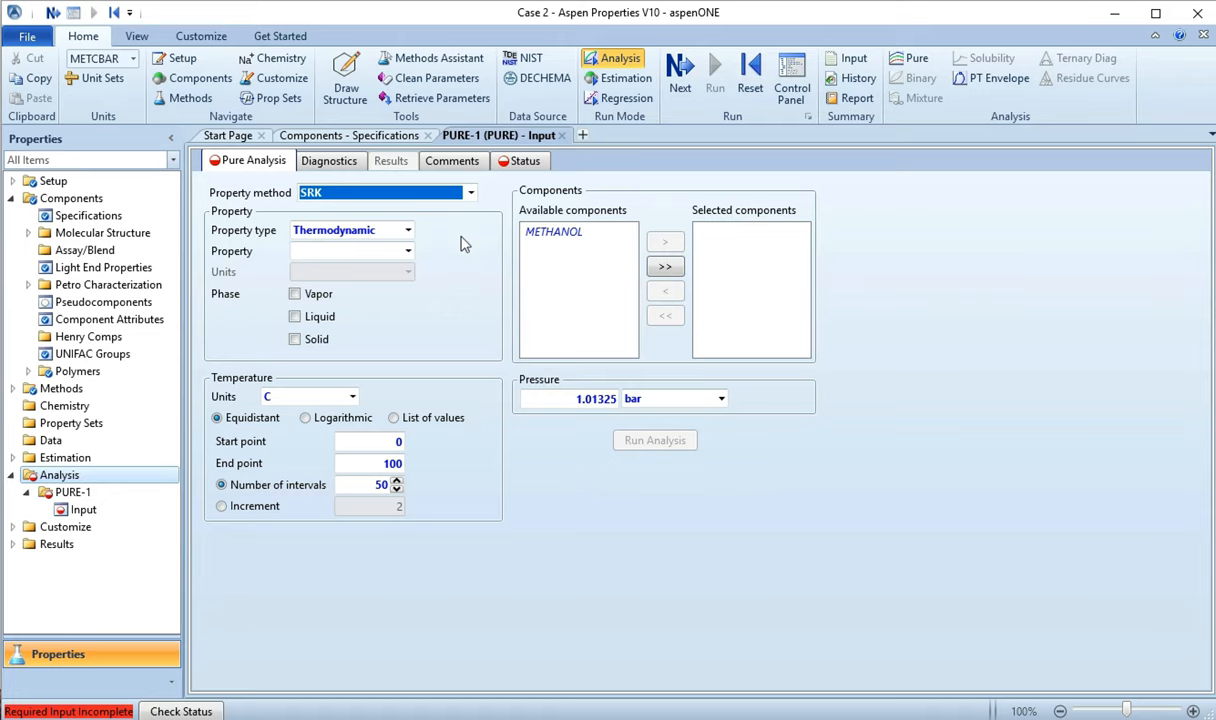
left_click(408, 230)
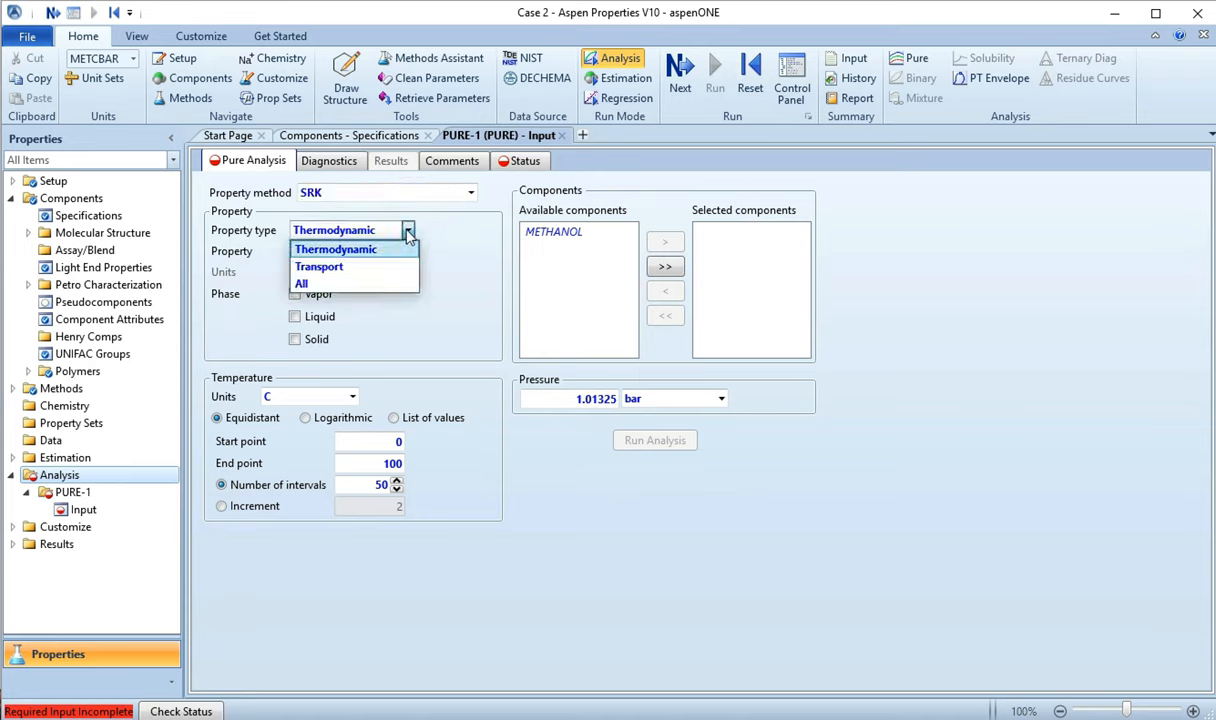
left_click(336, 248)
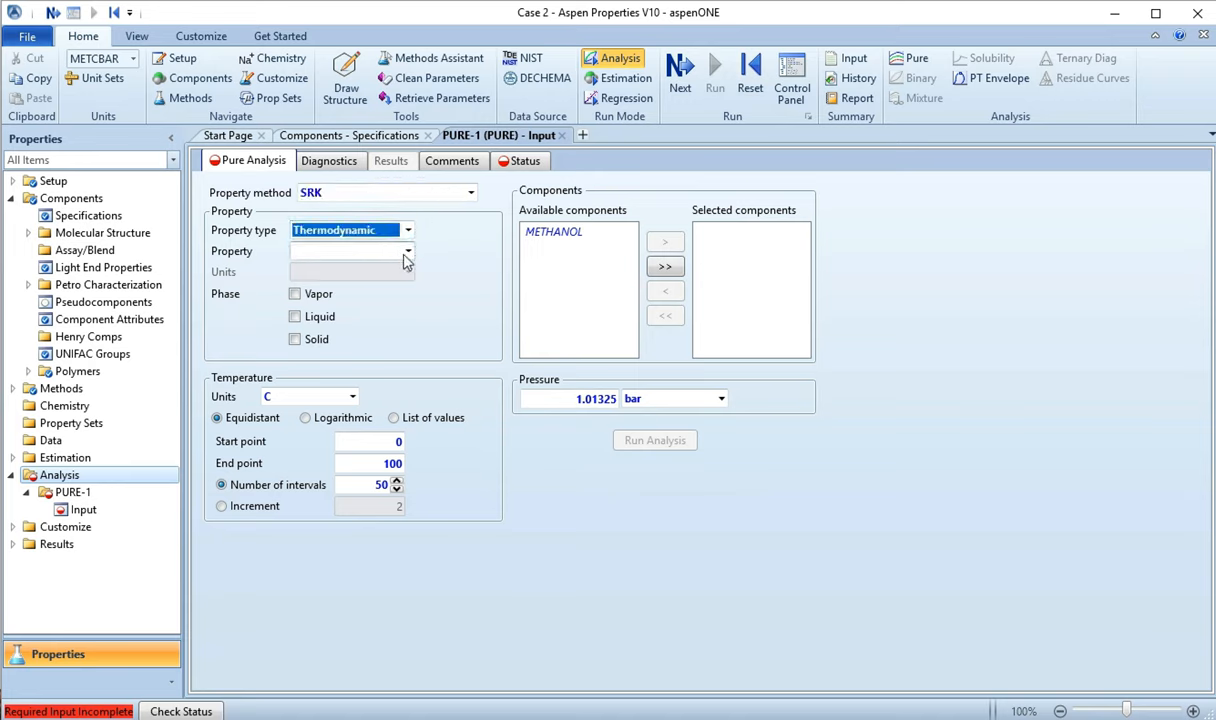
left_click(408, 252)
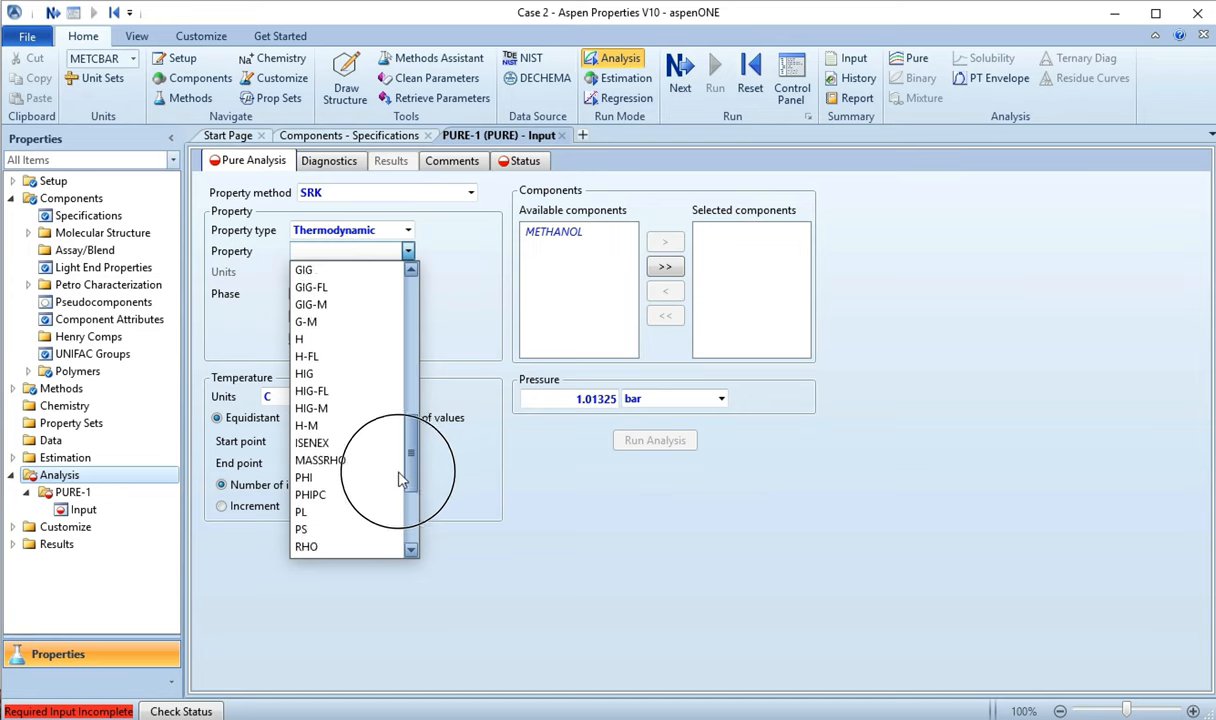
scroll("down", 3)
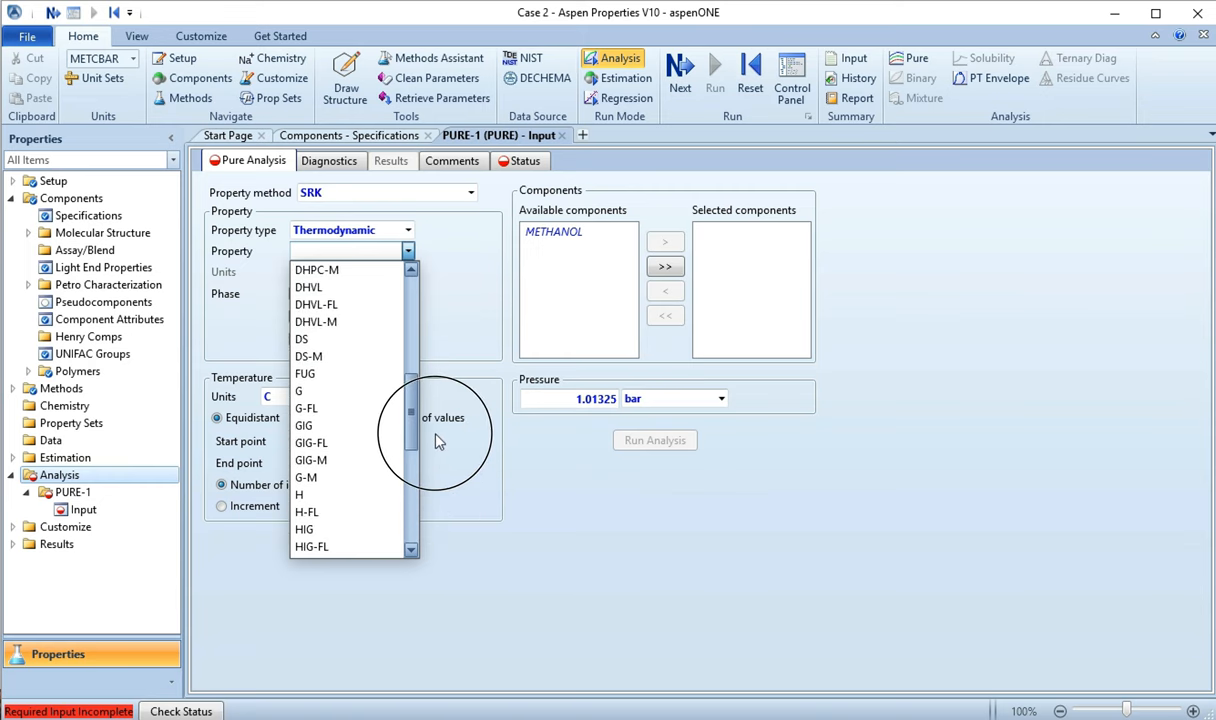
mouse_move(338, 390)
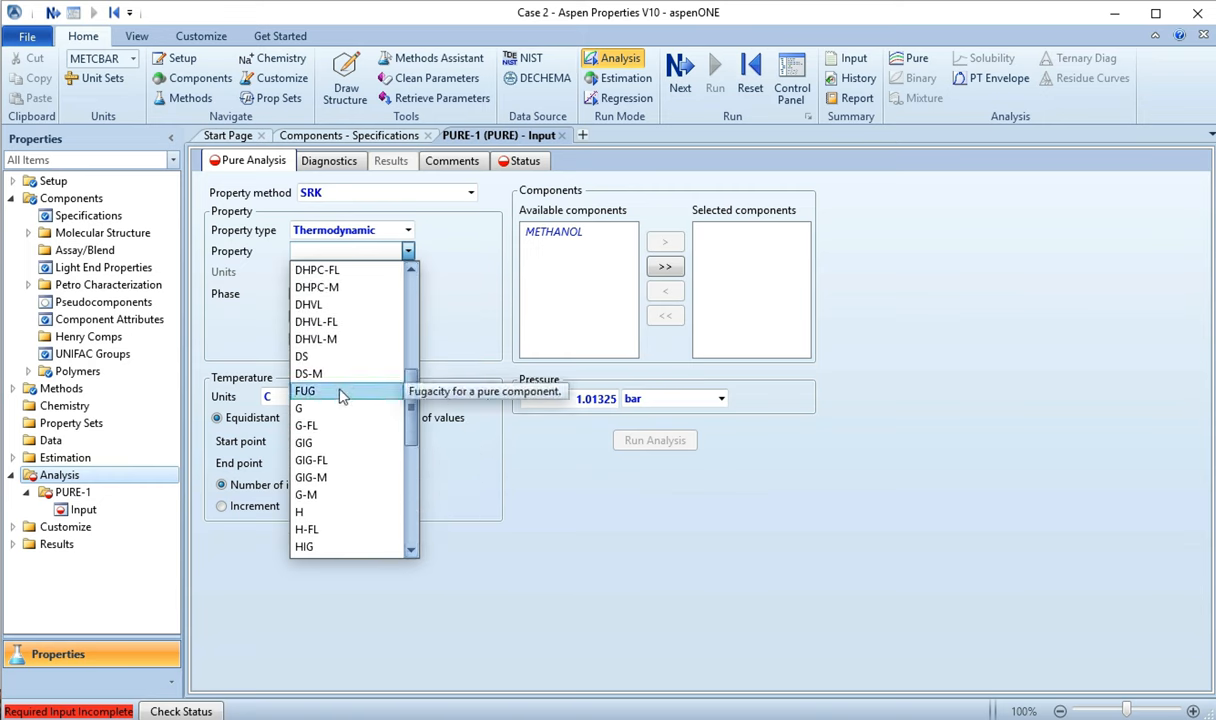
left_click(304, 390)
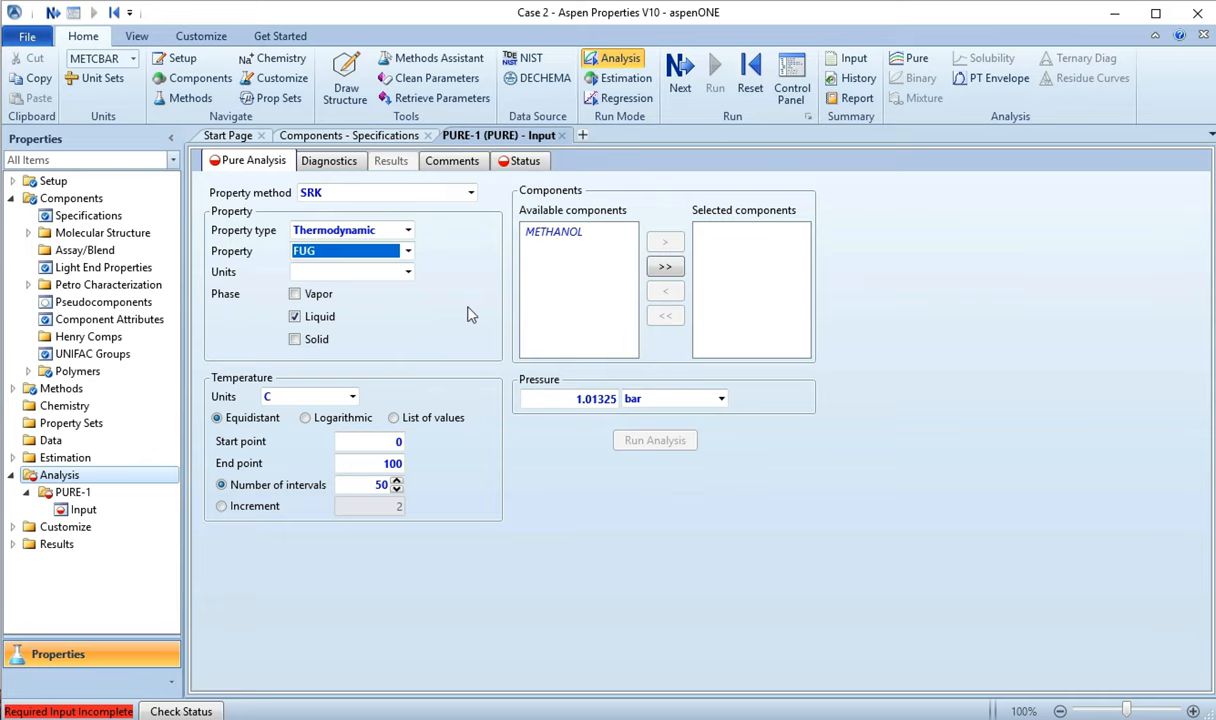
mouse_move(308, 338)
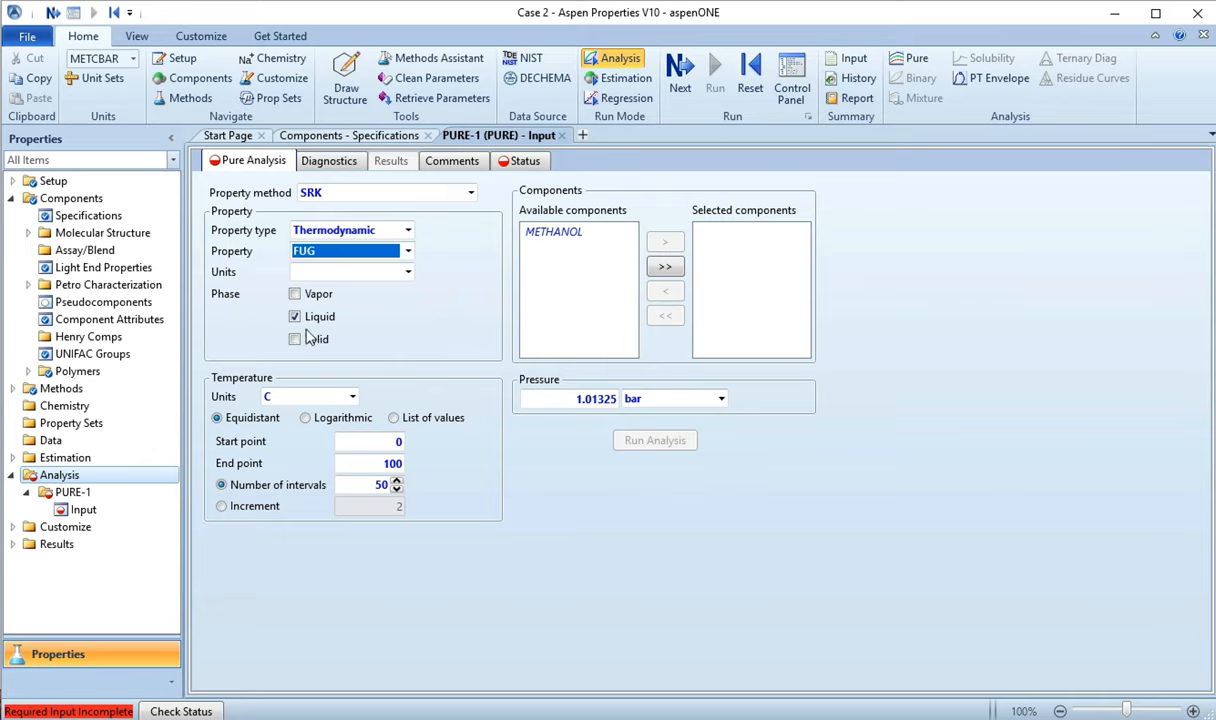
Step: Include the vapor phase and move METHANOL into the selected components
left_click(296, 292)
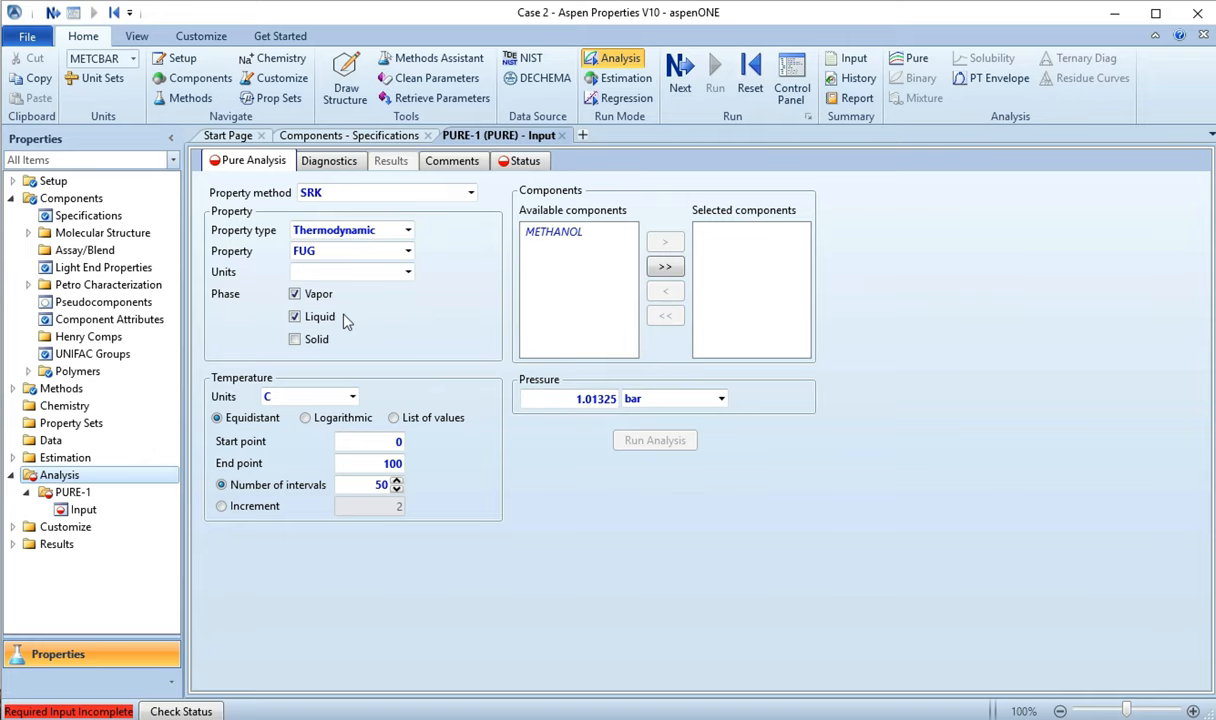
mouse_move(322, 296)
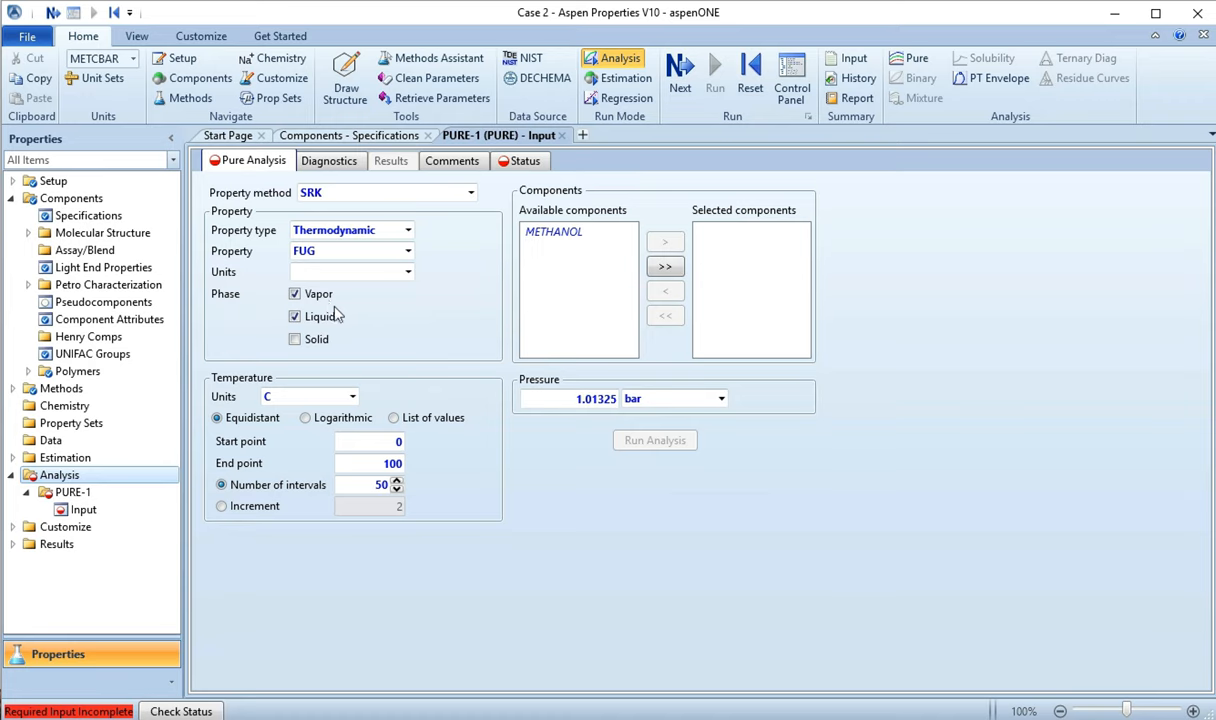
left_click(554, 232)
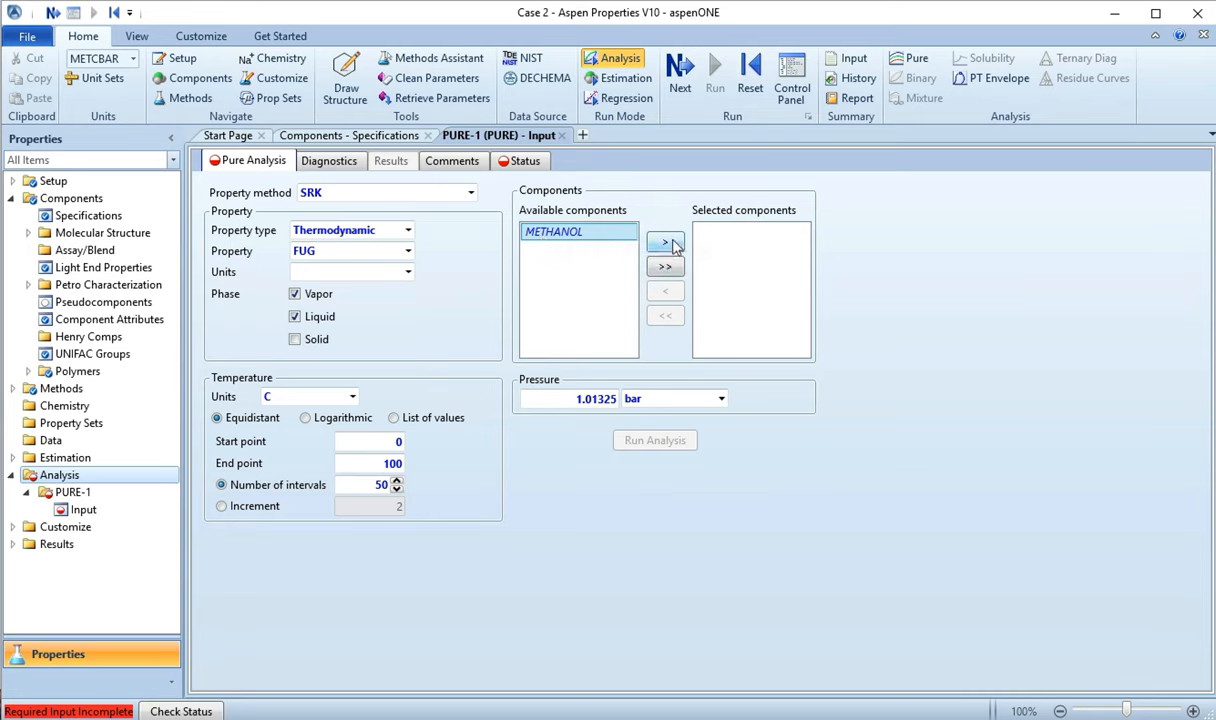
left_click(664, 242)
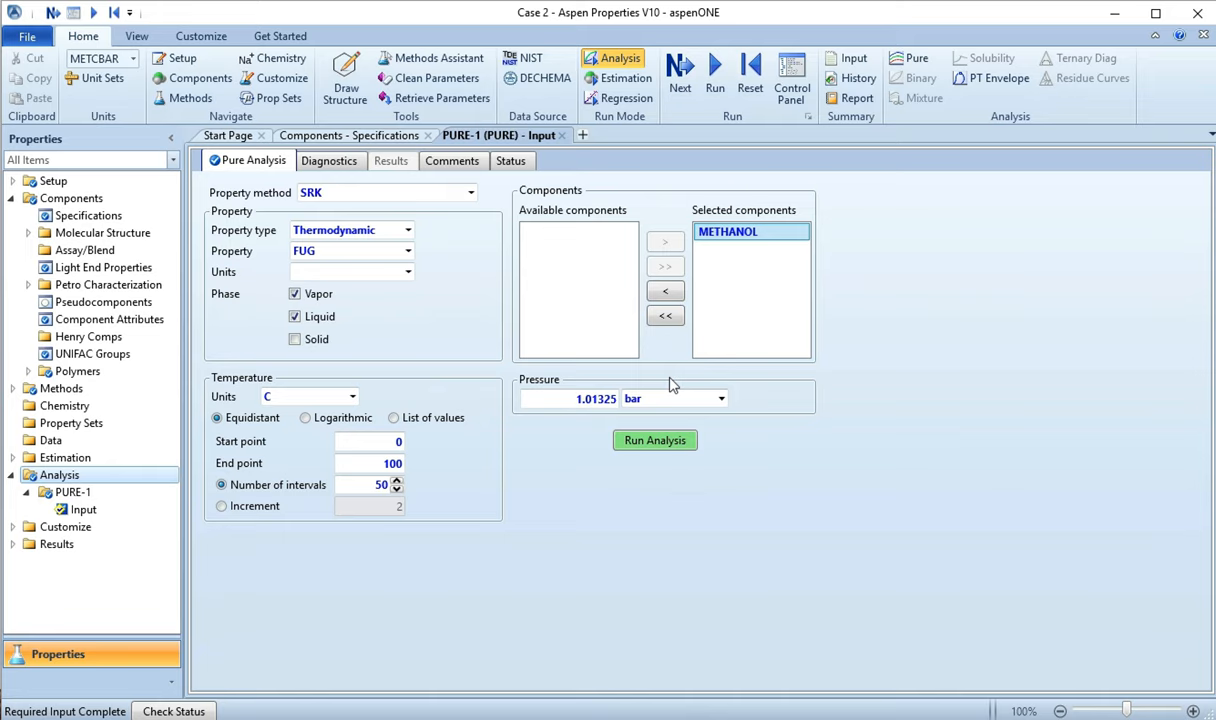
mouse_move(600, 422)
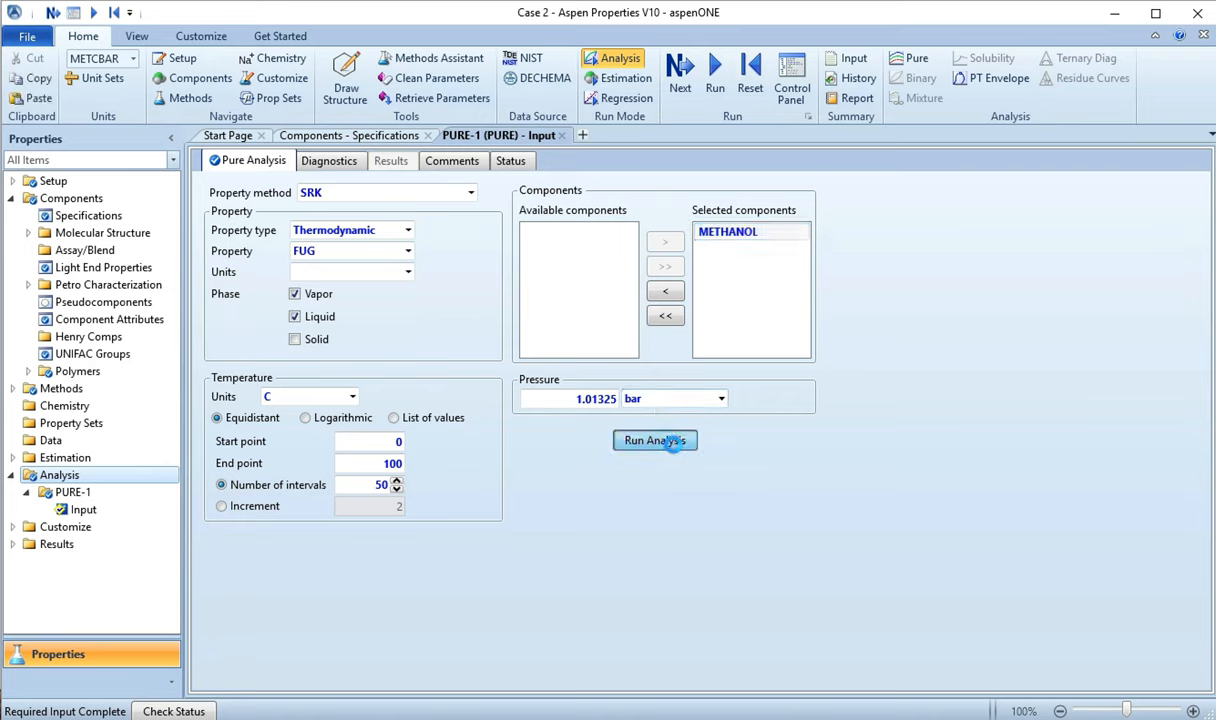
left_click(656, 440)
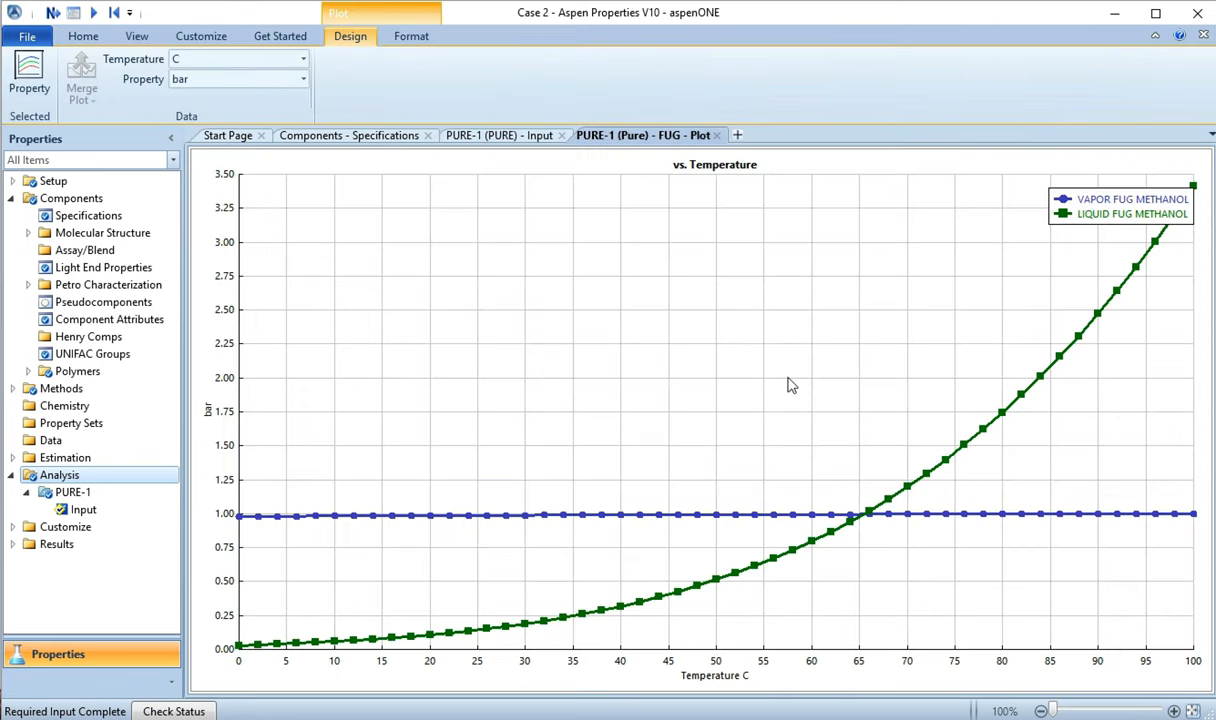
mouse_move(608, 142)
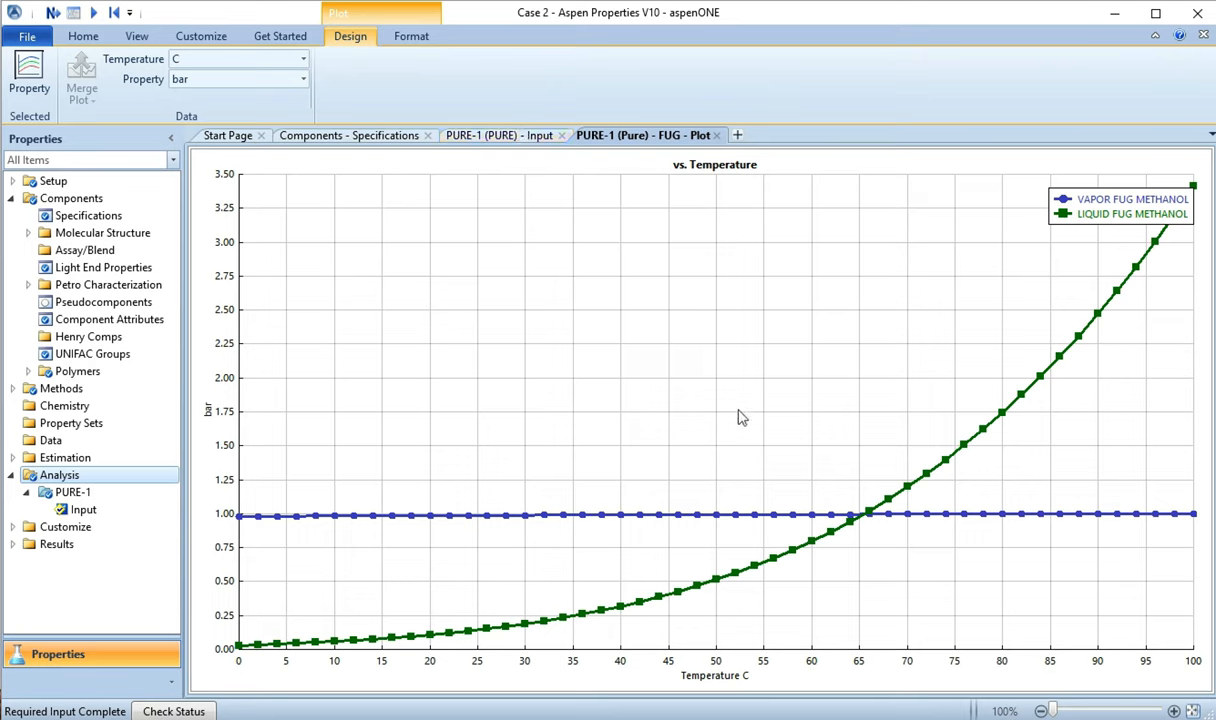
mouse_move(568, 420)
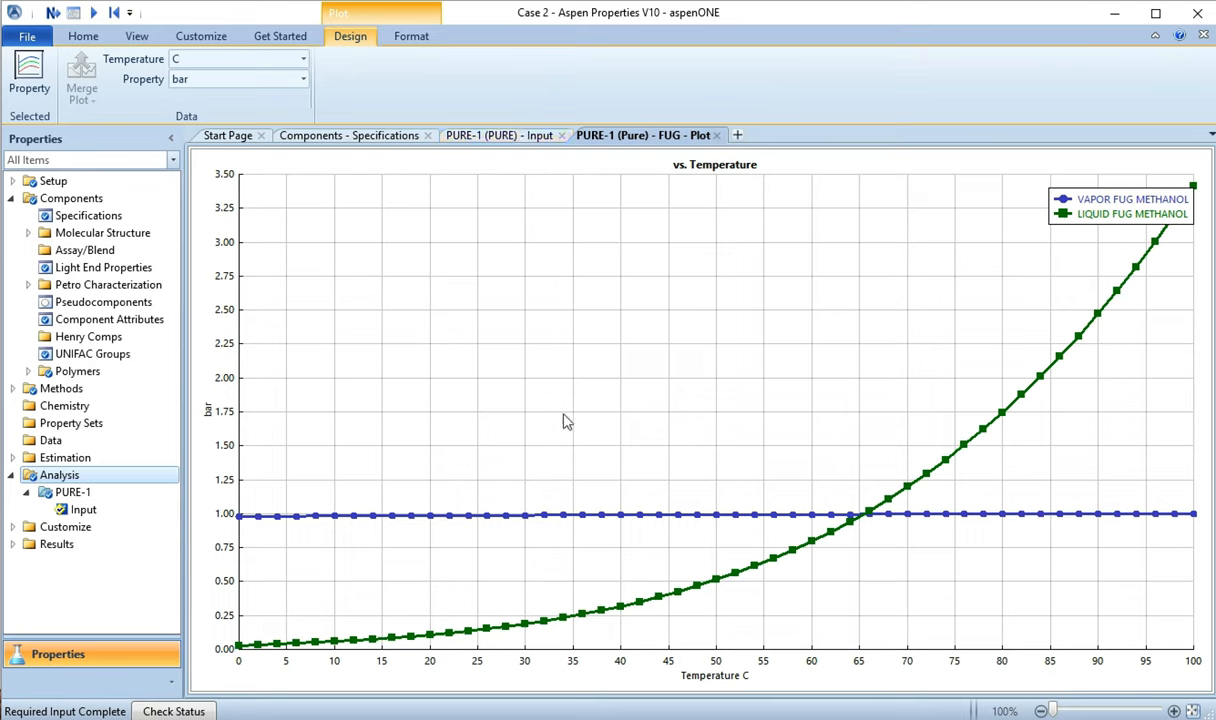
mouse_move(1096, 210)
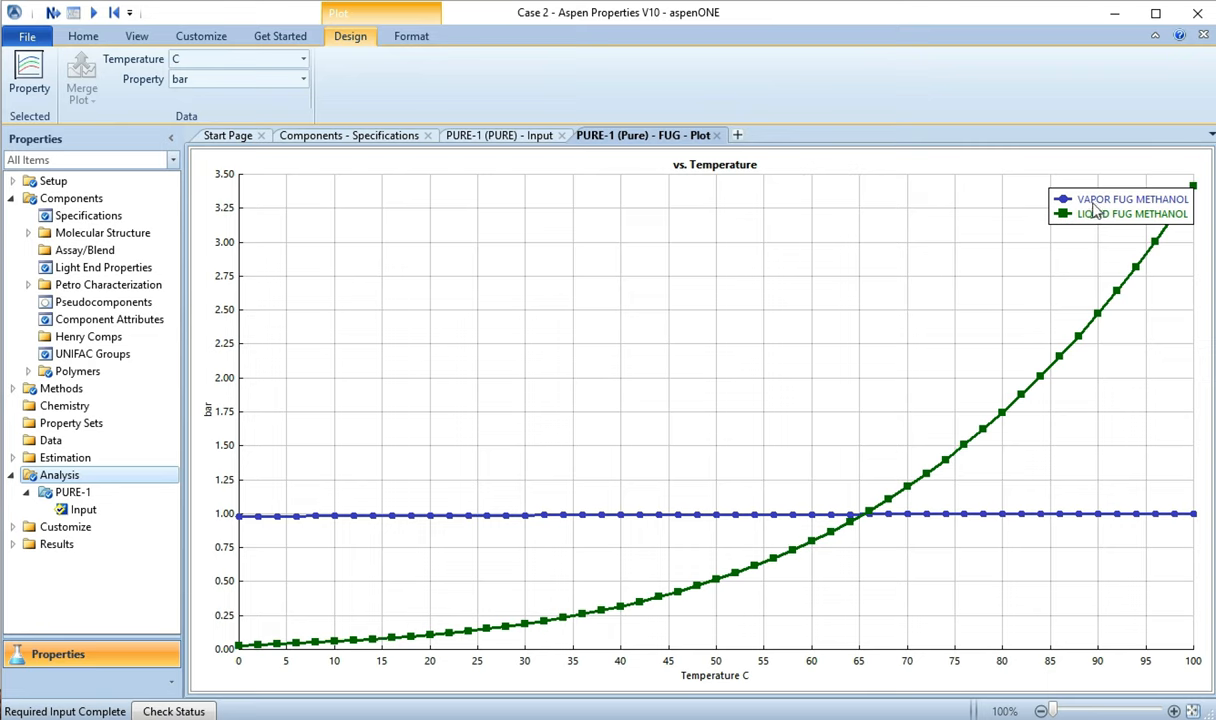
mouse_move(424, 532)
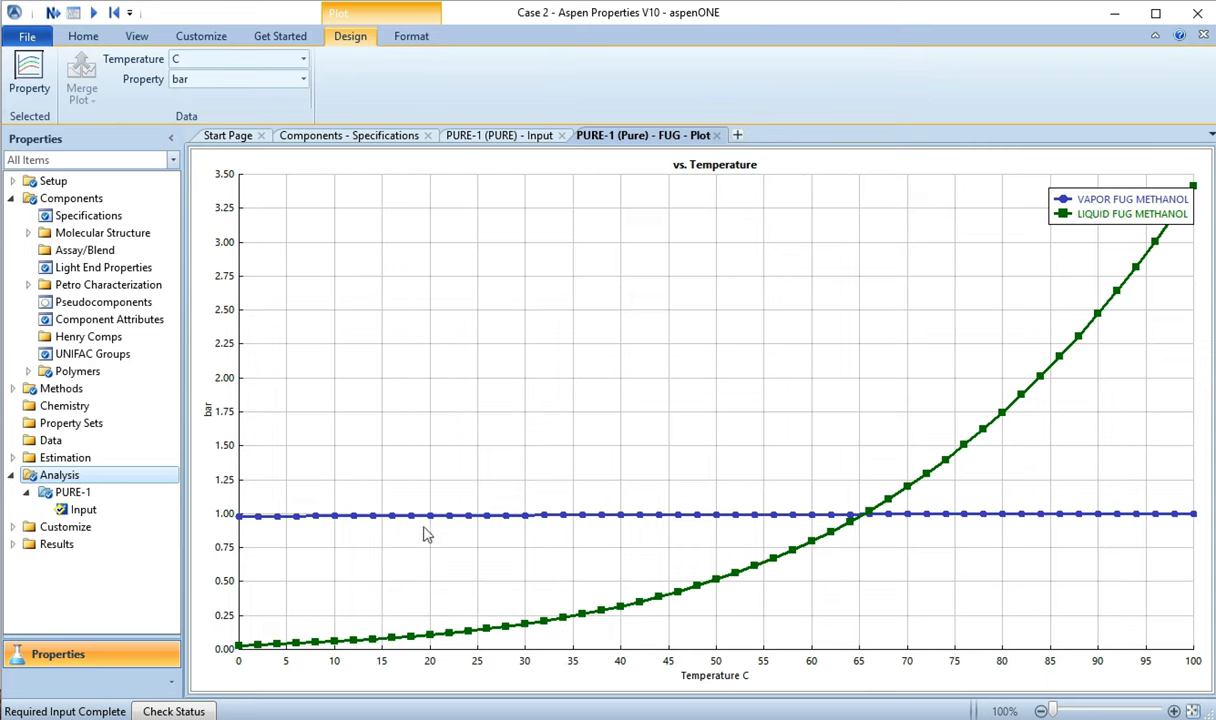
mouse_move(1028, 524)
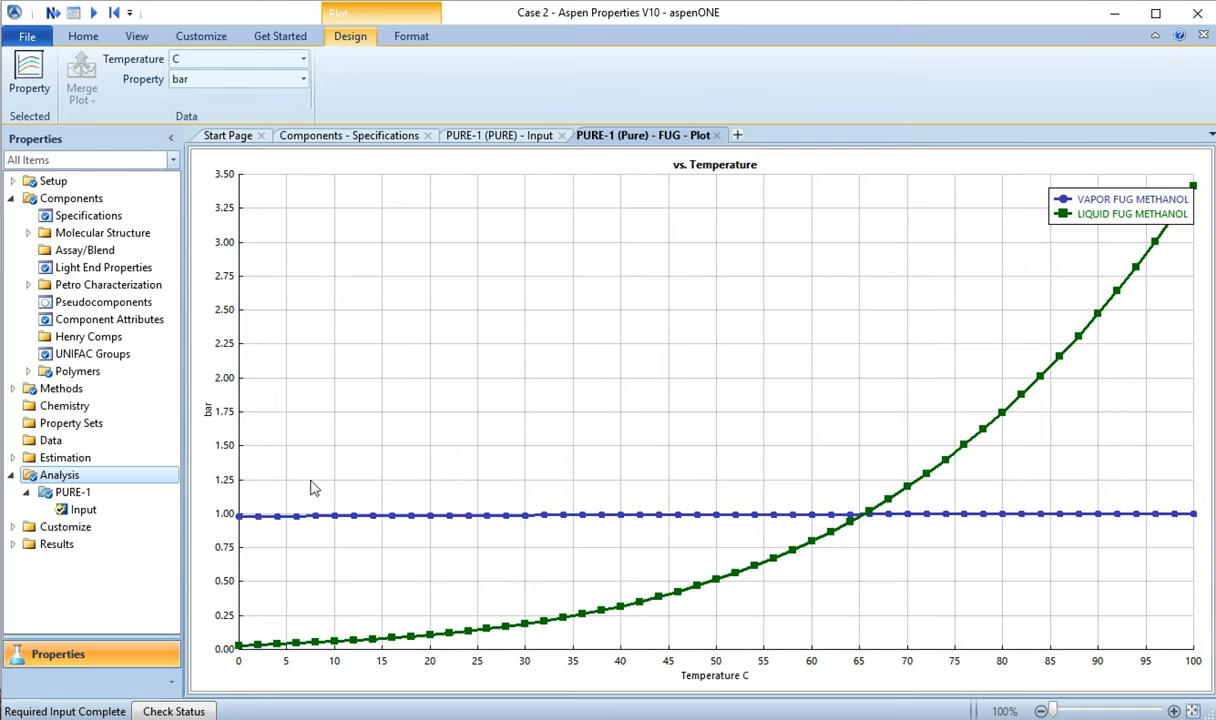
mouse_move(950, 528)
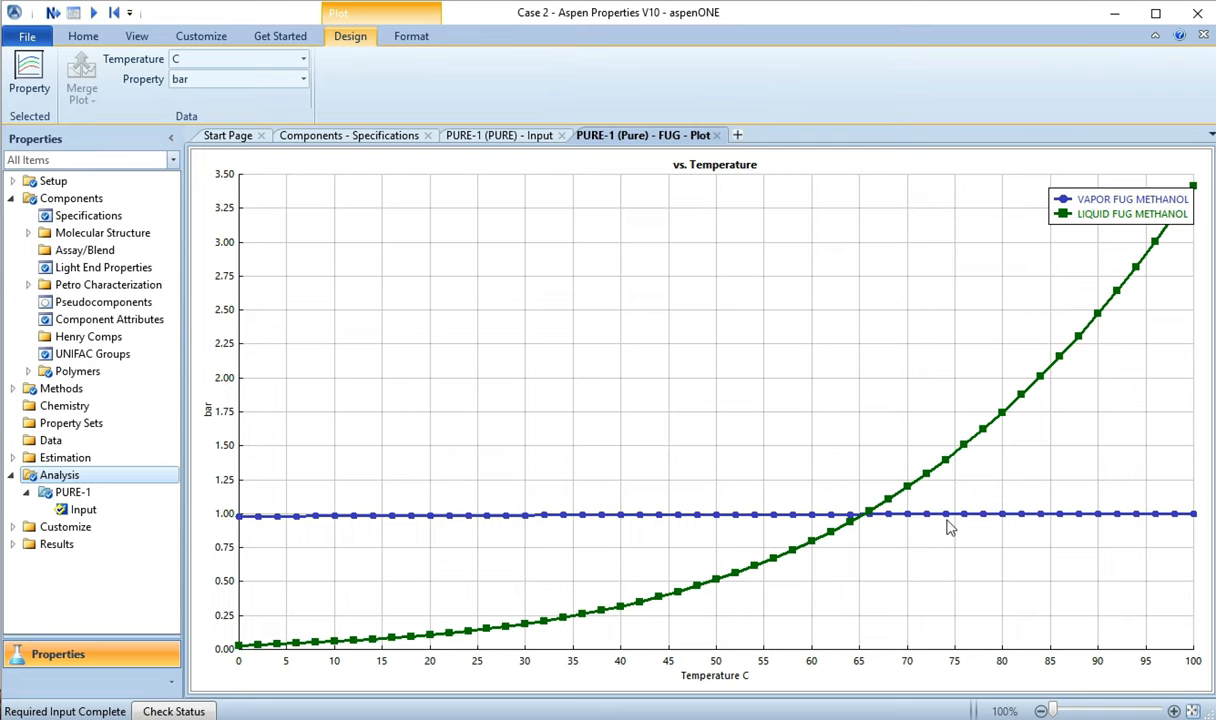
mouse_move(528, 528)
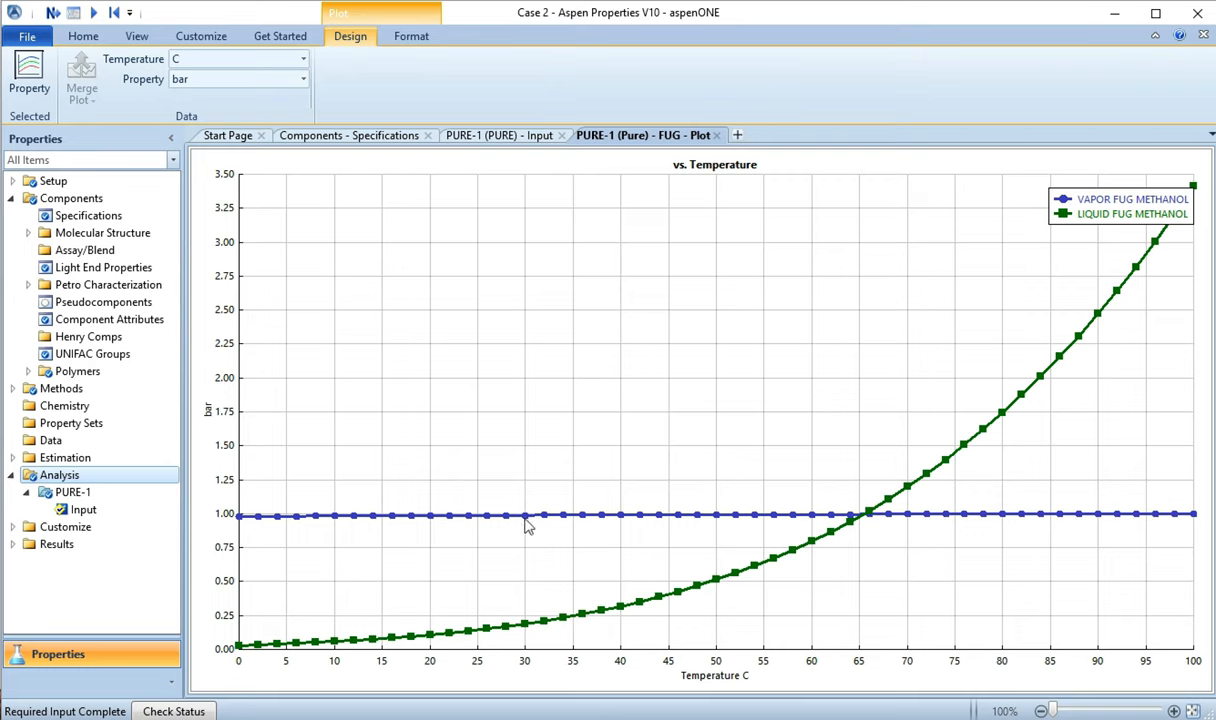
mouse_move(640, 508)
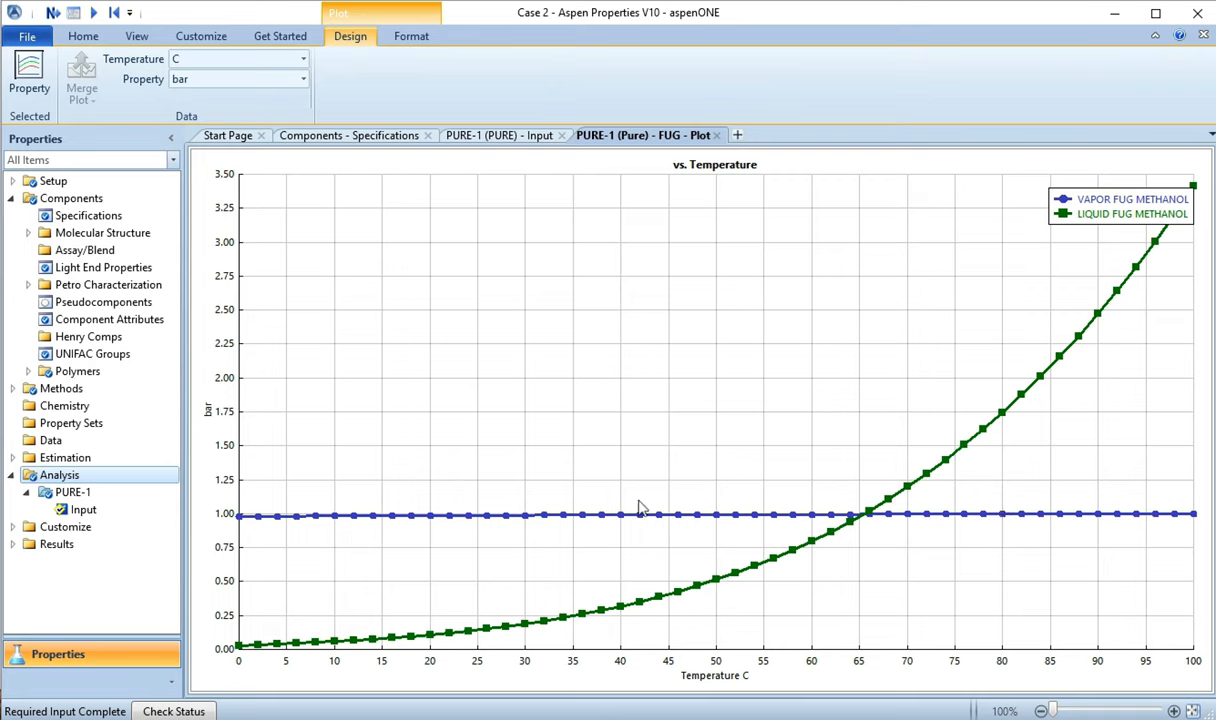
mouse_move(868, 530)
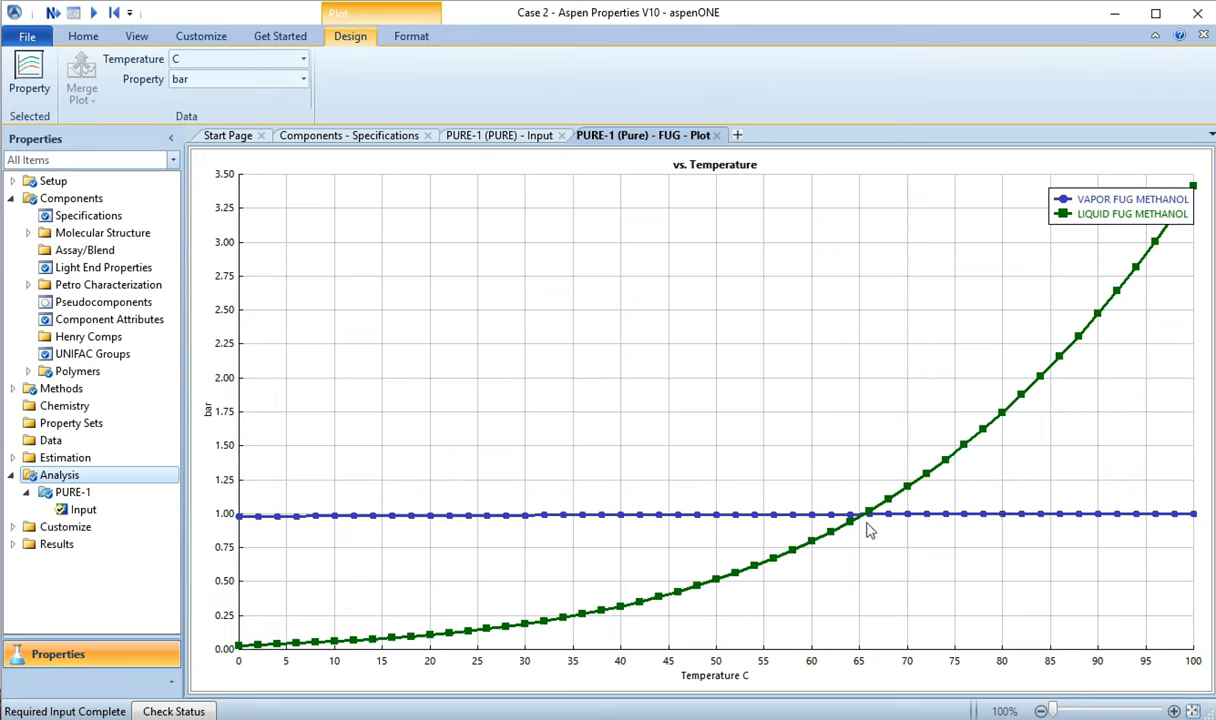
mouse_move(932, 540)
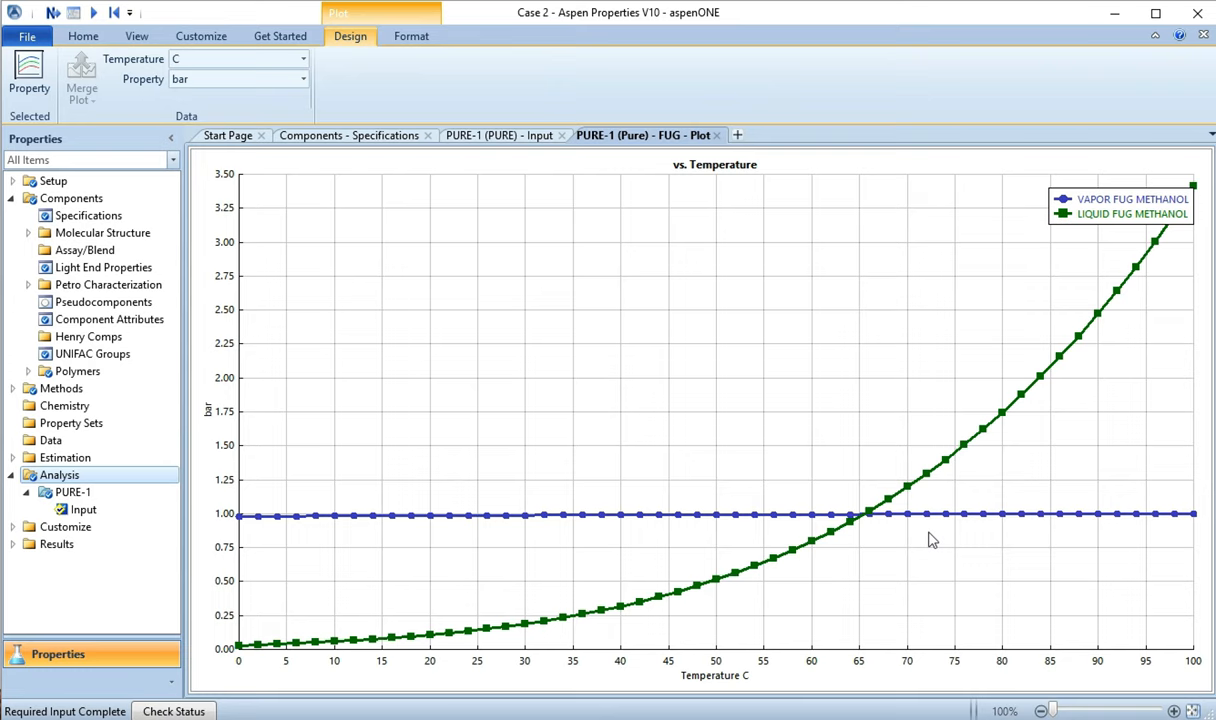
mouse_move(942, 530)
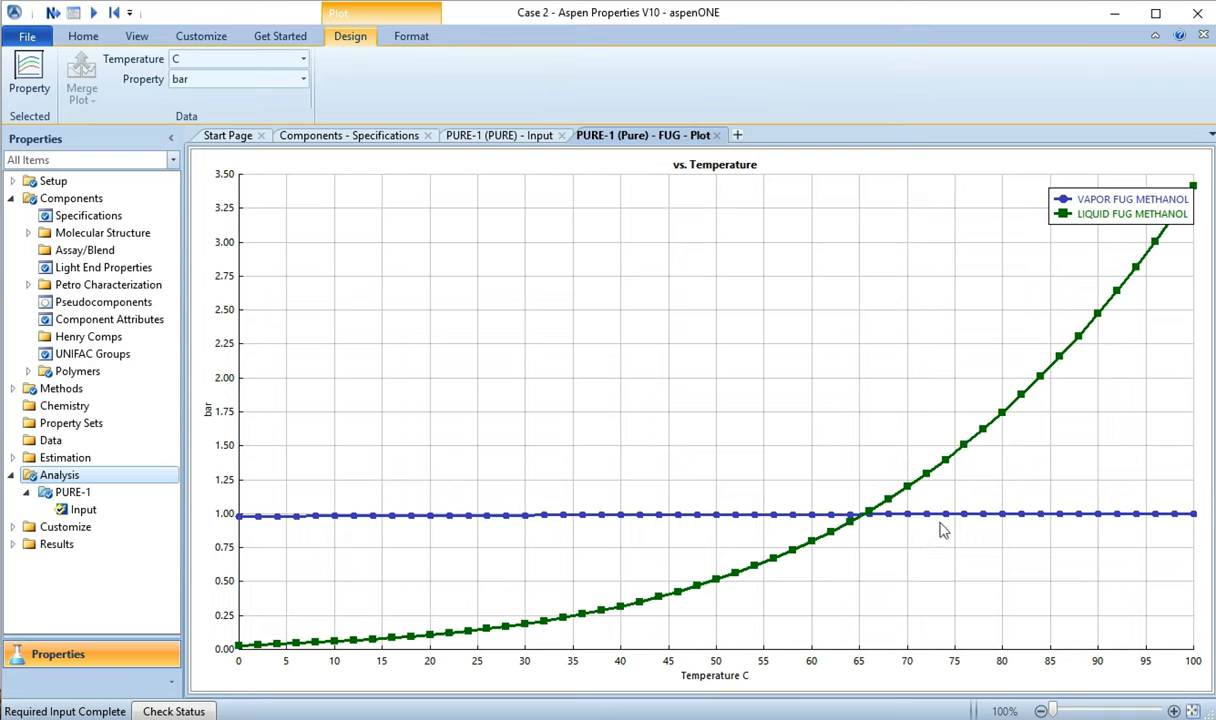
mouse_move(710, 624)
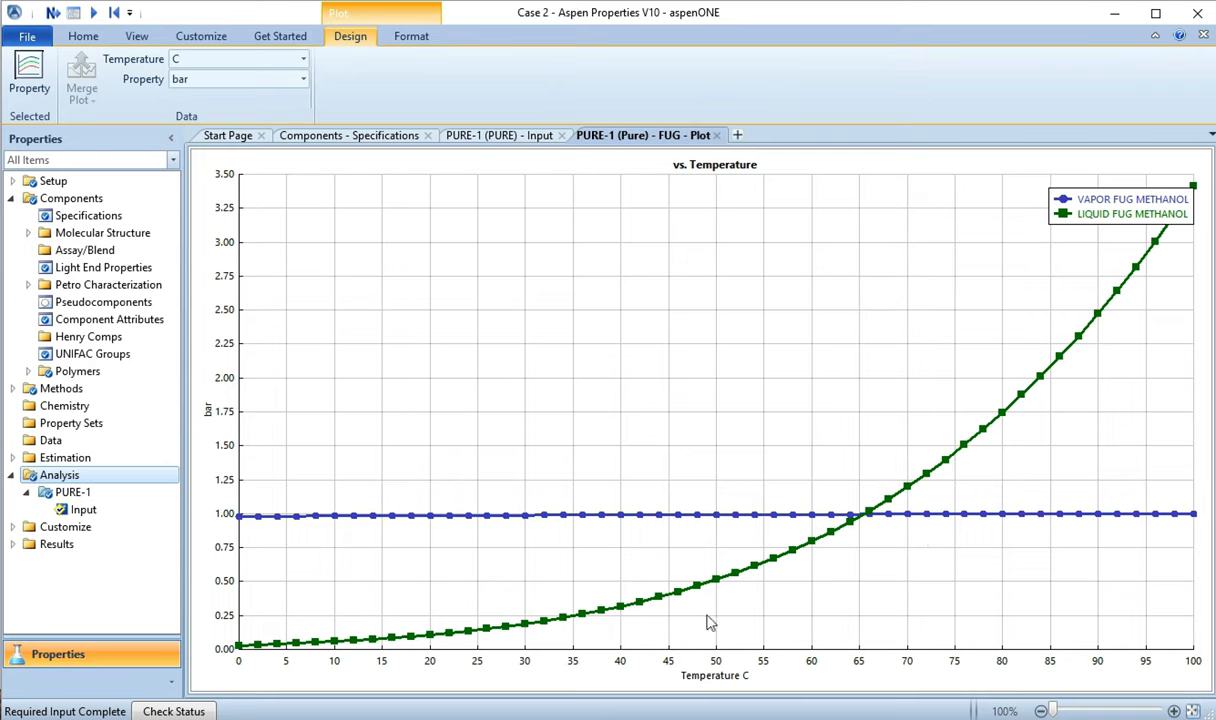
mouse_move(1020, 416)
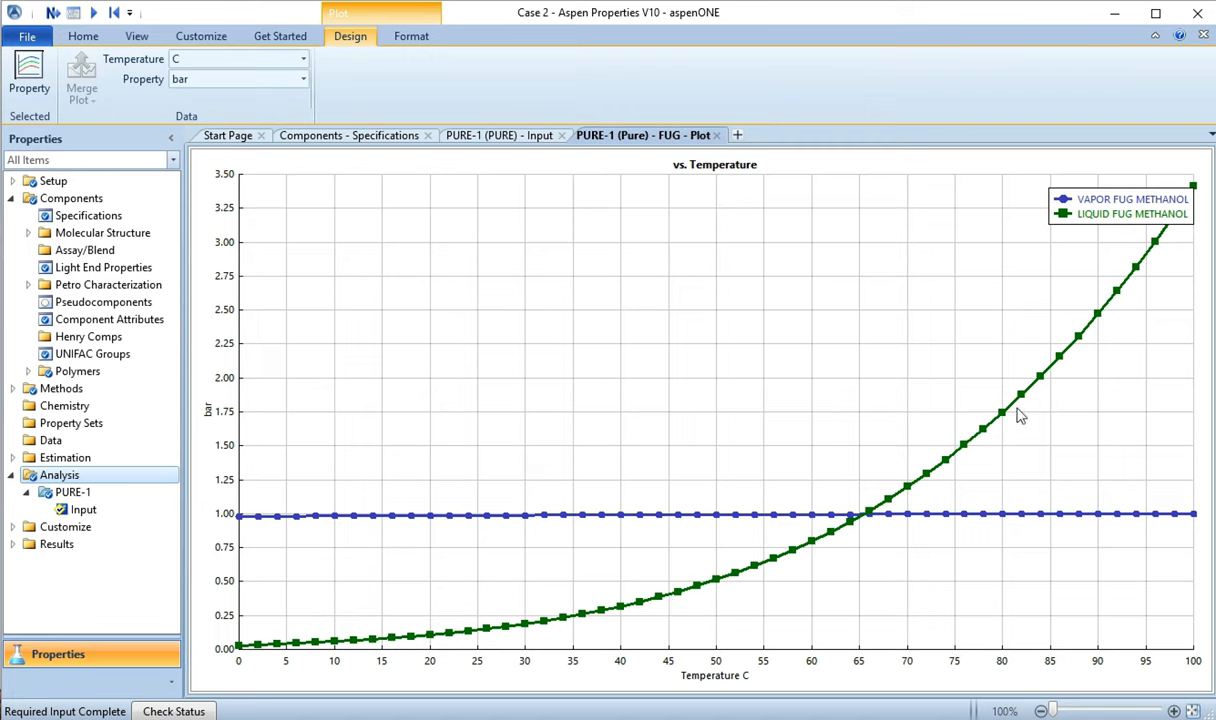
mouse_move(868, 516)
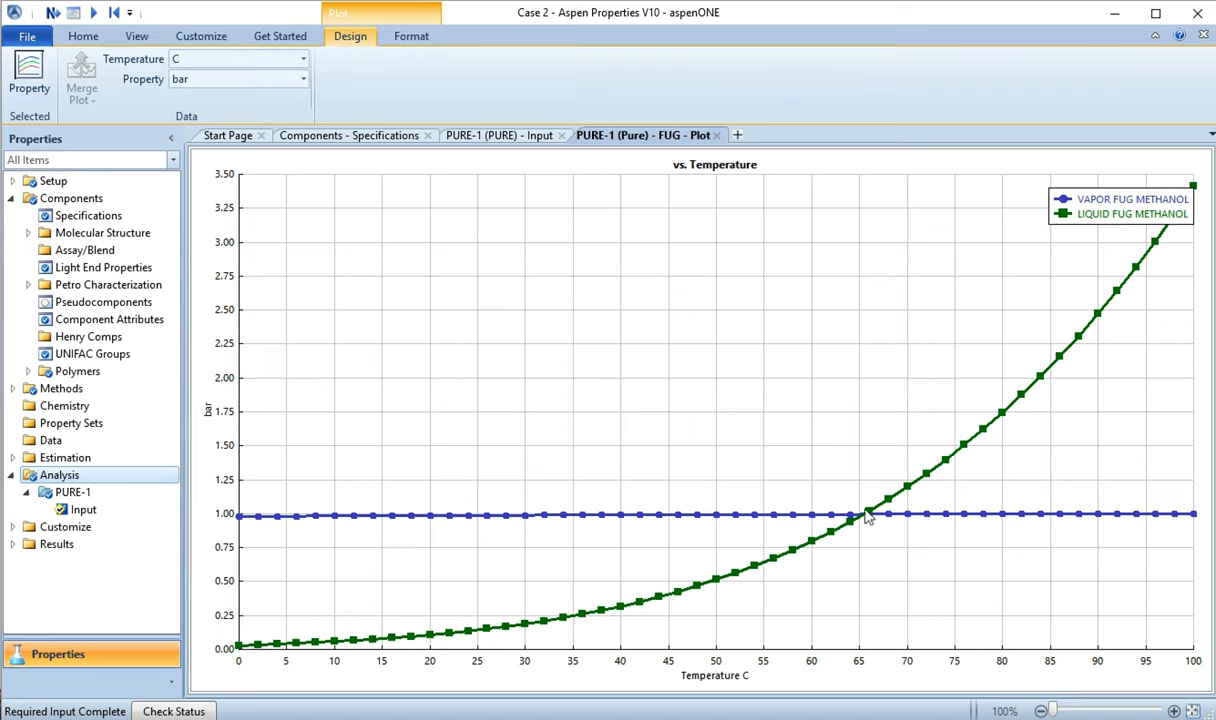
mouse_move(864, 524)
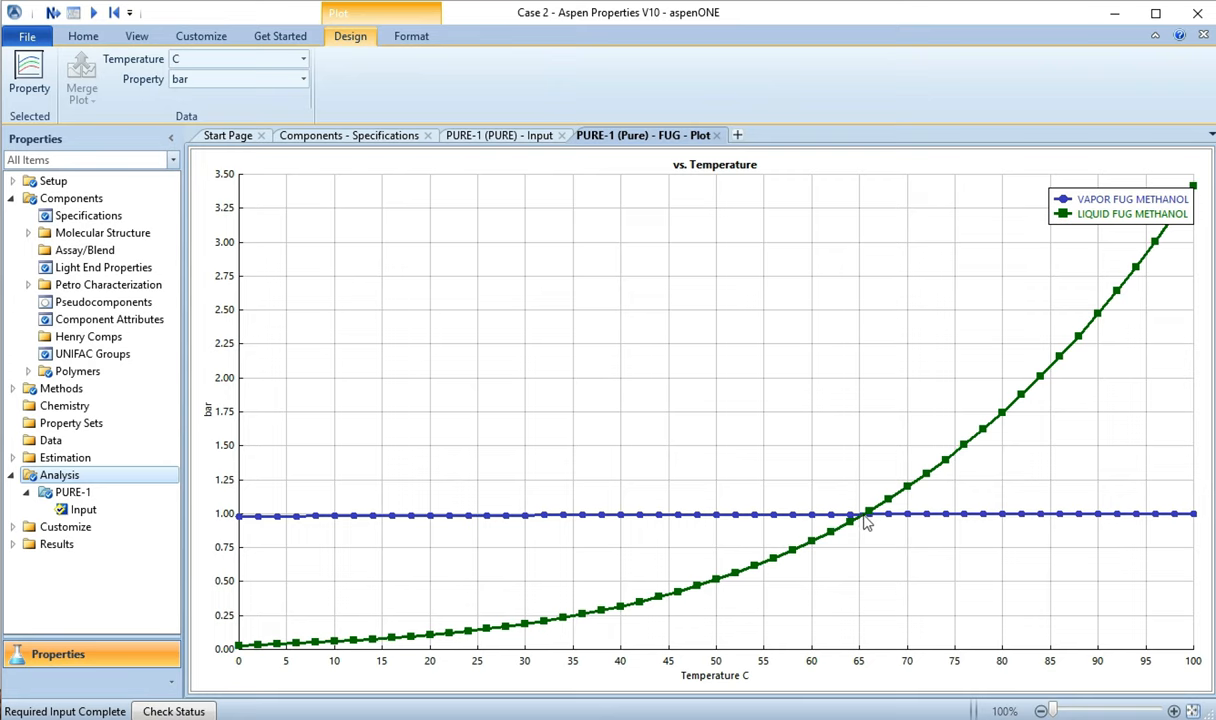
mouse_move(1060, 624)
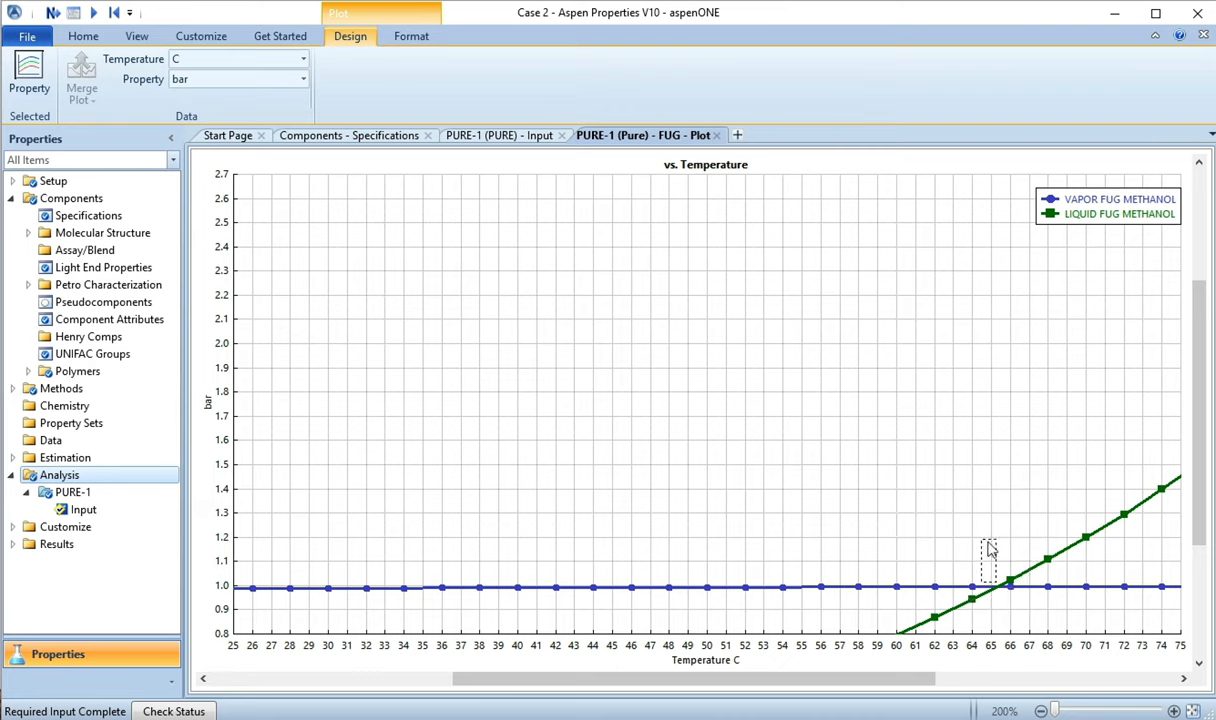
mouse_move(996, 548)
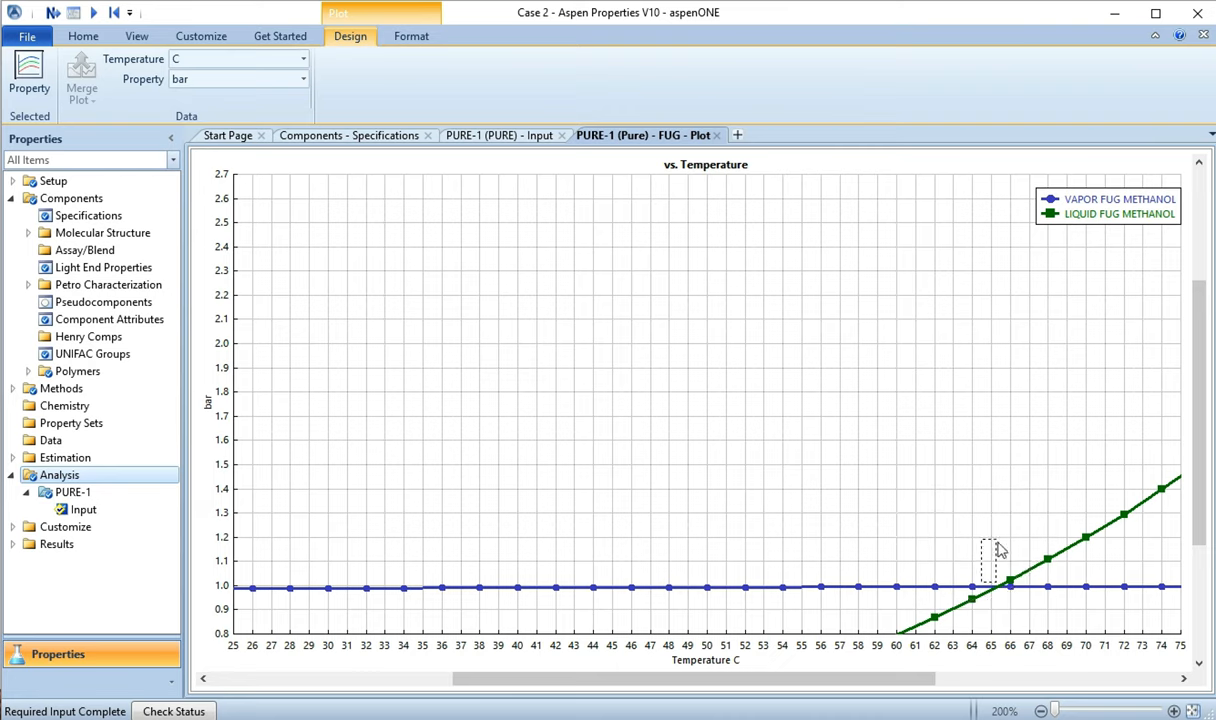
mouse_move(824, 240)
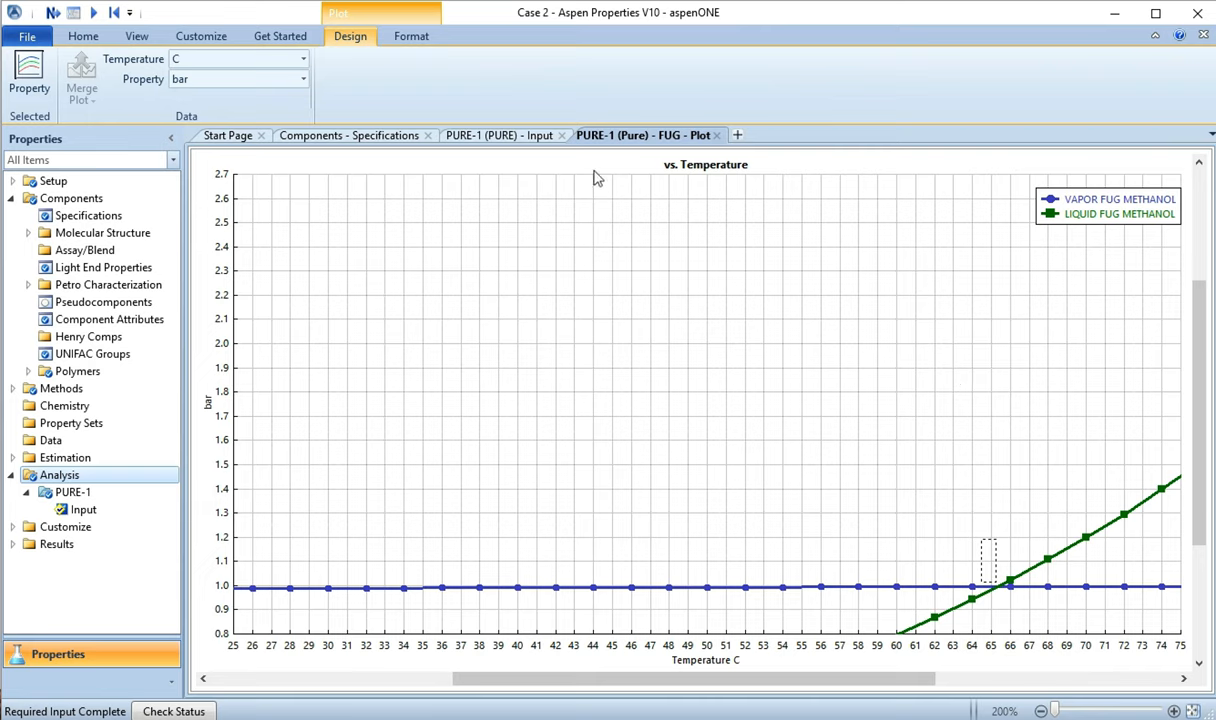
mouse_move(512, 150)
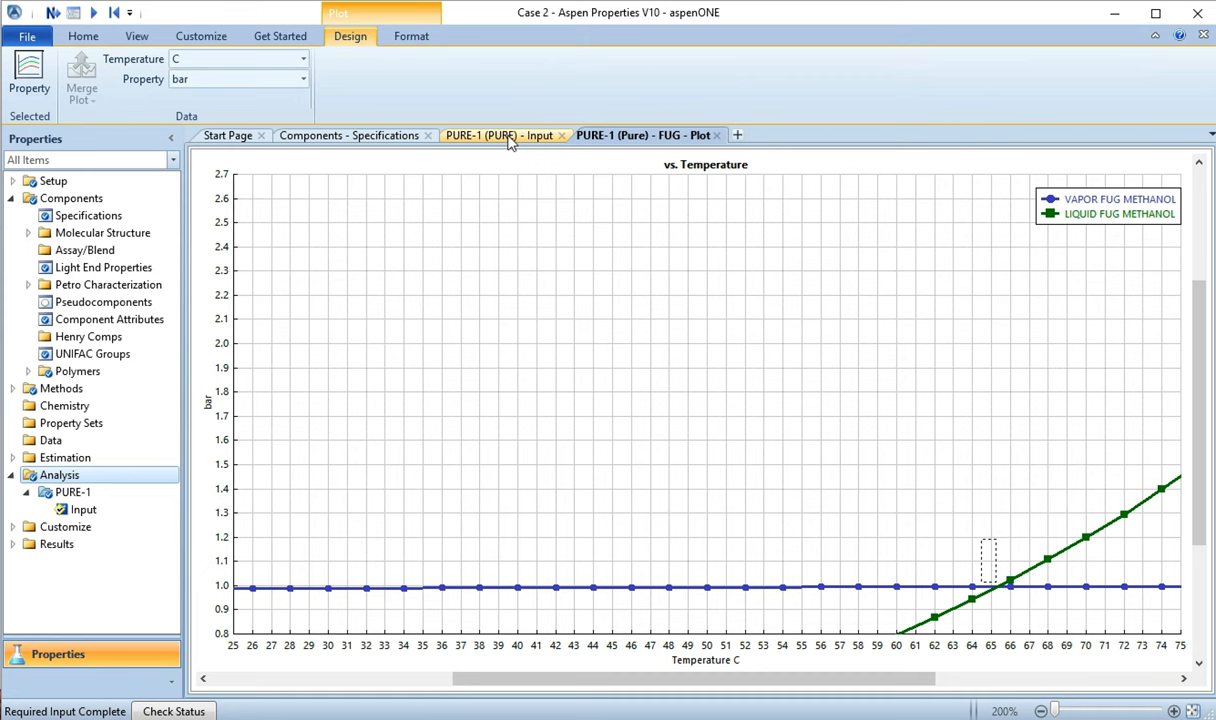
Step: Create a PTENV-1 envelope analysis with initial pressure 0 and run it, acknowledging the error
left_click(498, 136)
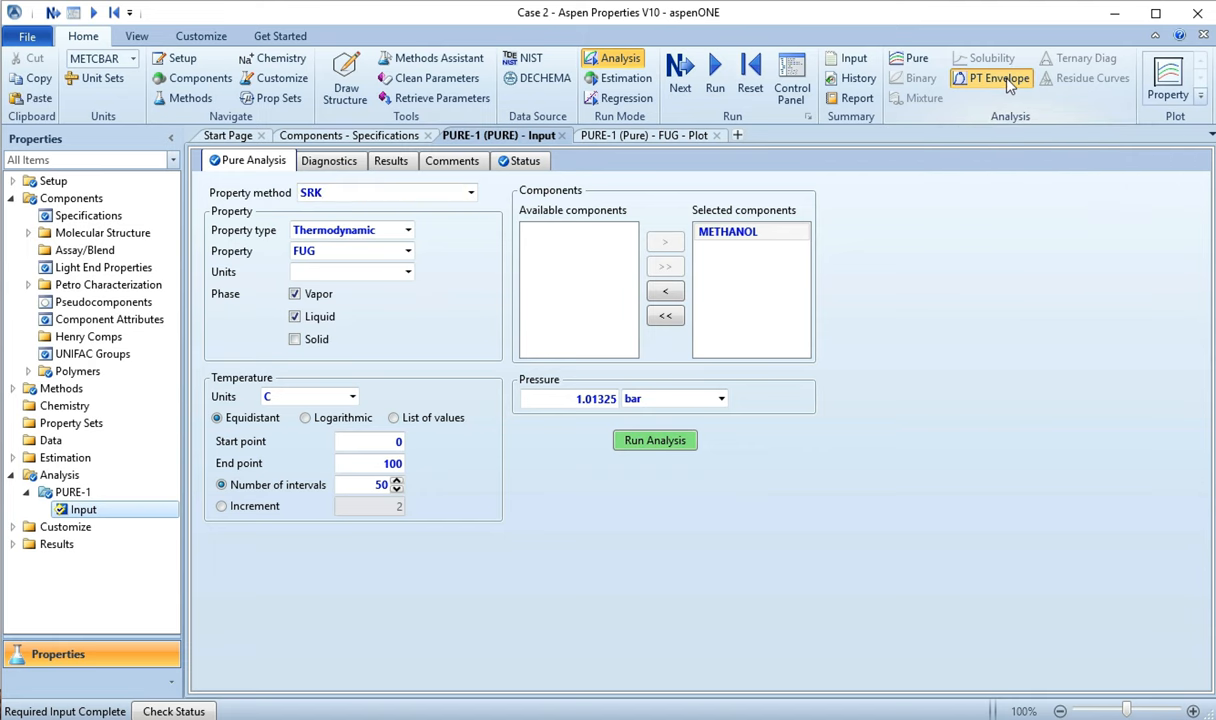
left_click(998, 78)
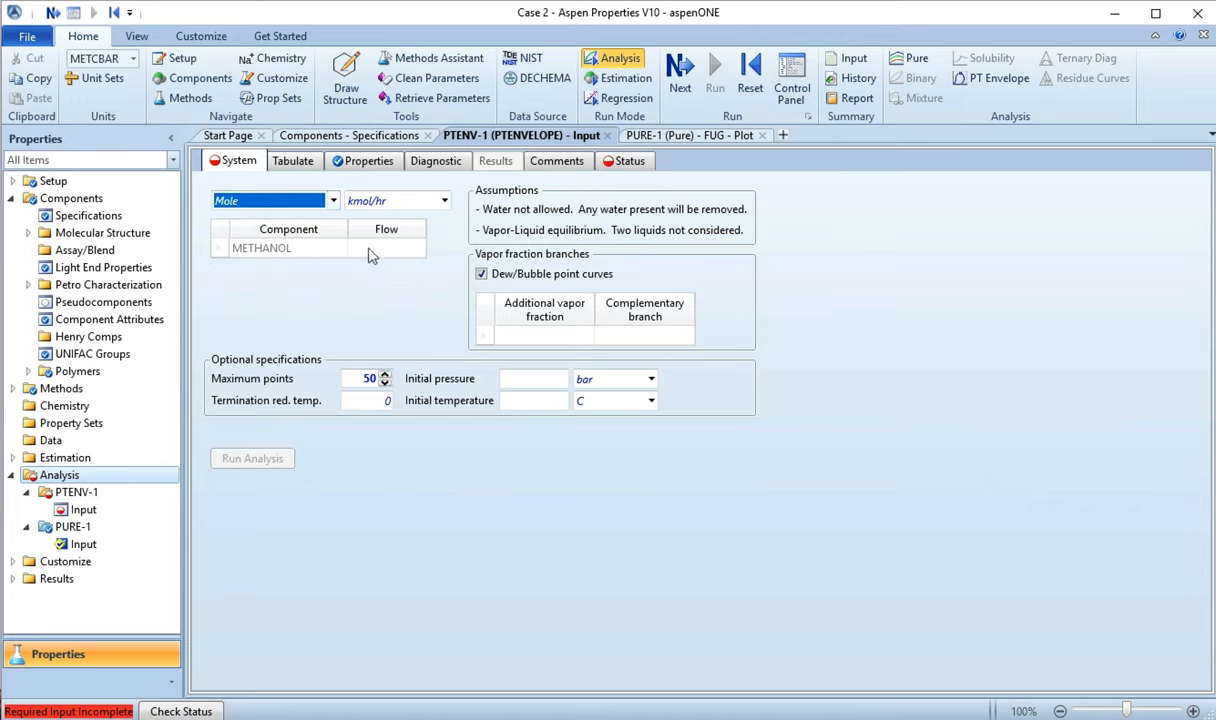
type("1")
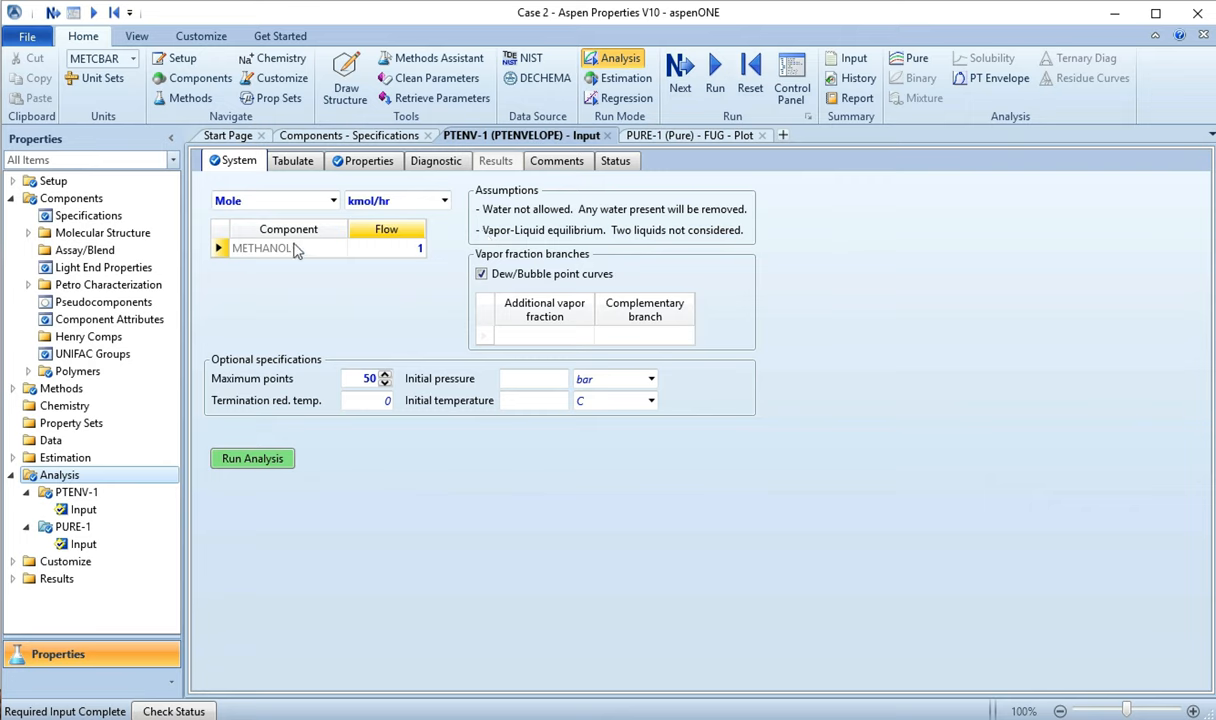
left_click(262, 248)
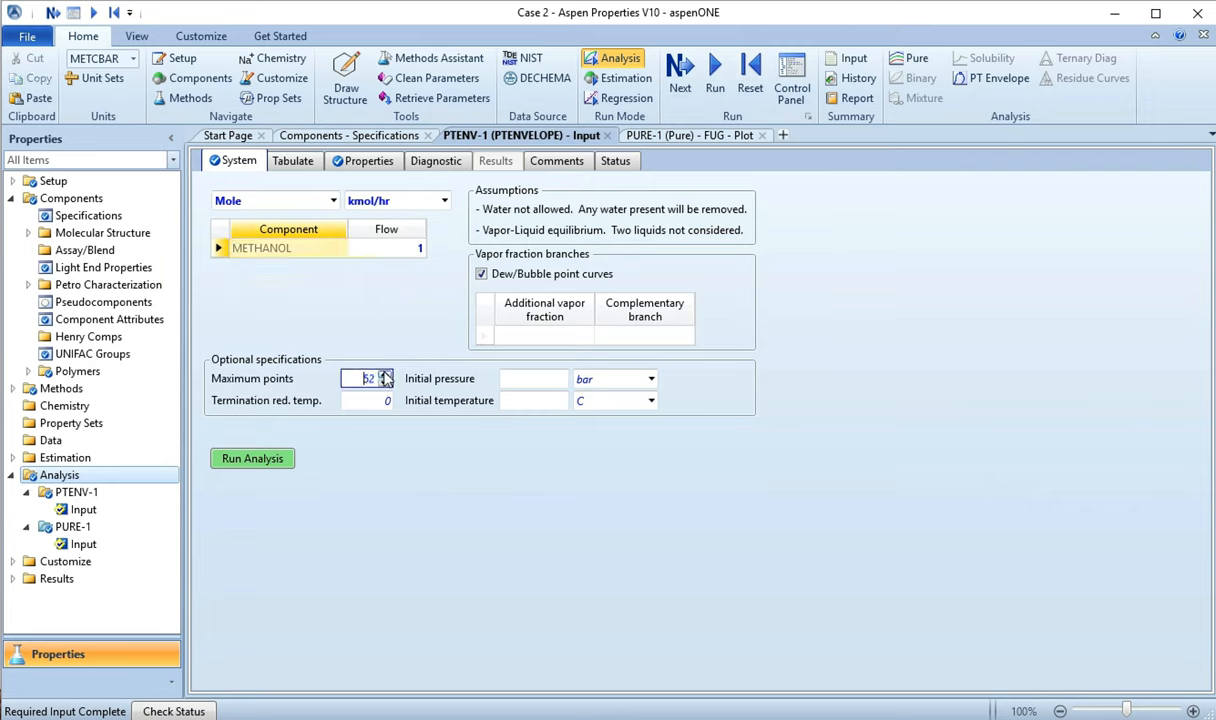
left_click(384, 374)
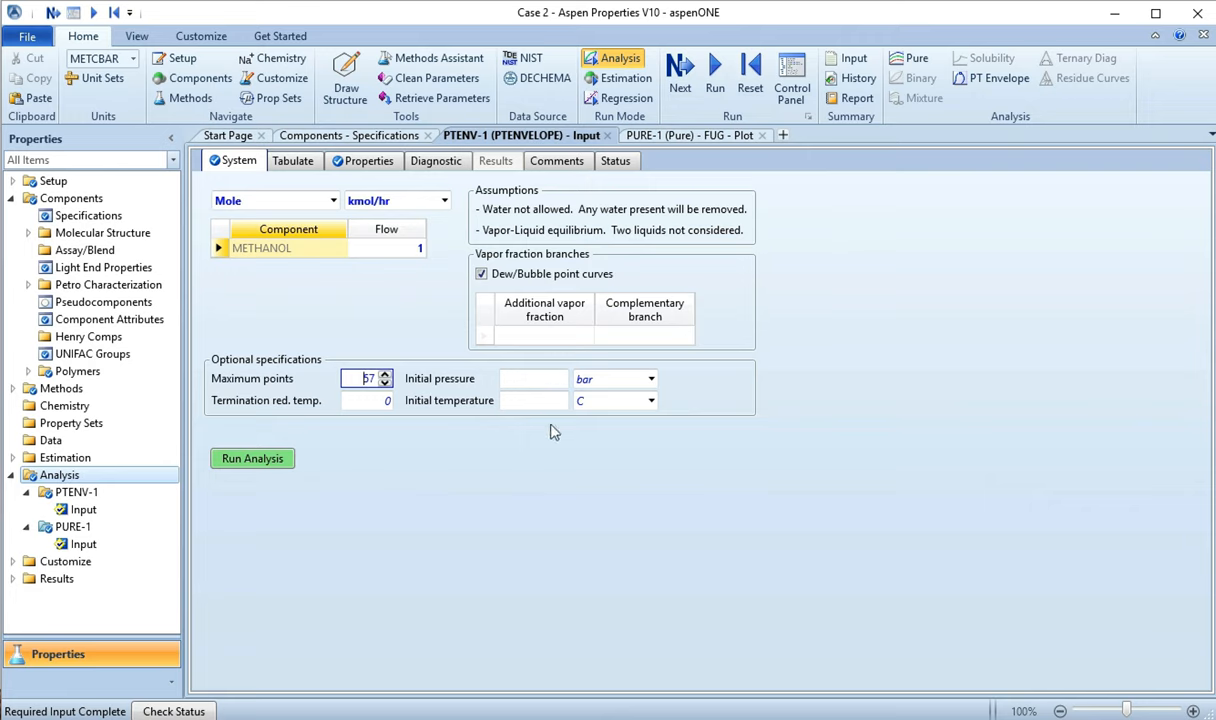
mouse_move(536, 400)
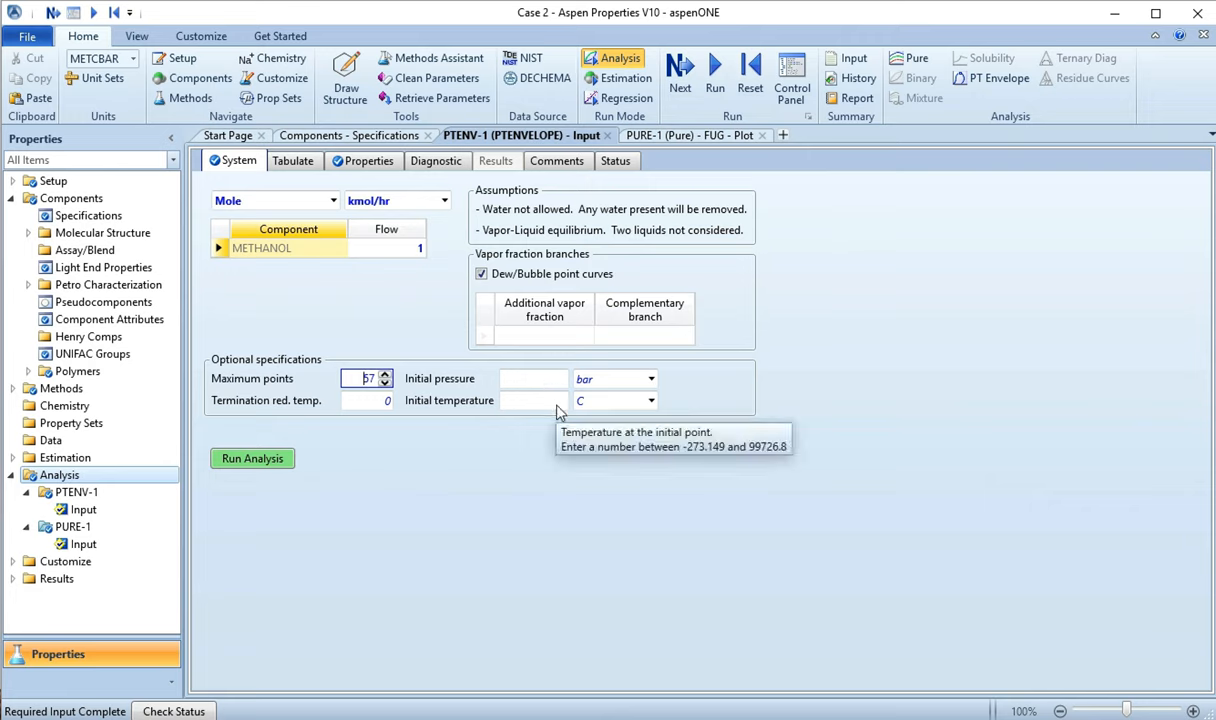
mouse_move(604, 292)
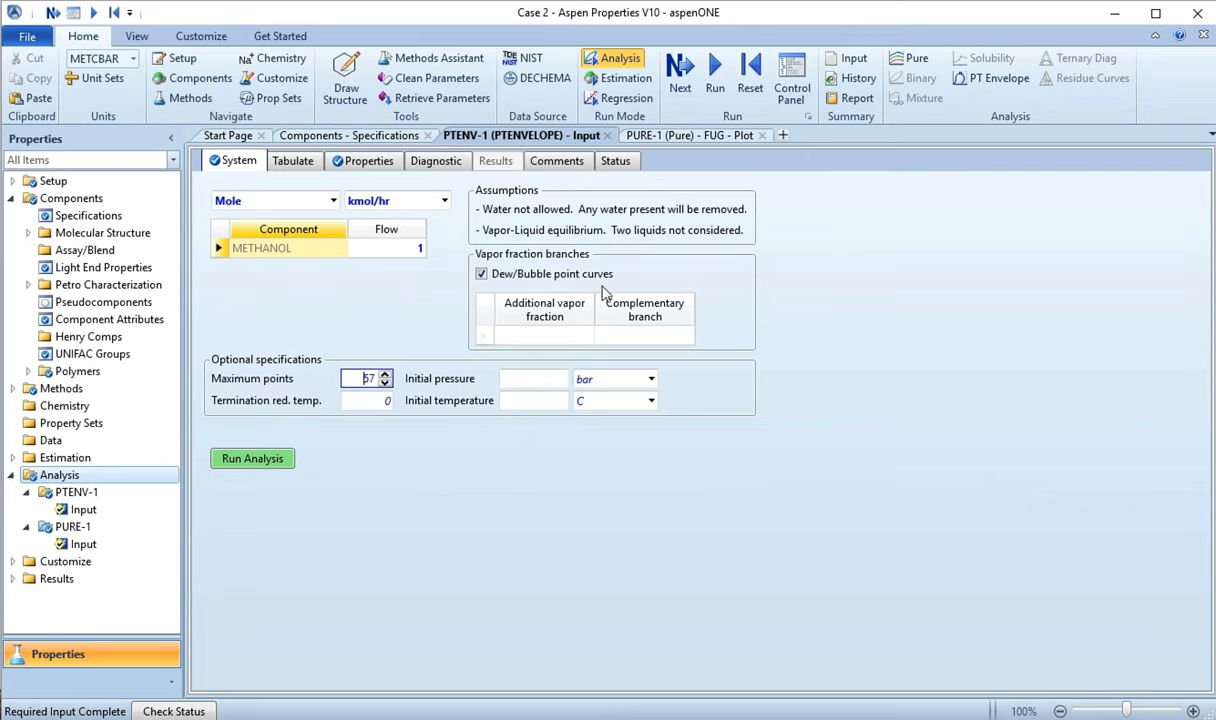
mouse_move(556, 436)
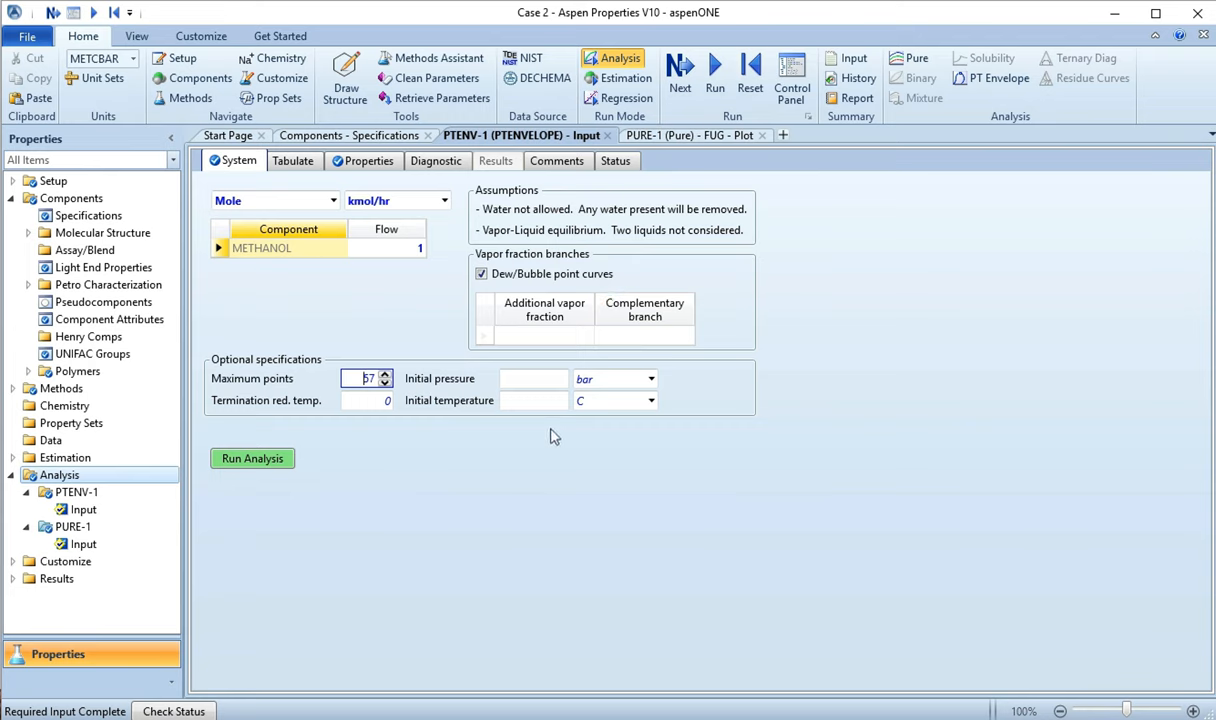
left_click(532, 378)
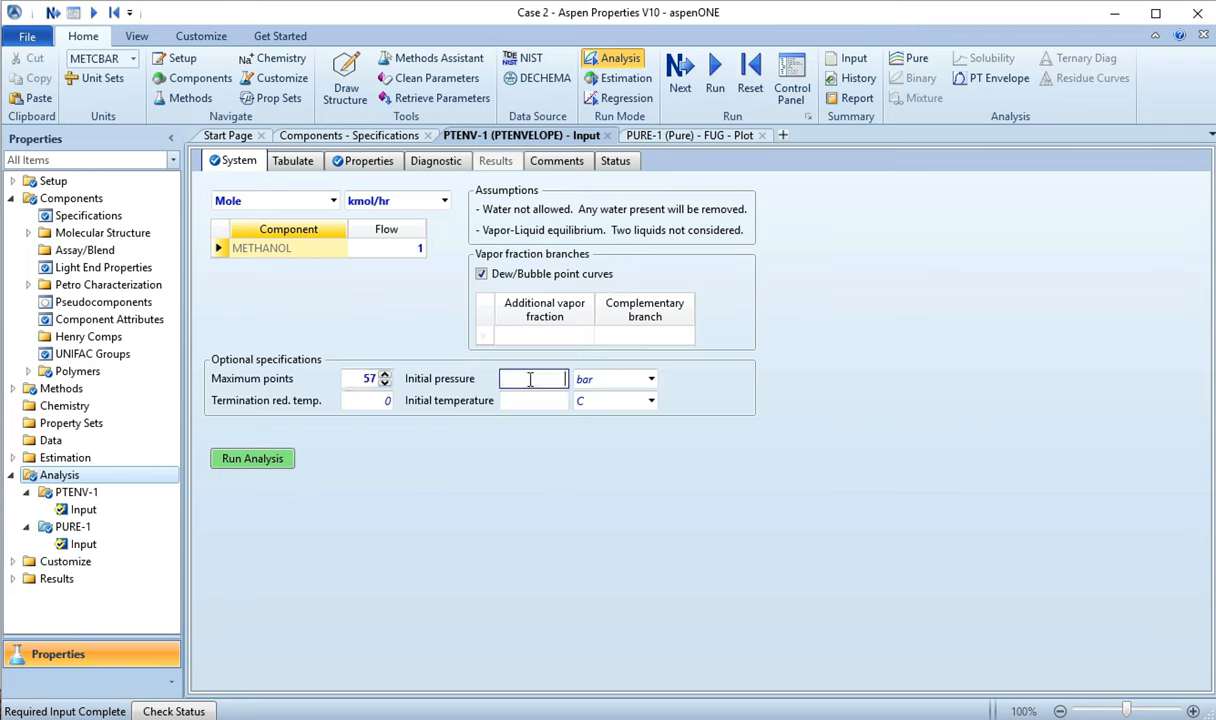
type("0")
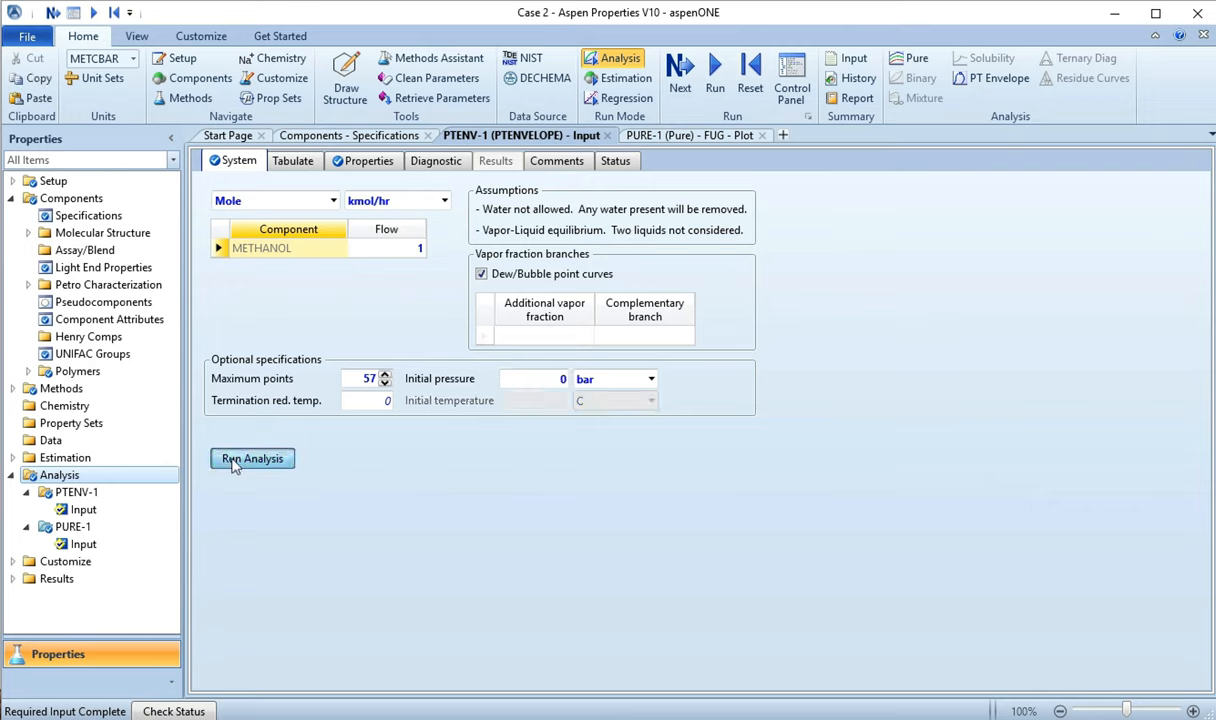
left_click(252, 458)
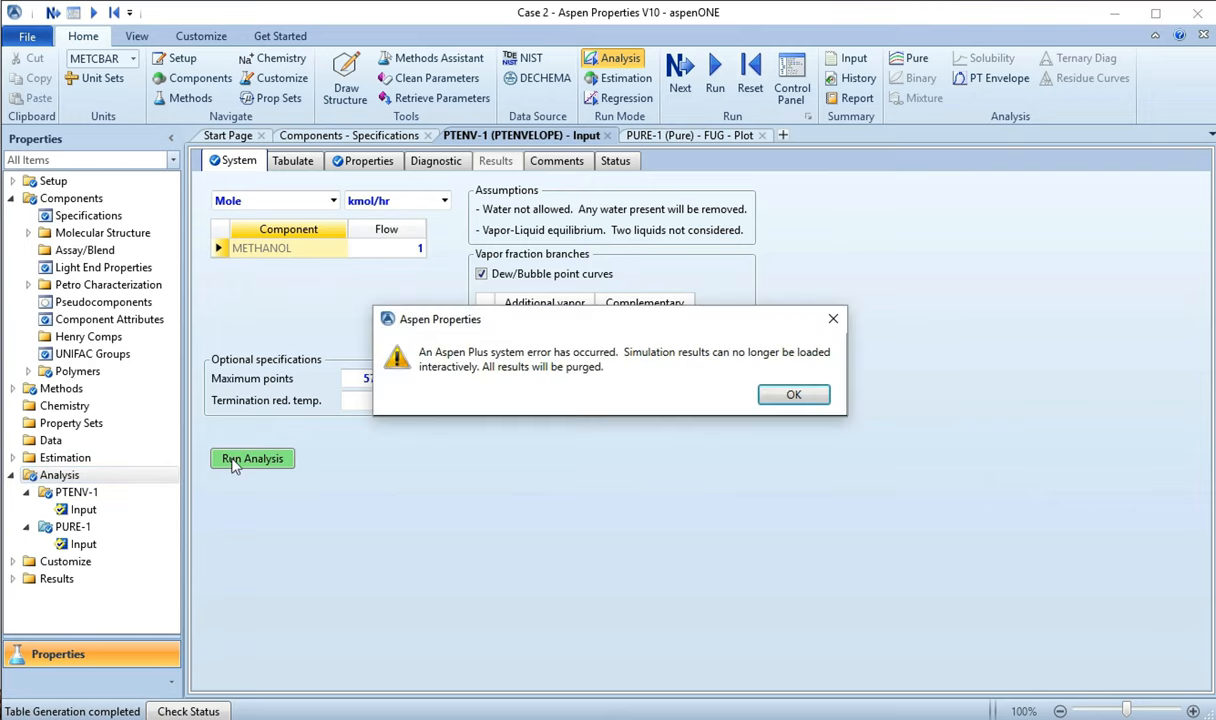
mouse_move(664, 428)
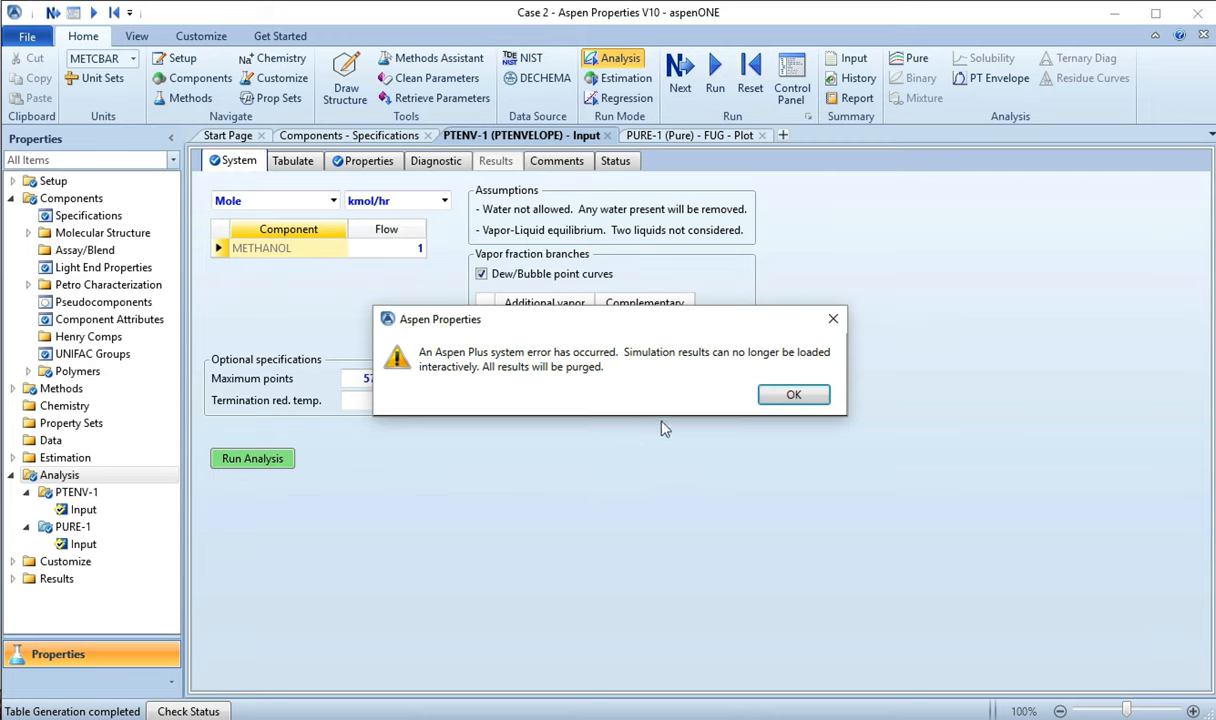
mouse_move(792, 394)
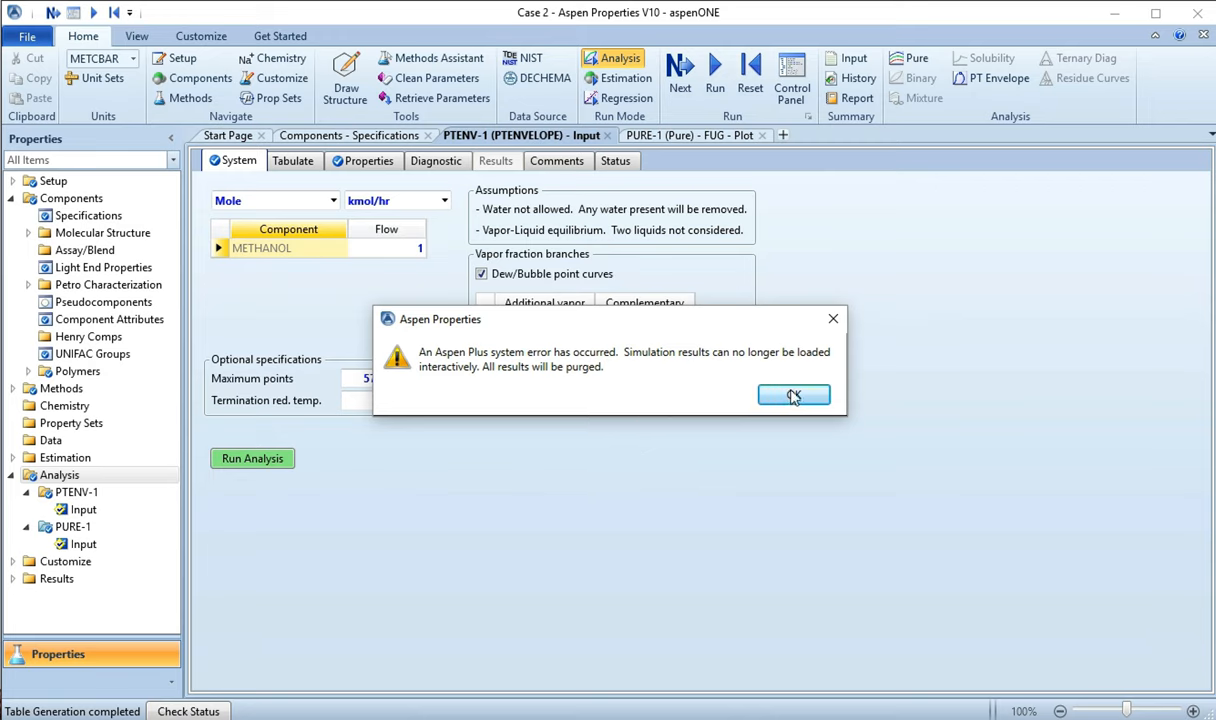
left_click(792, 396)
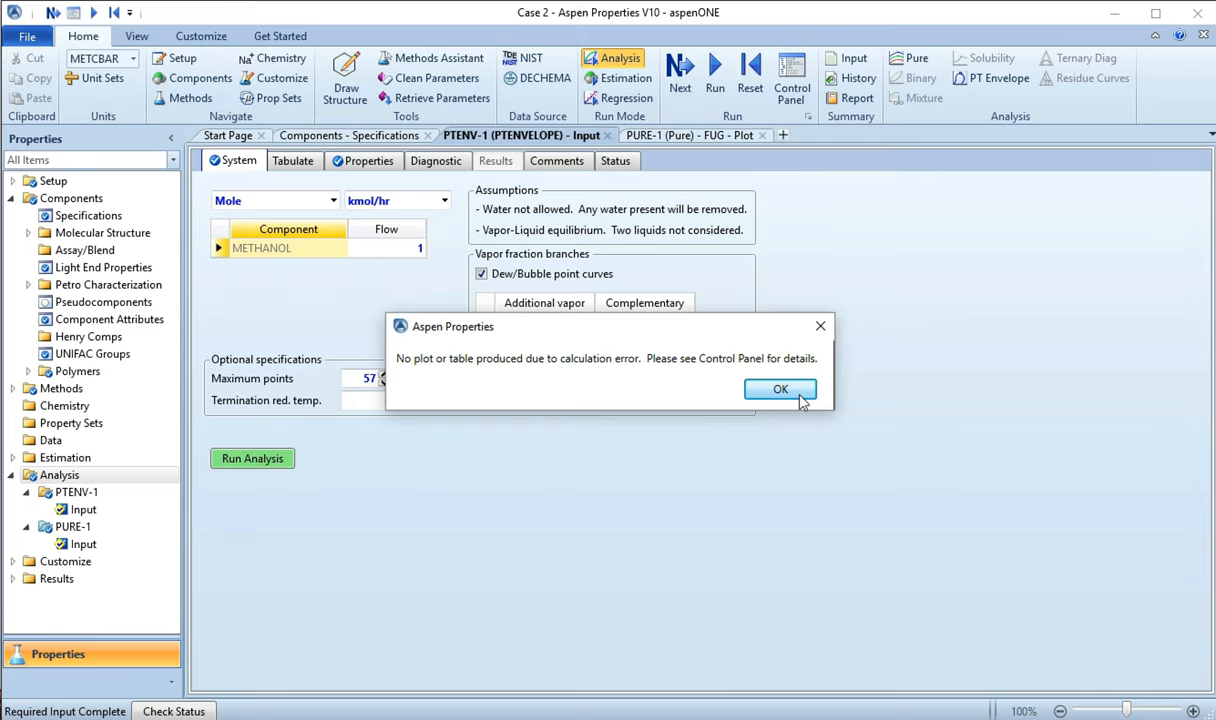
Step: Change the envelope's initial pressure to 0.5 bar and rerun the analysis
left_click(780, 388)
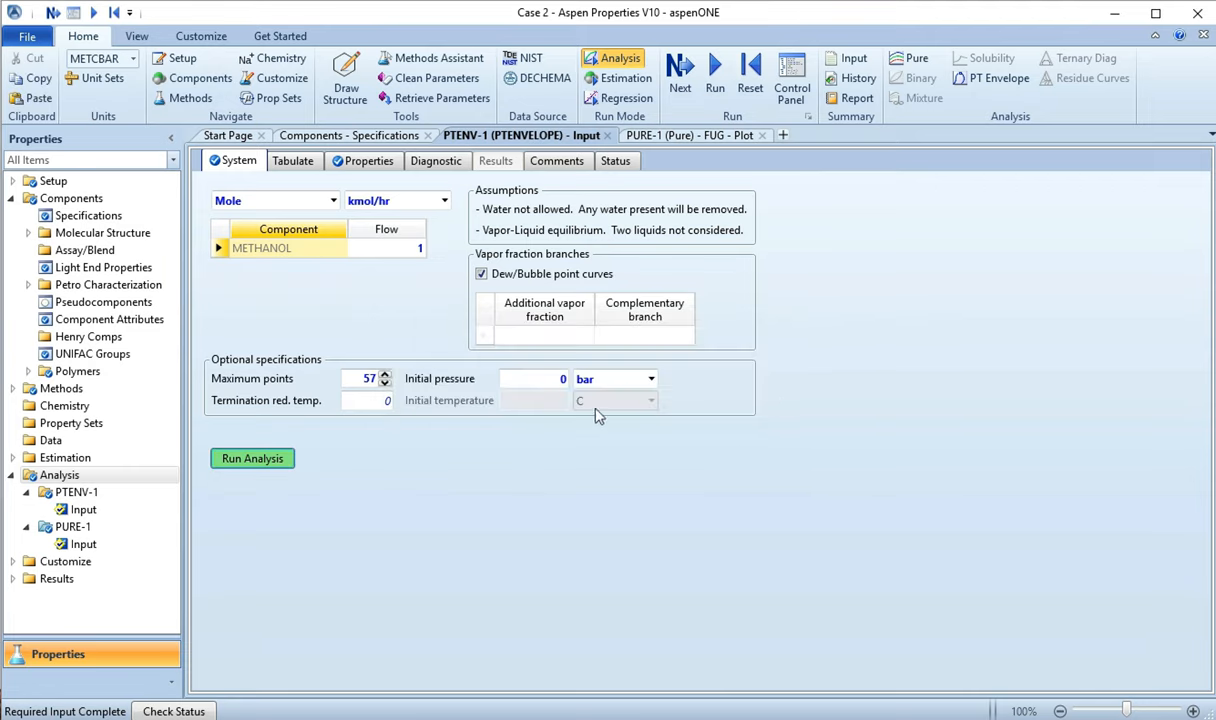
left_click(536, 378)
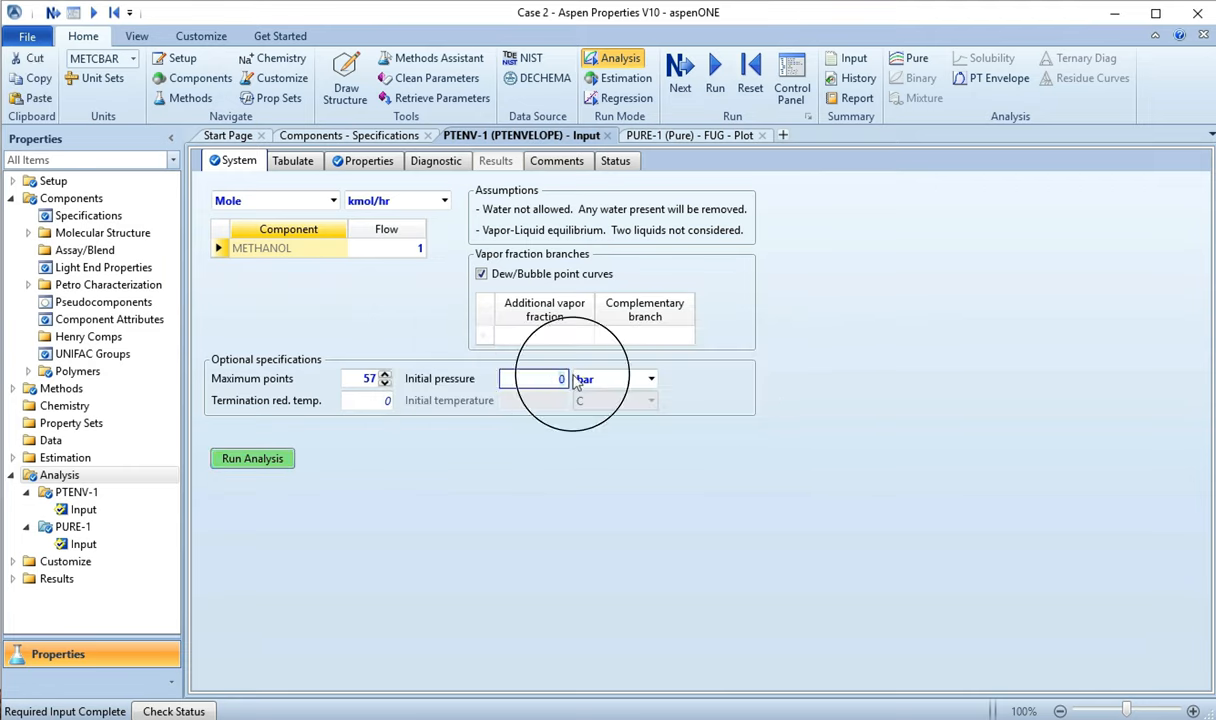
type("0.5")
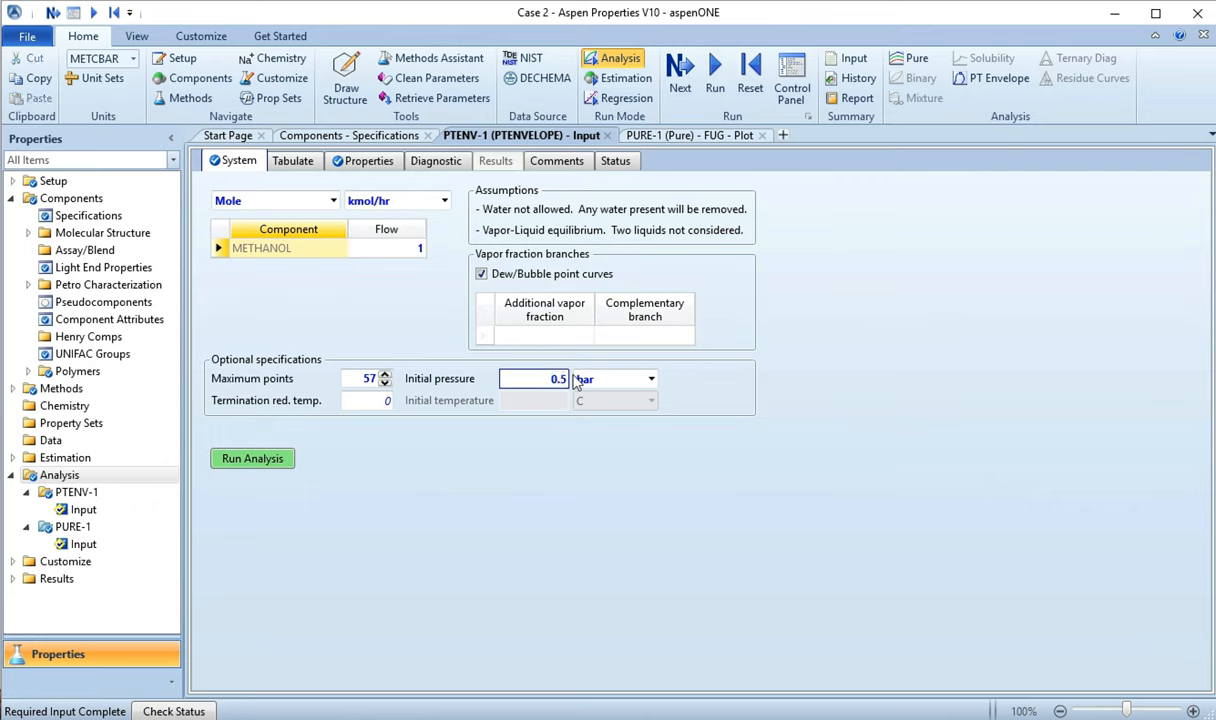
left_click(252, 458)
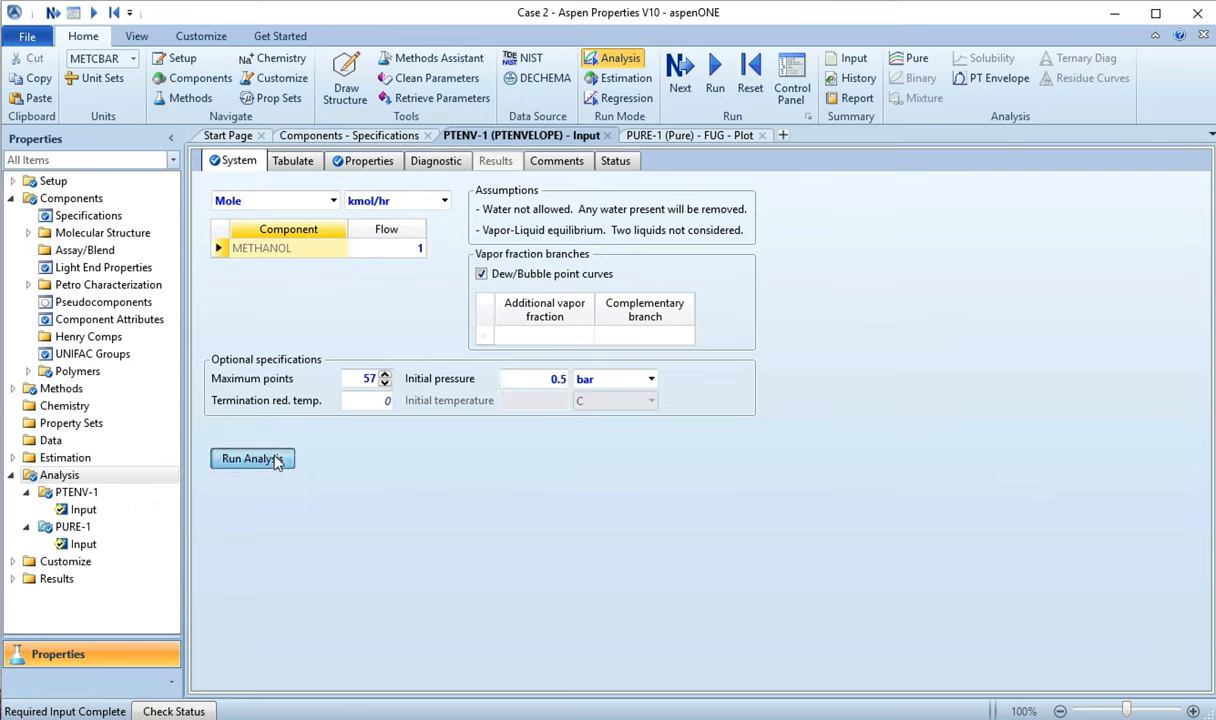
left_click(252, 458)
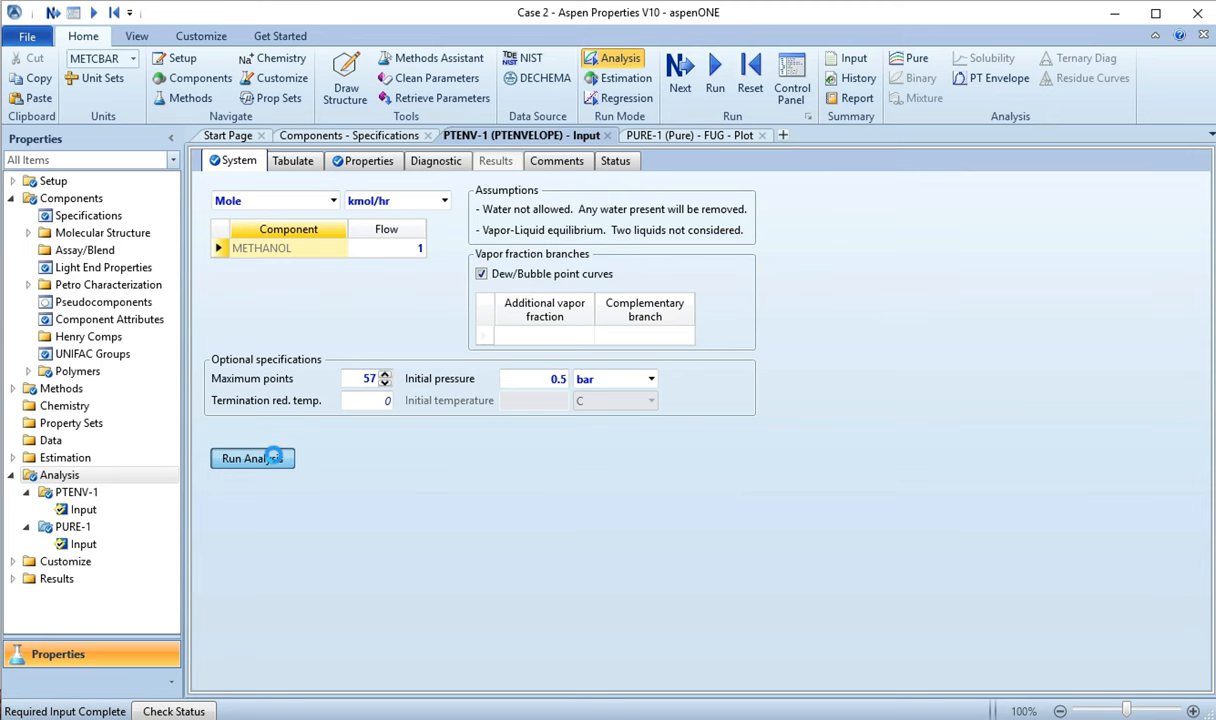
Step: Generate the methanol PT envelope plot from the PTENV-1 input
left_click(248, 458)
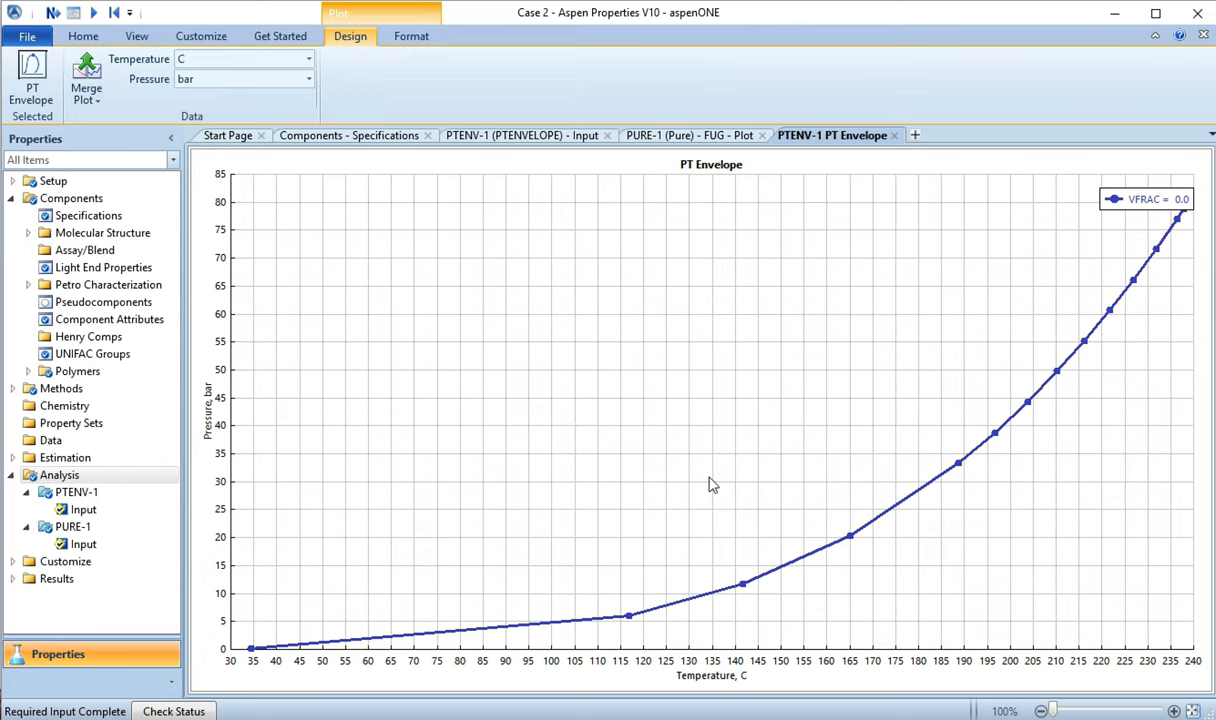
mouse_move(714, 482)
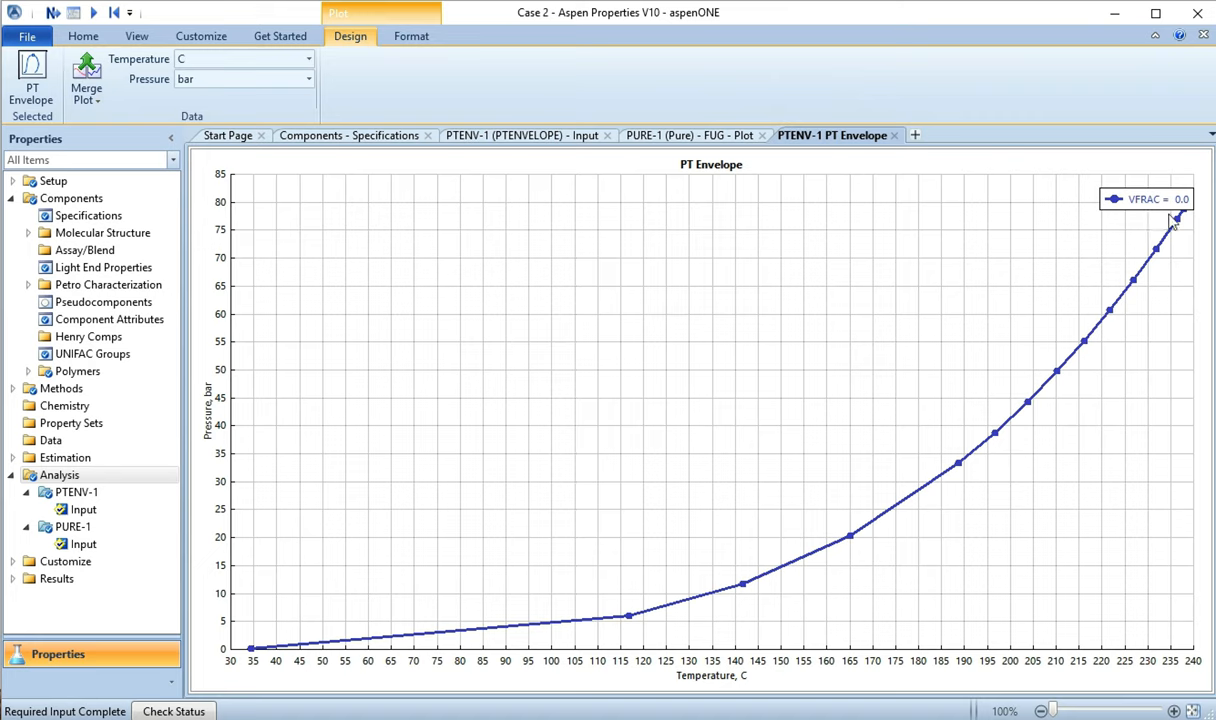
mouse_move(744, 568)
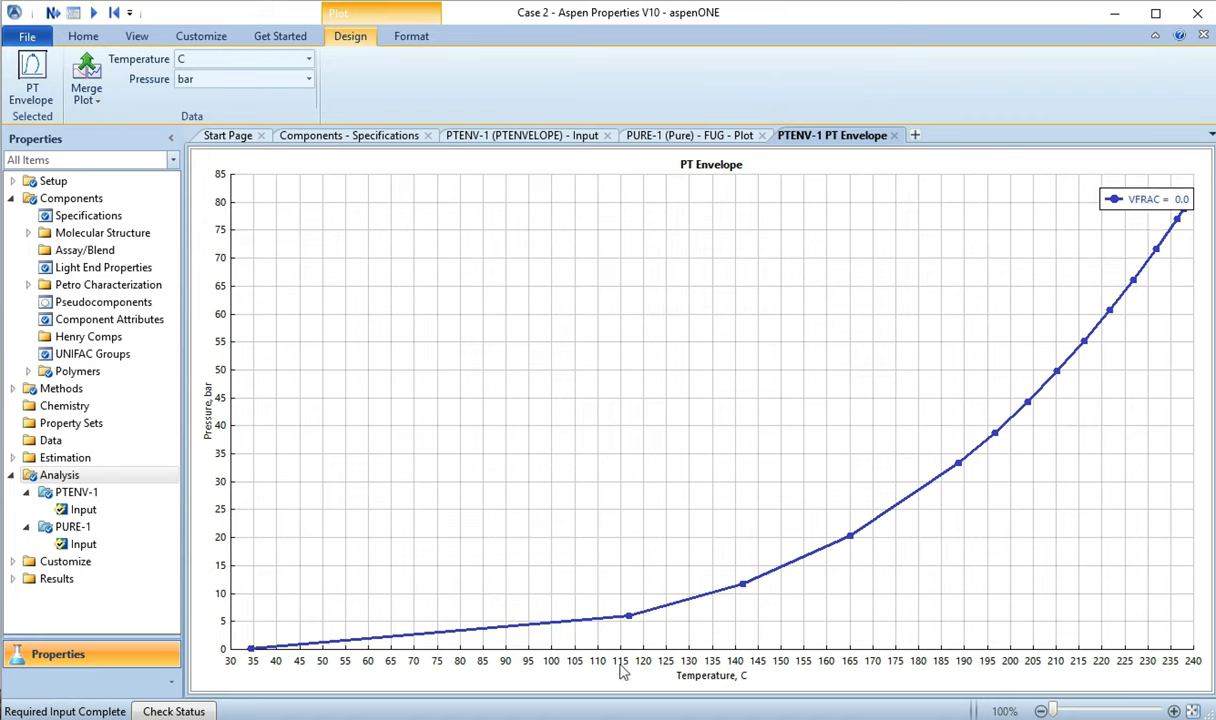
mouse_move(1160, 712)
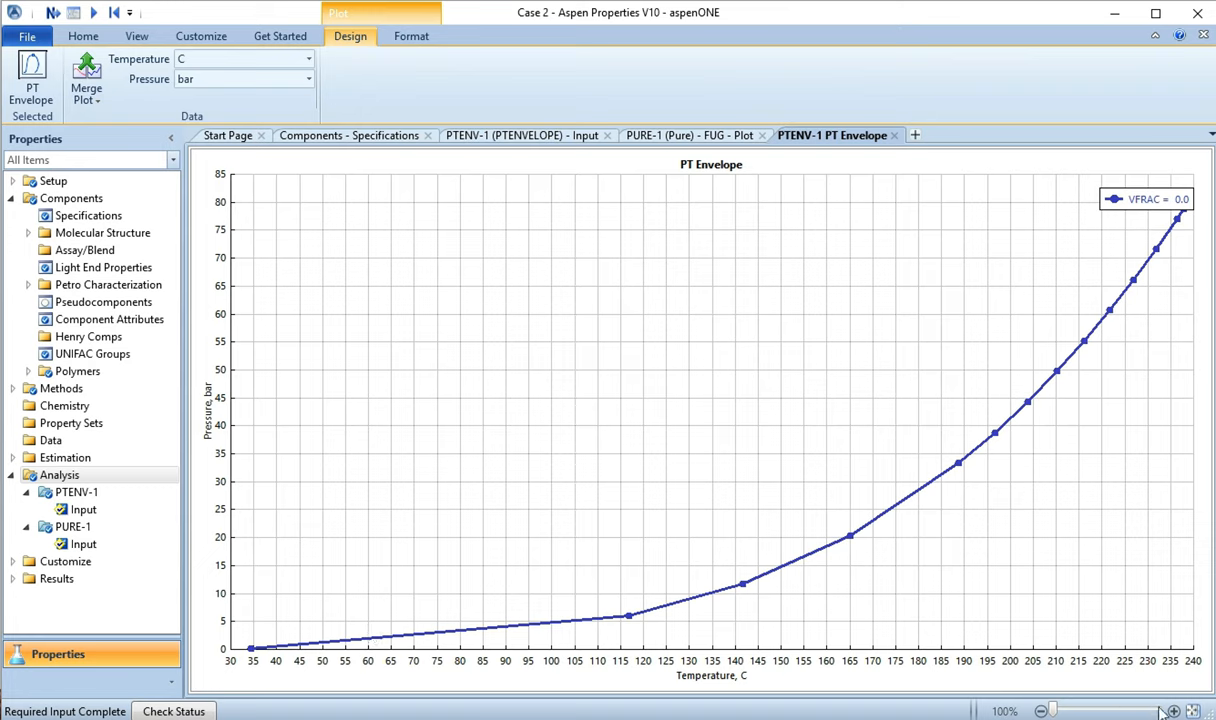
mouse_move(714, 644)
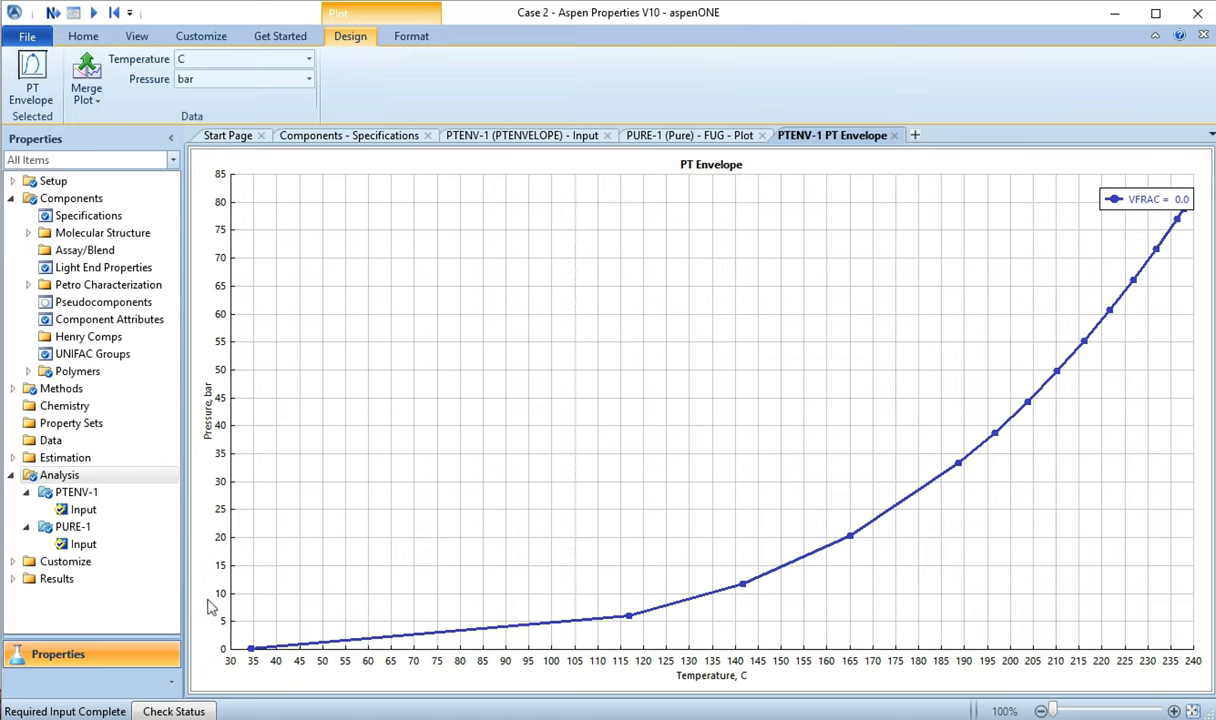
mouse_move(230, 640)
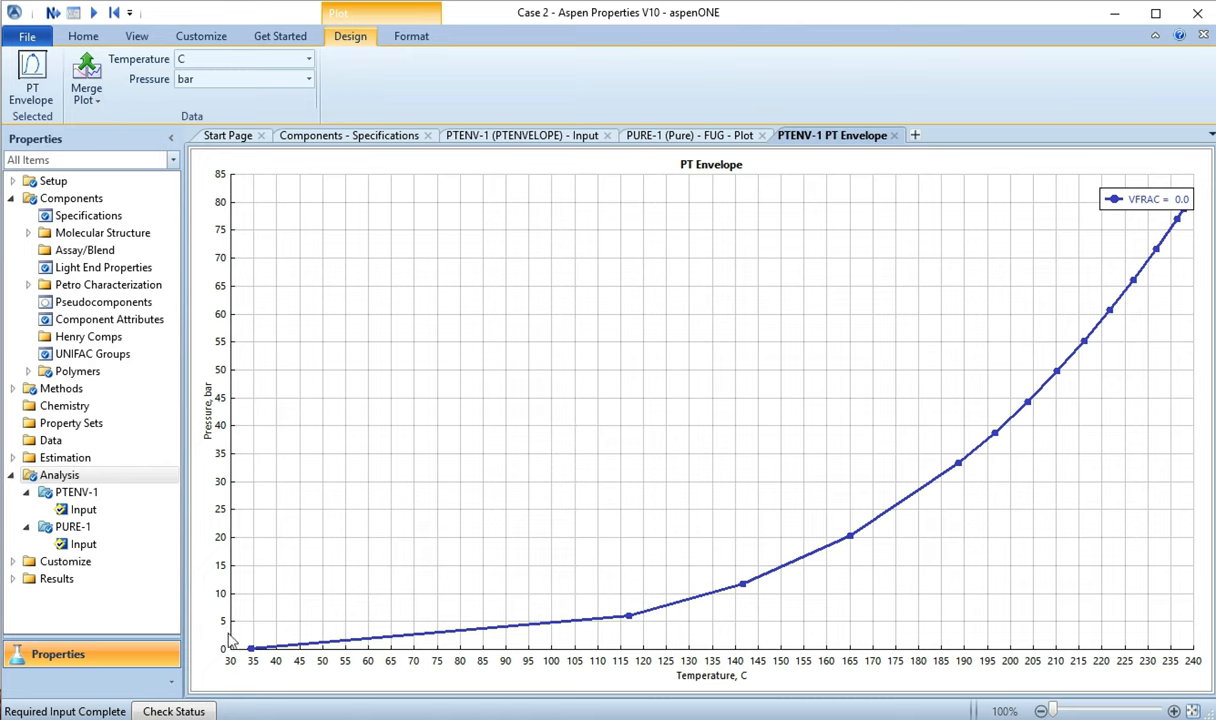
mouse_move(248, 644)
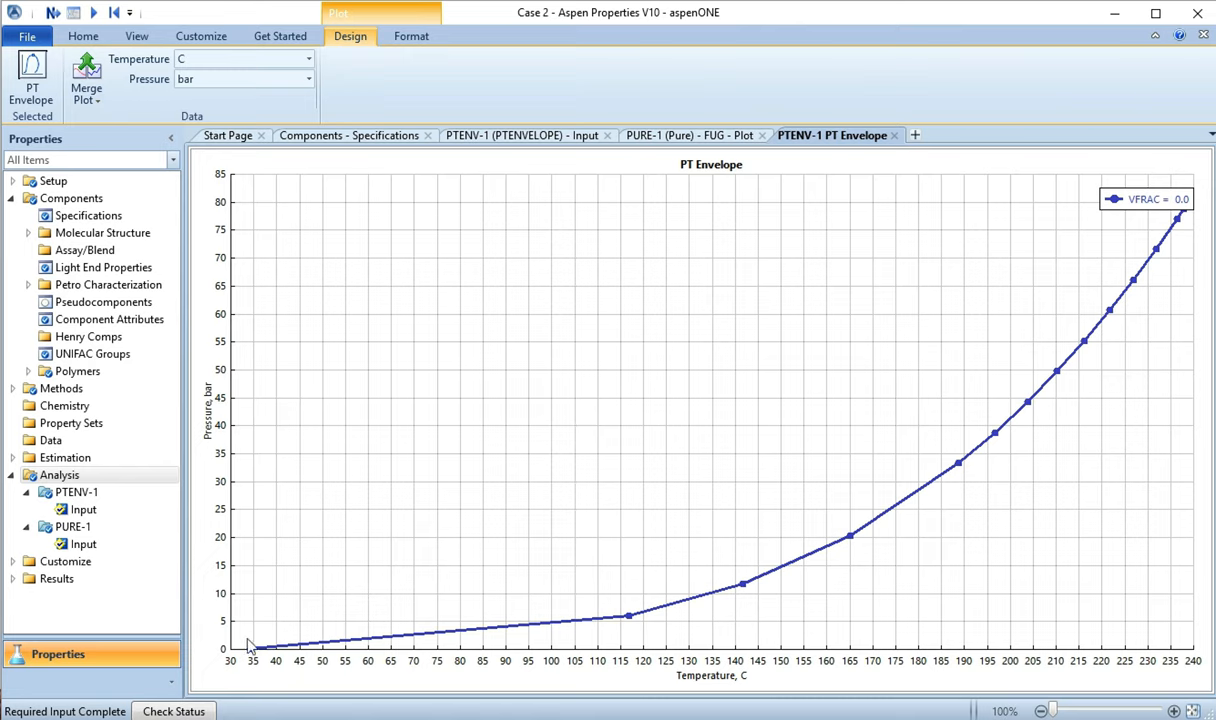
mouse_move(248, 648)
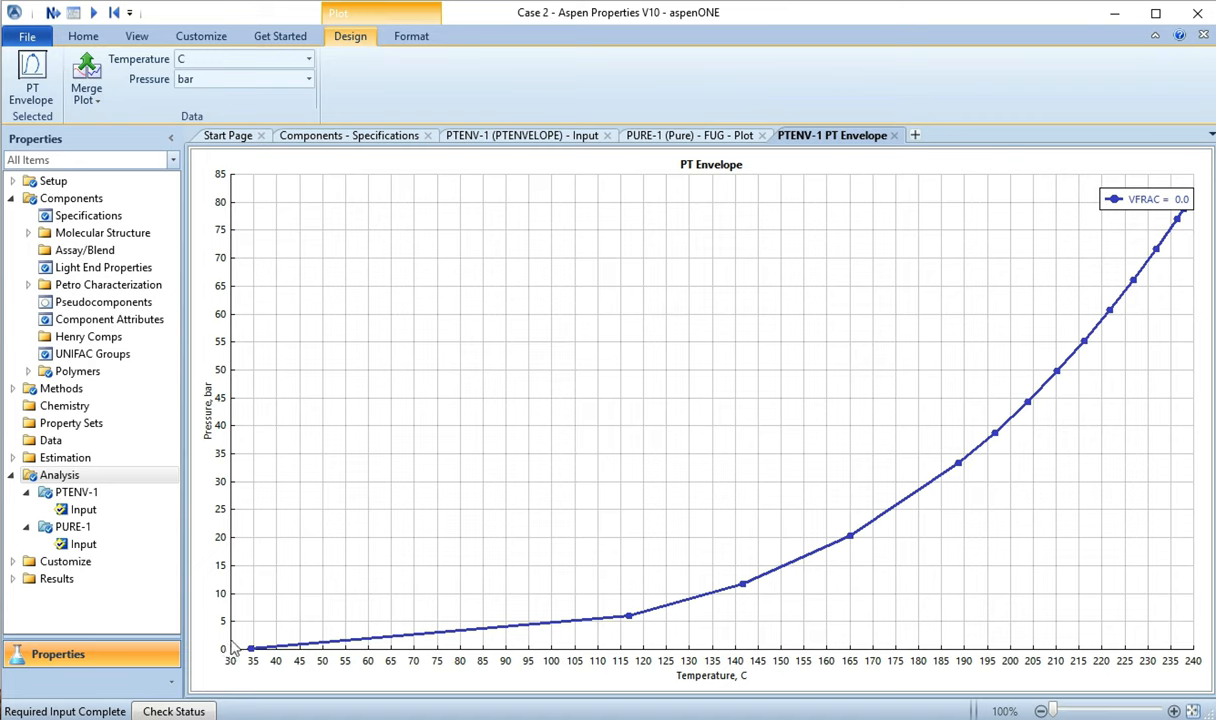
mouse_move(248, 648)
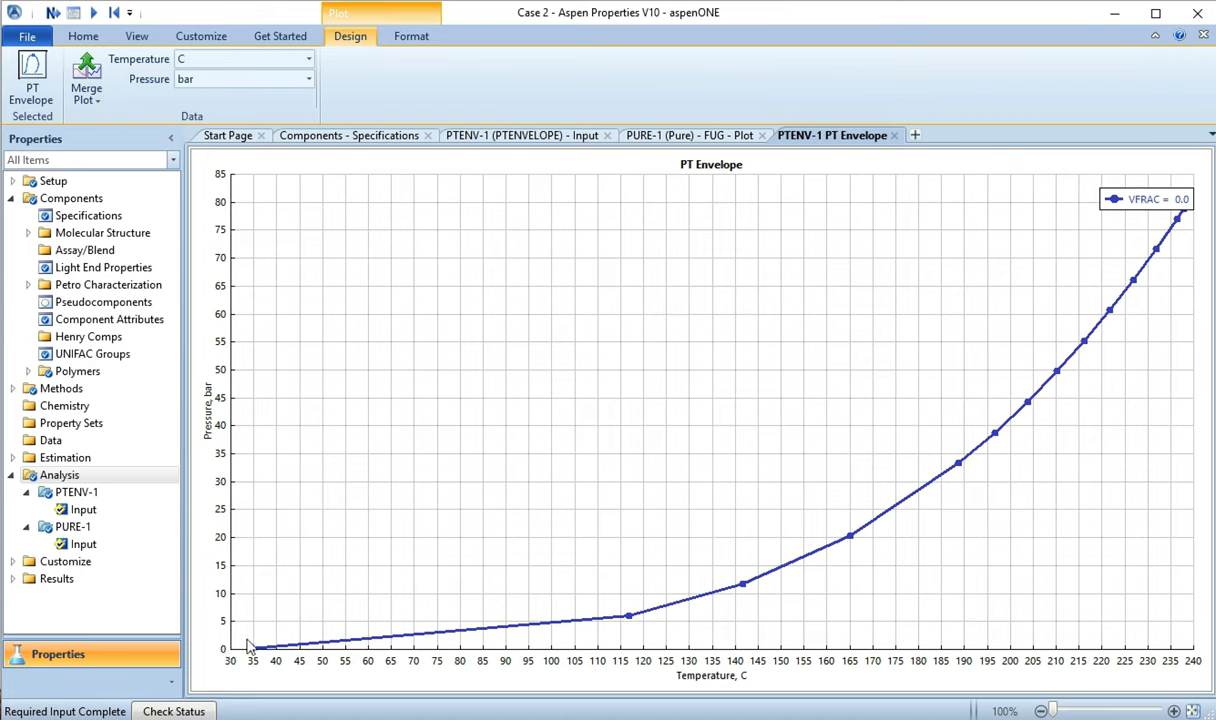
mouse_move(304, 632)
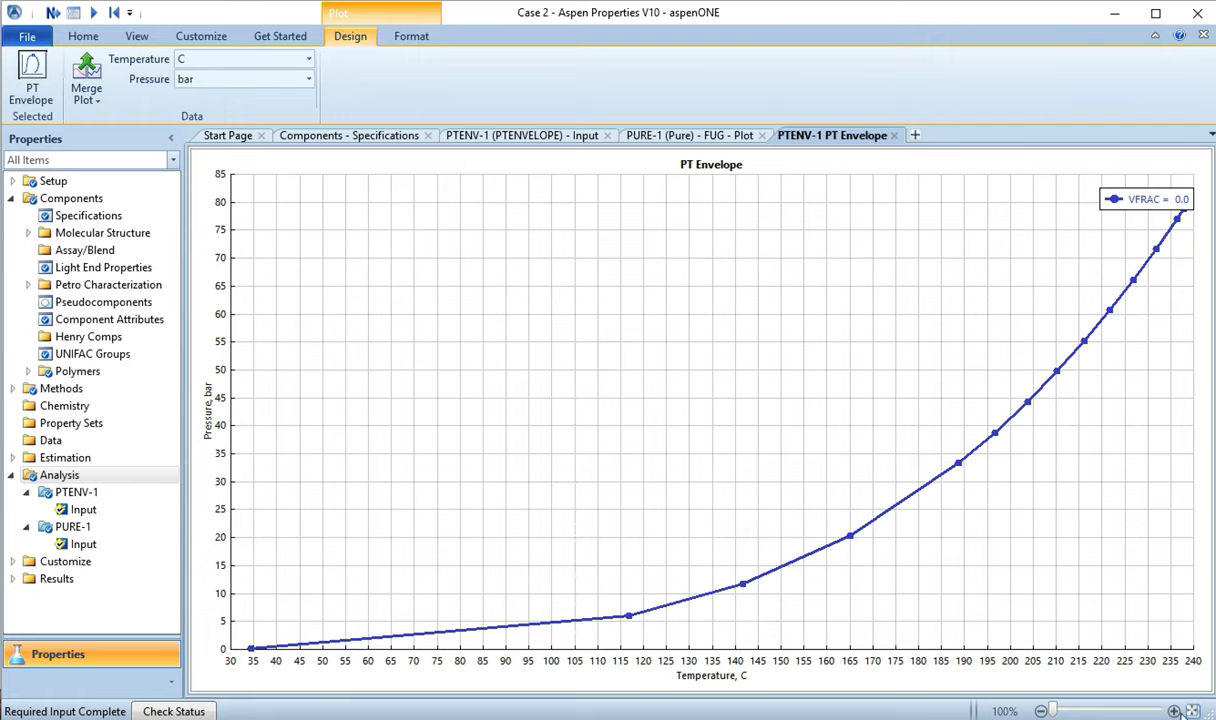
Step: Zoom and pan the PT envelope plot to show the 45–70 °C range
left_click(1176, 710)
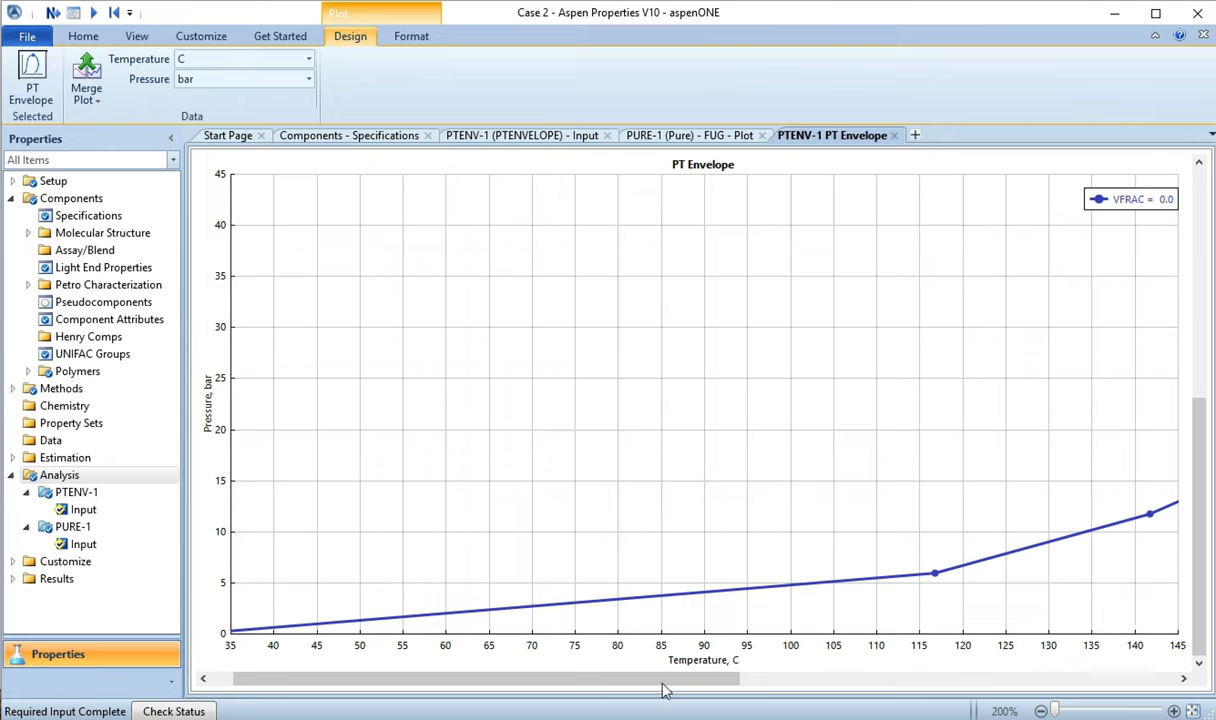
mouse_move(460, 628)
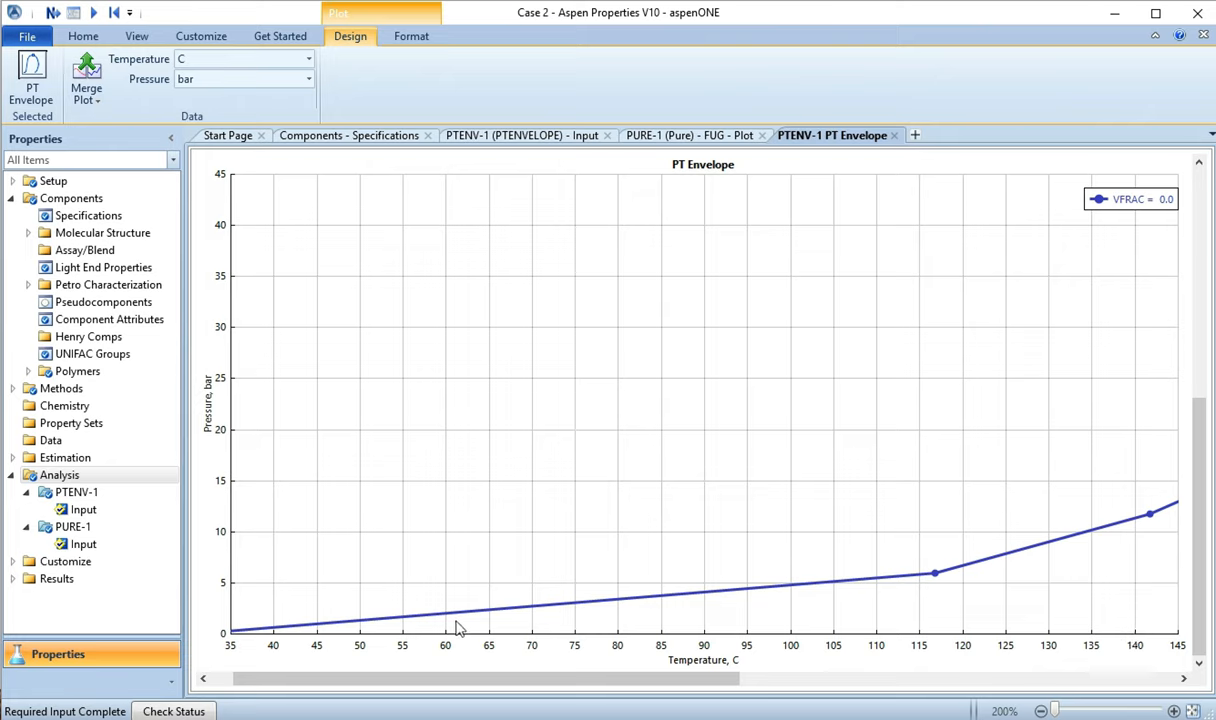
mouse_move(490, 612)
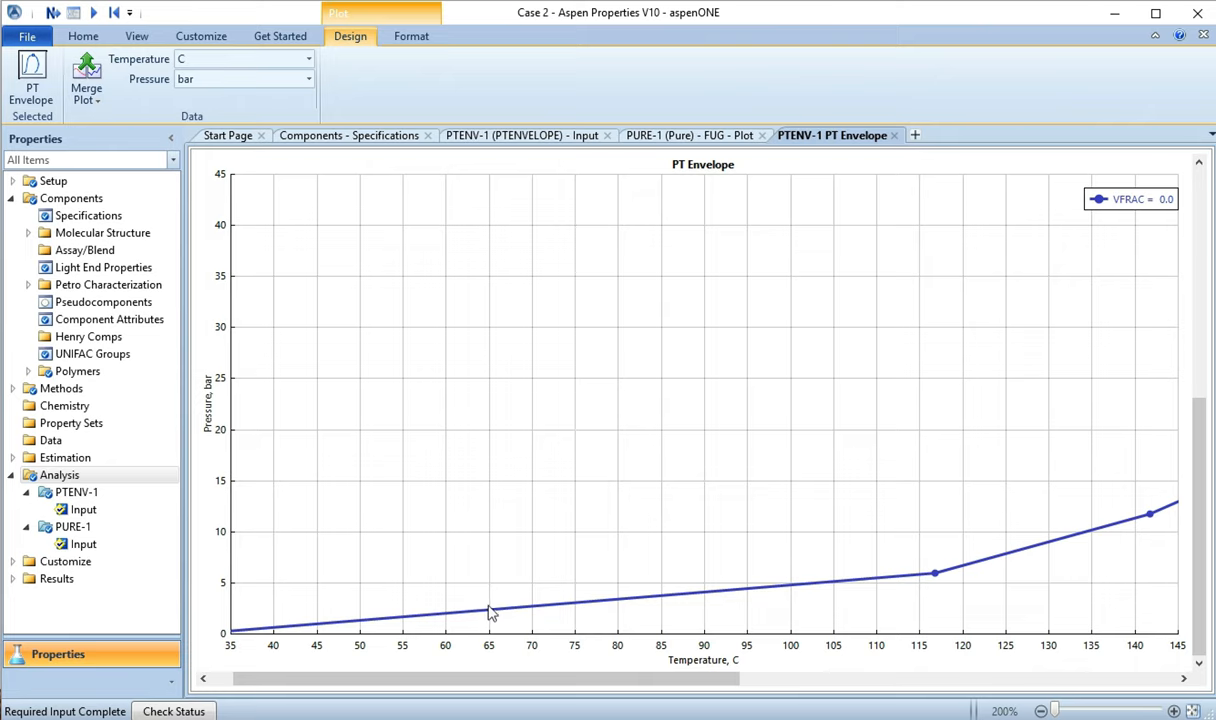
mouse_move(320, 628)
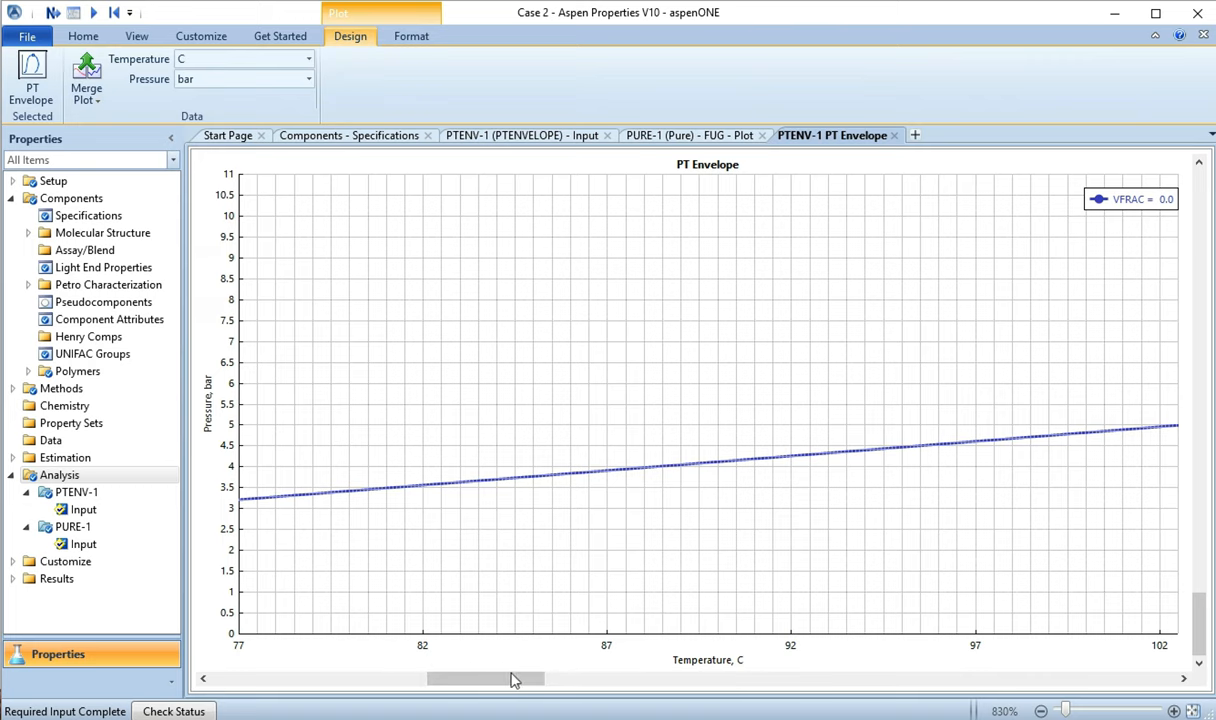
left_click_drag(510, 680, 470, 680)
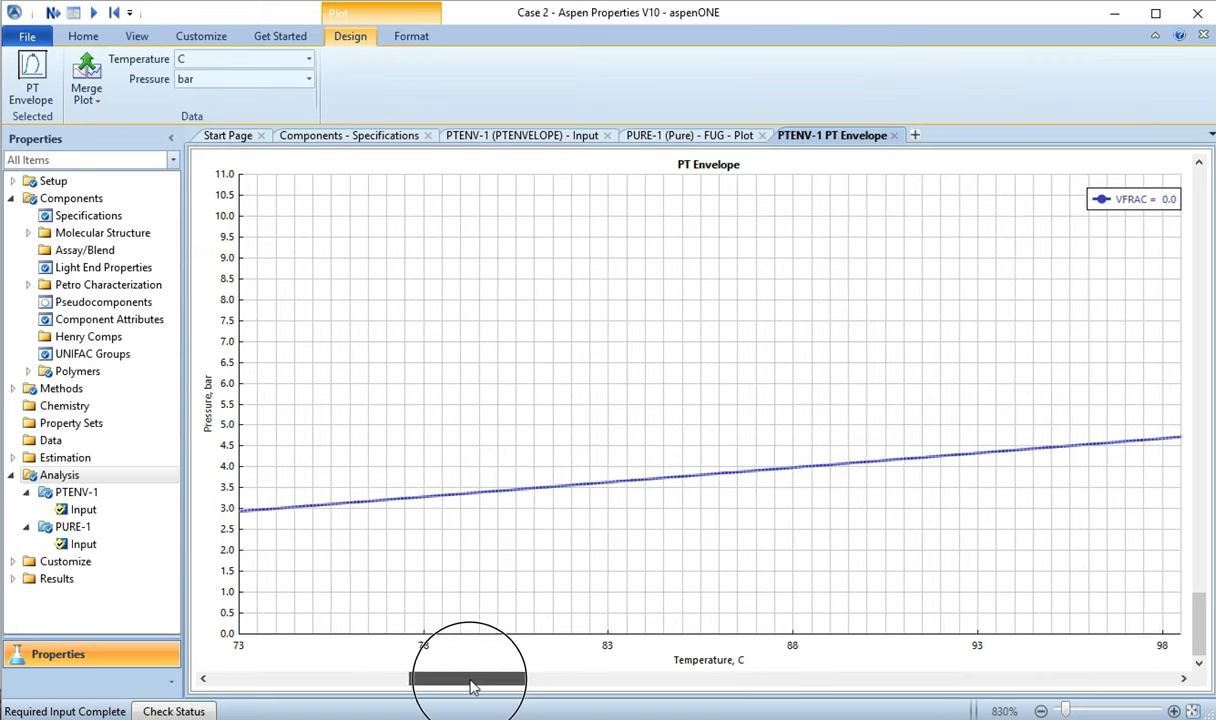
left_click_drag(470, 678, 376, 684)
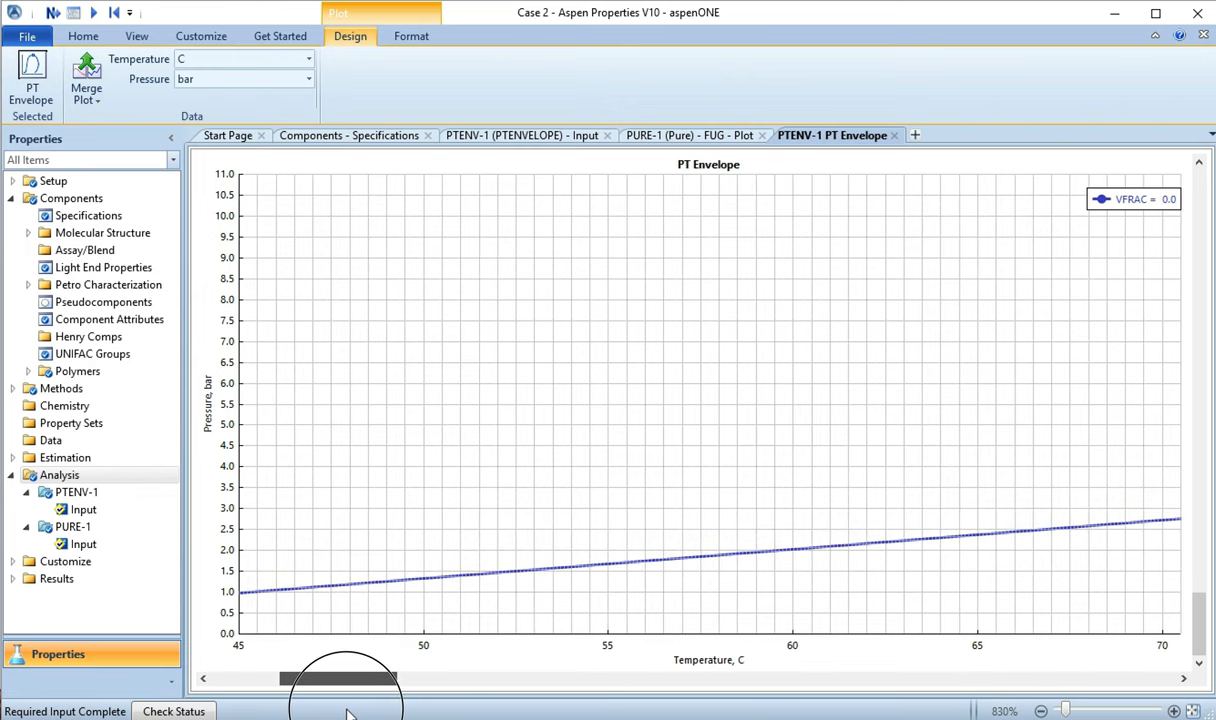
mouse_move(250, 620)
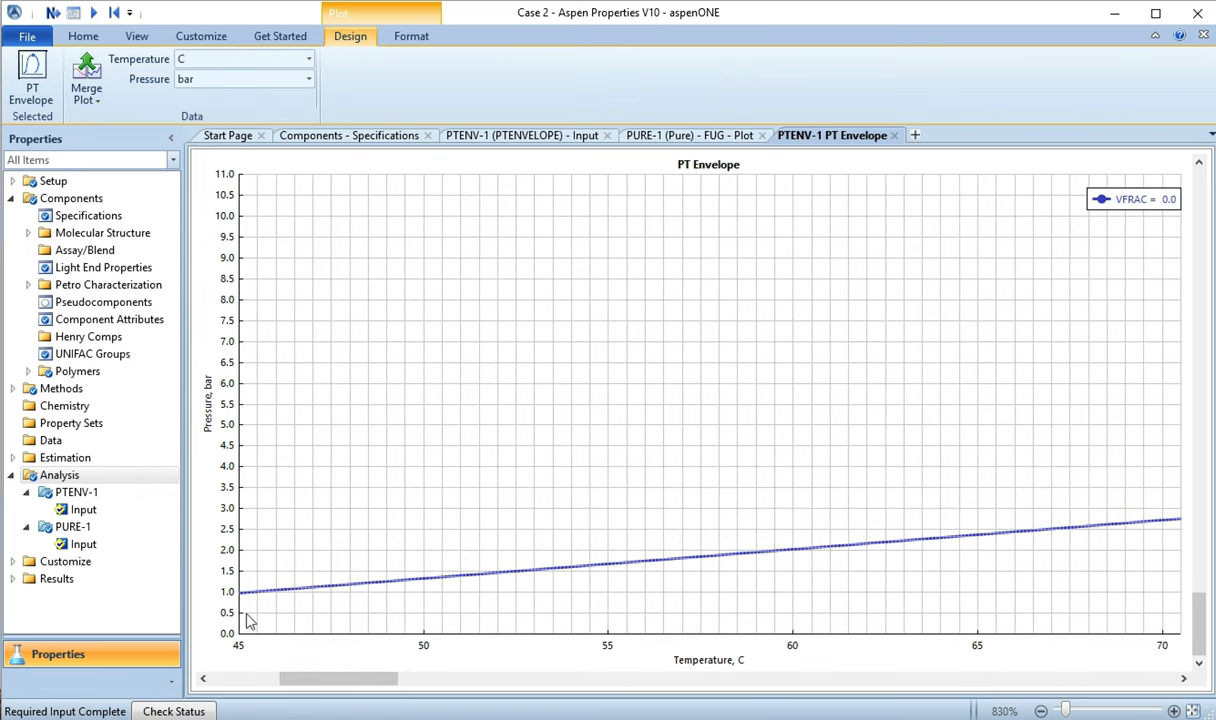
mouse_move(424, 628)
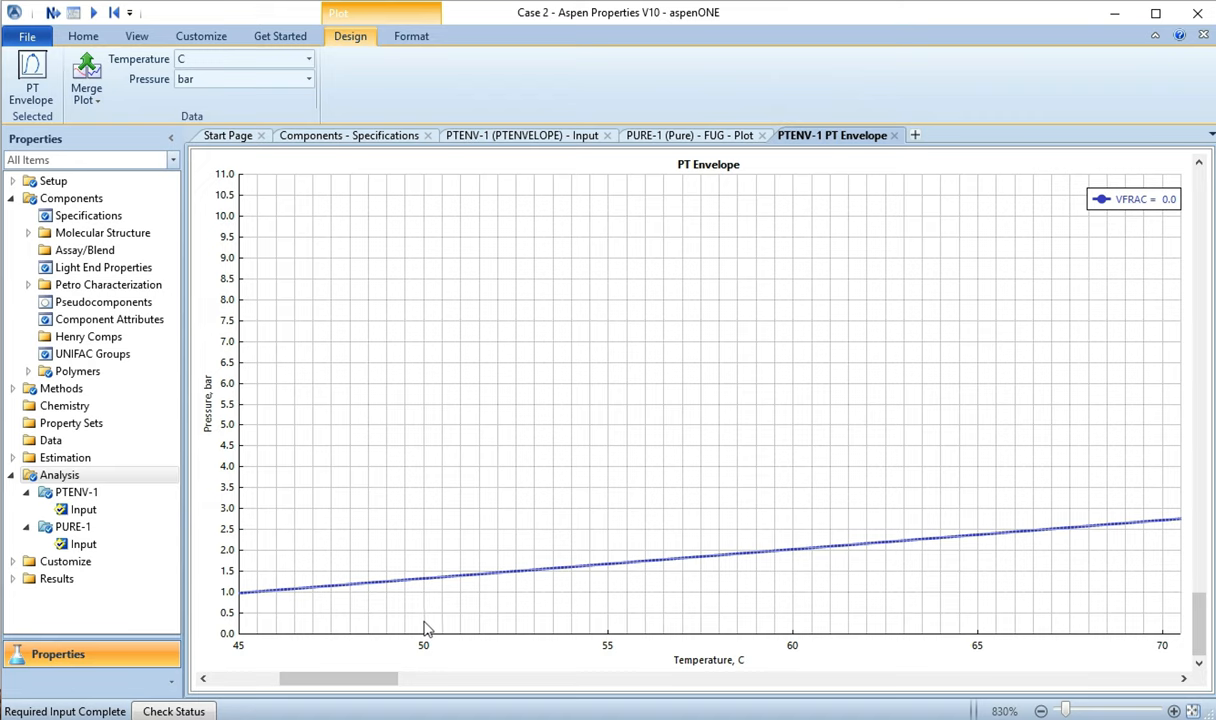
mouse_move(432, 628)
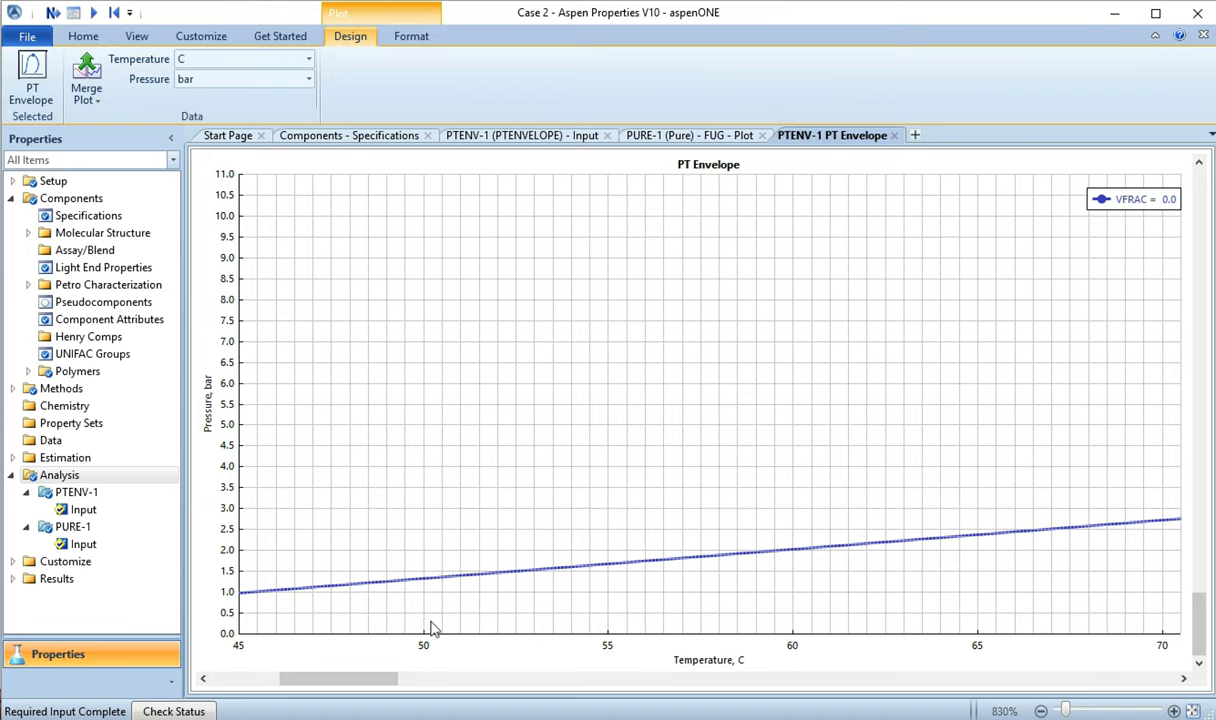
mouse_move(968, 144)
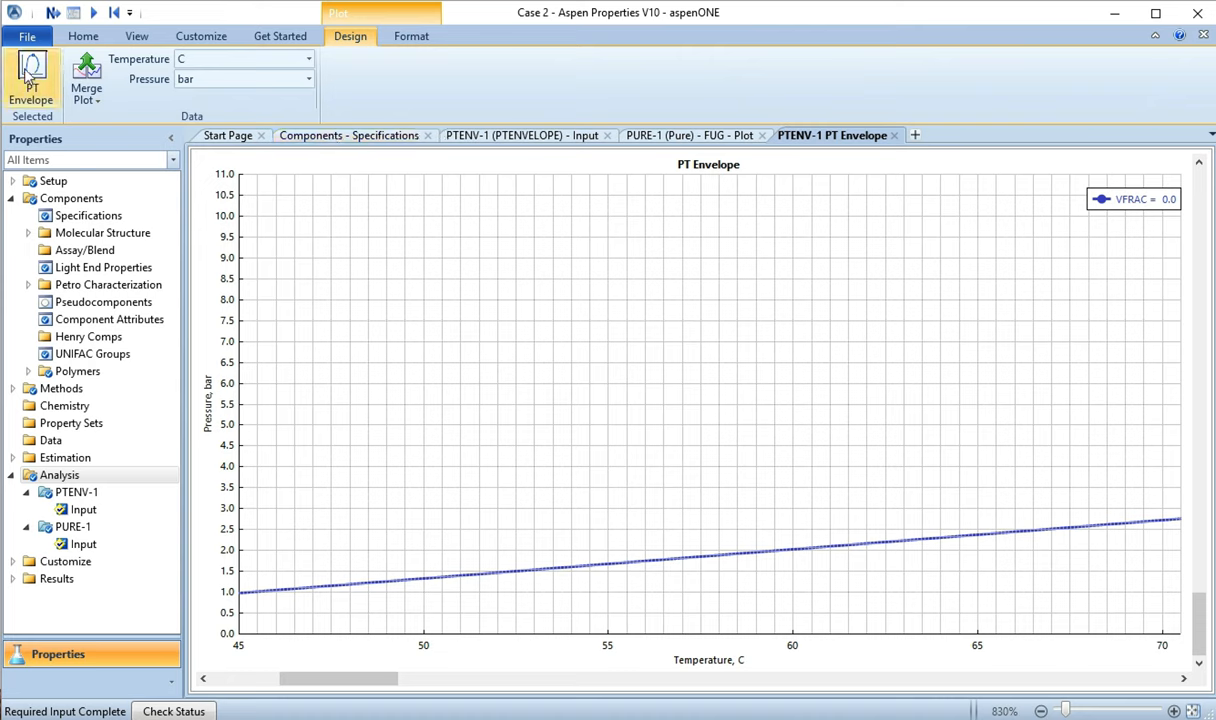
mouse_move(86, 78)
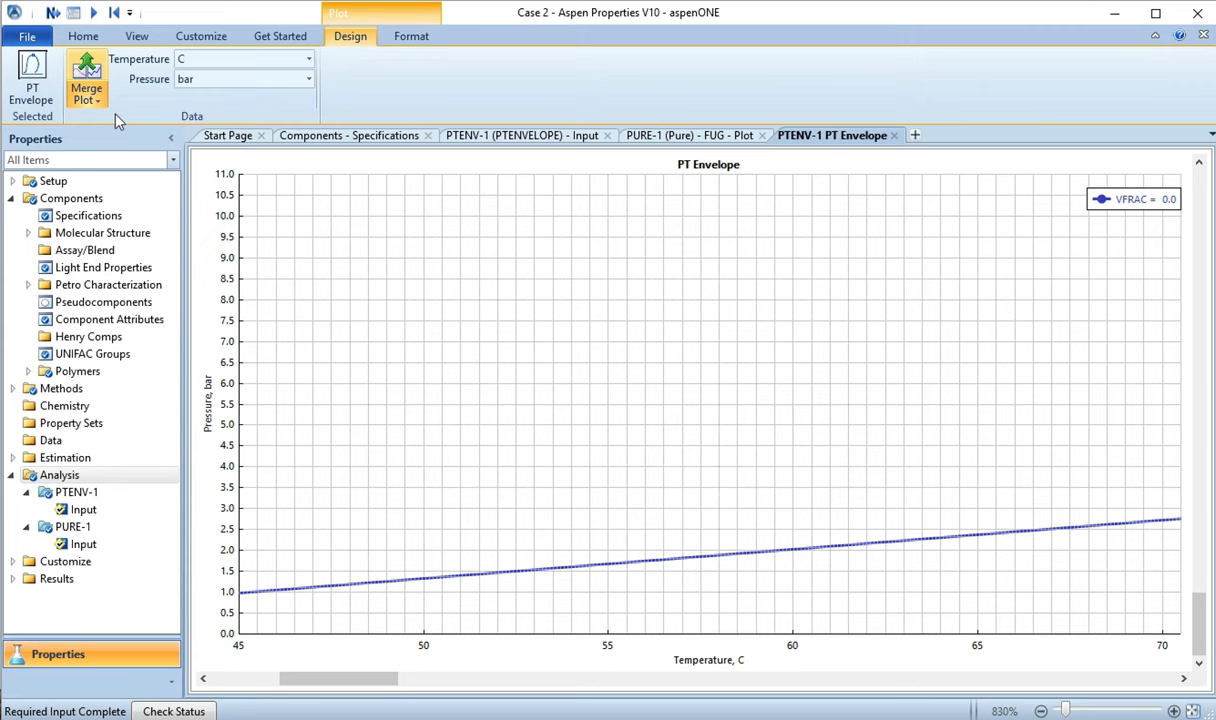
Step: Return via the PTENV-1 Input tab to the Components Specifications sheet listing methanol
left_click(692, 136)
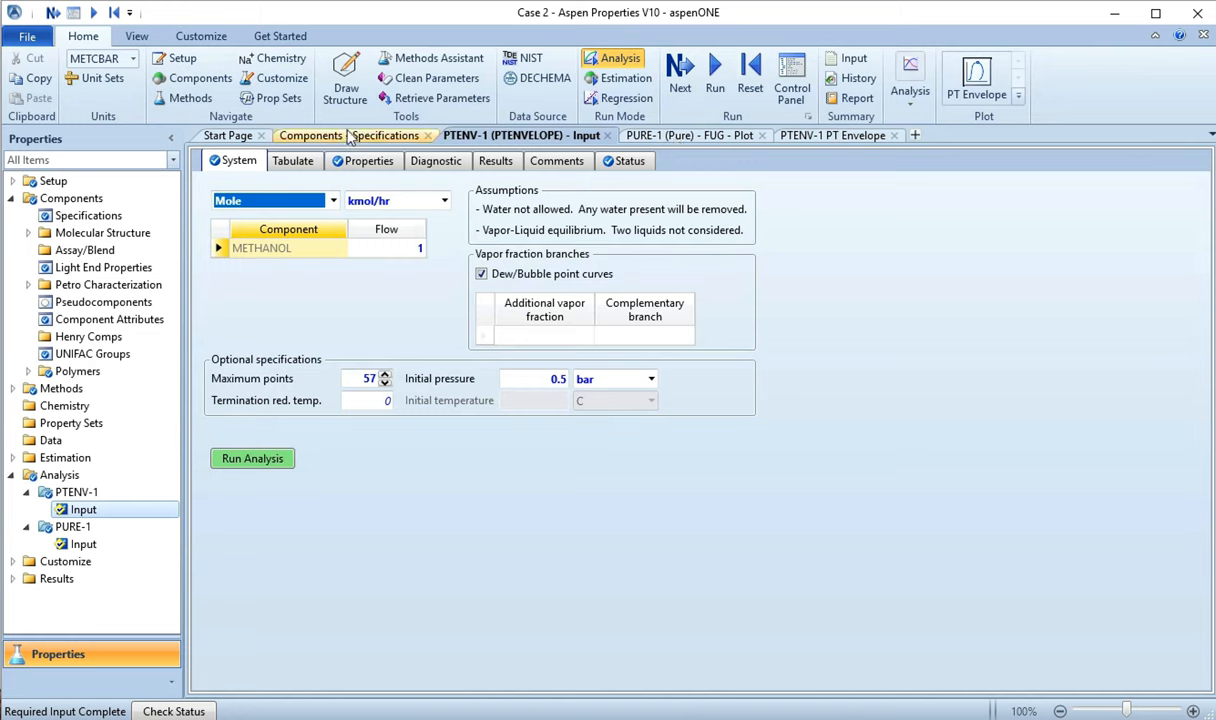
left_click(310, 136)
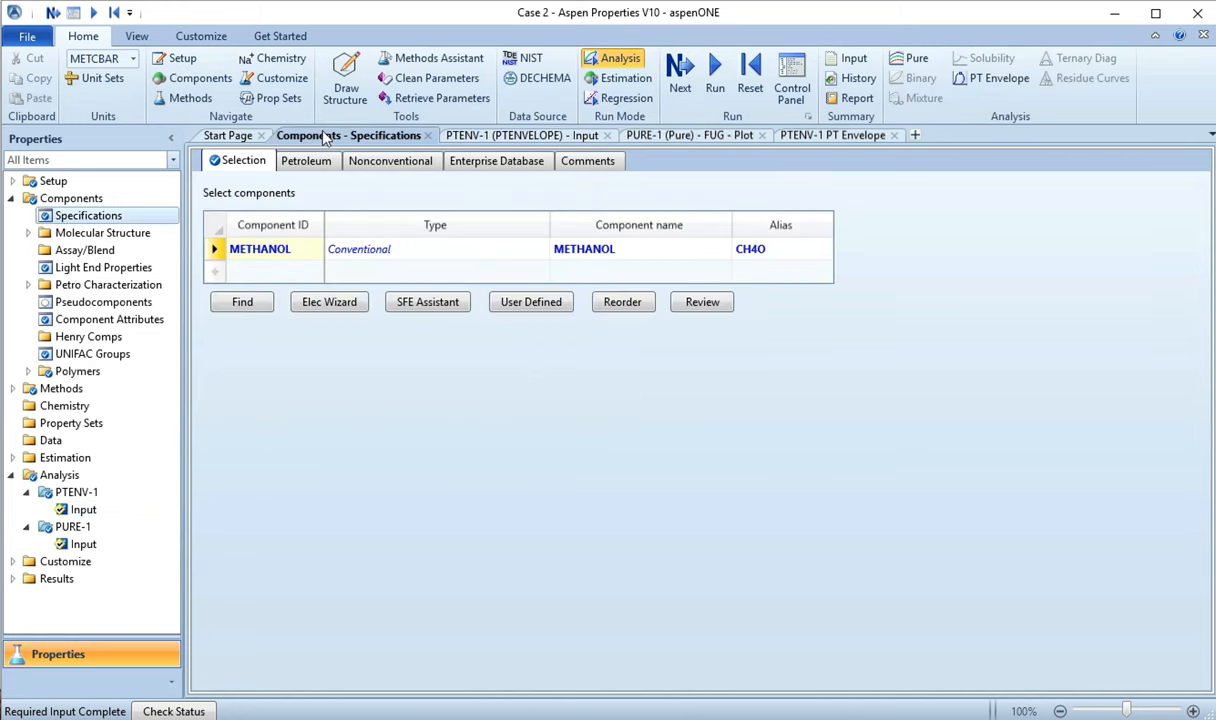